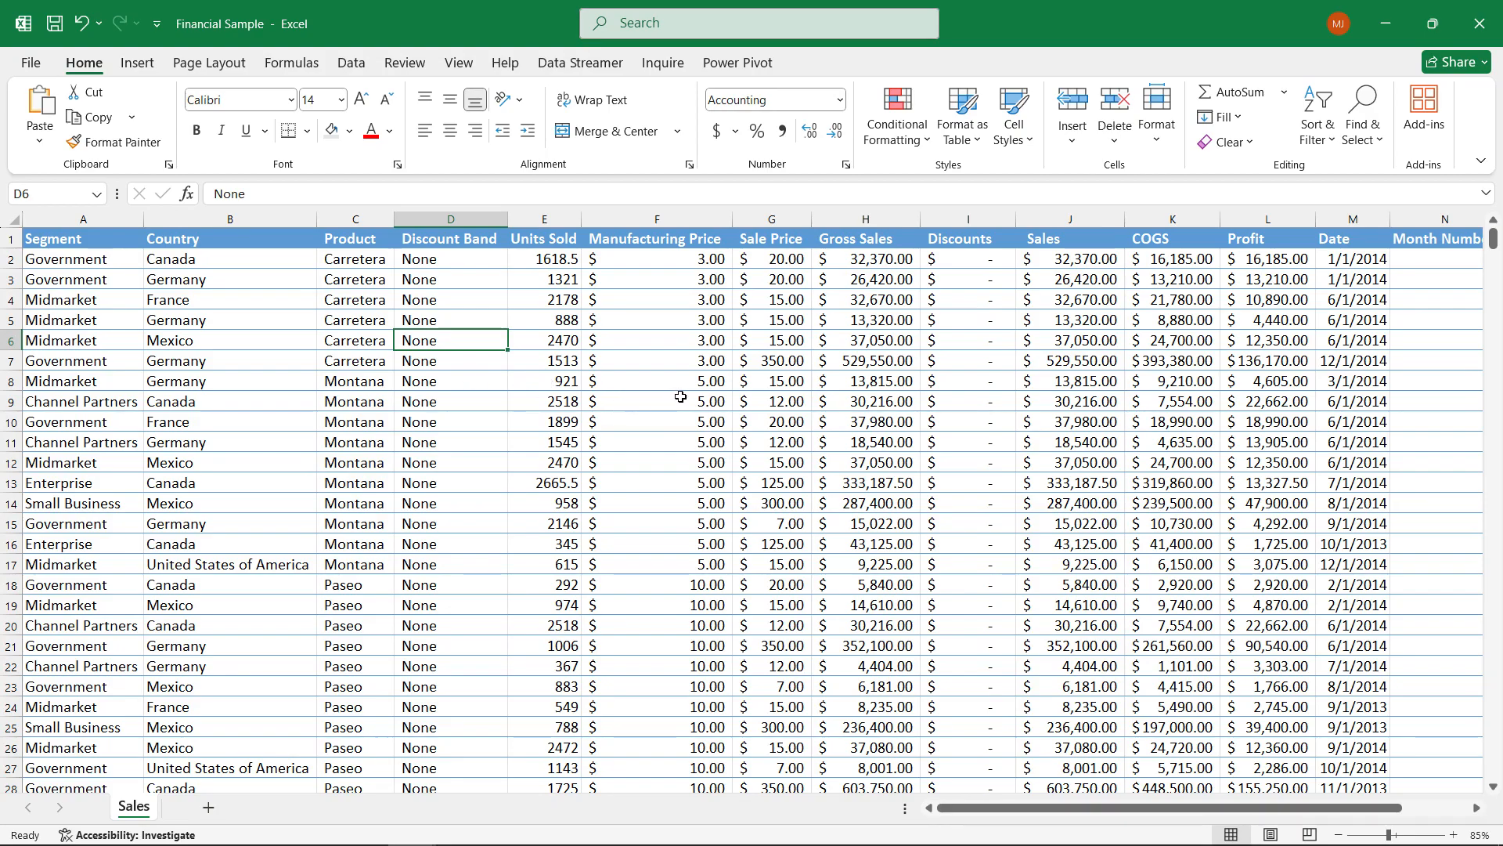
{"action": "mouse_move", "coordinate": [167, 727]}
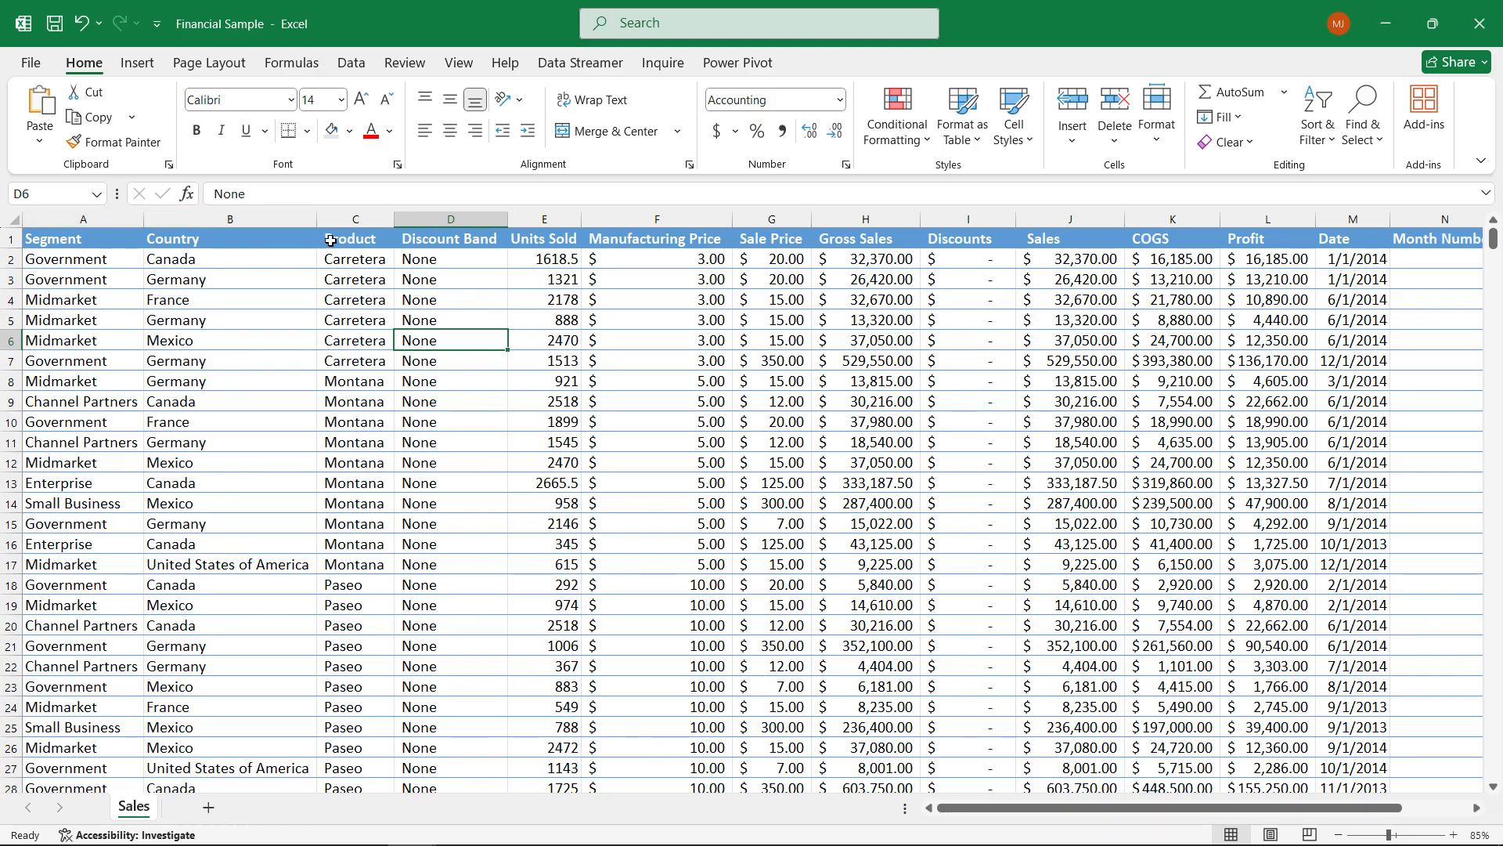
{"action": "mouse_move", "coordinate": [872, 522]}
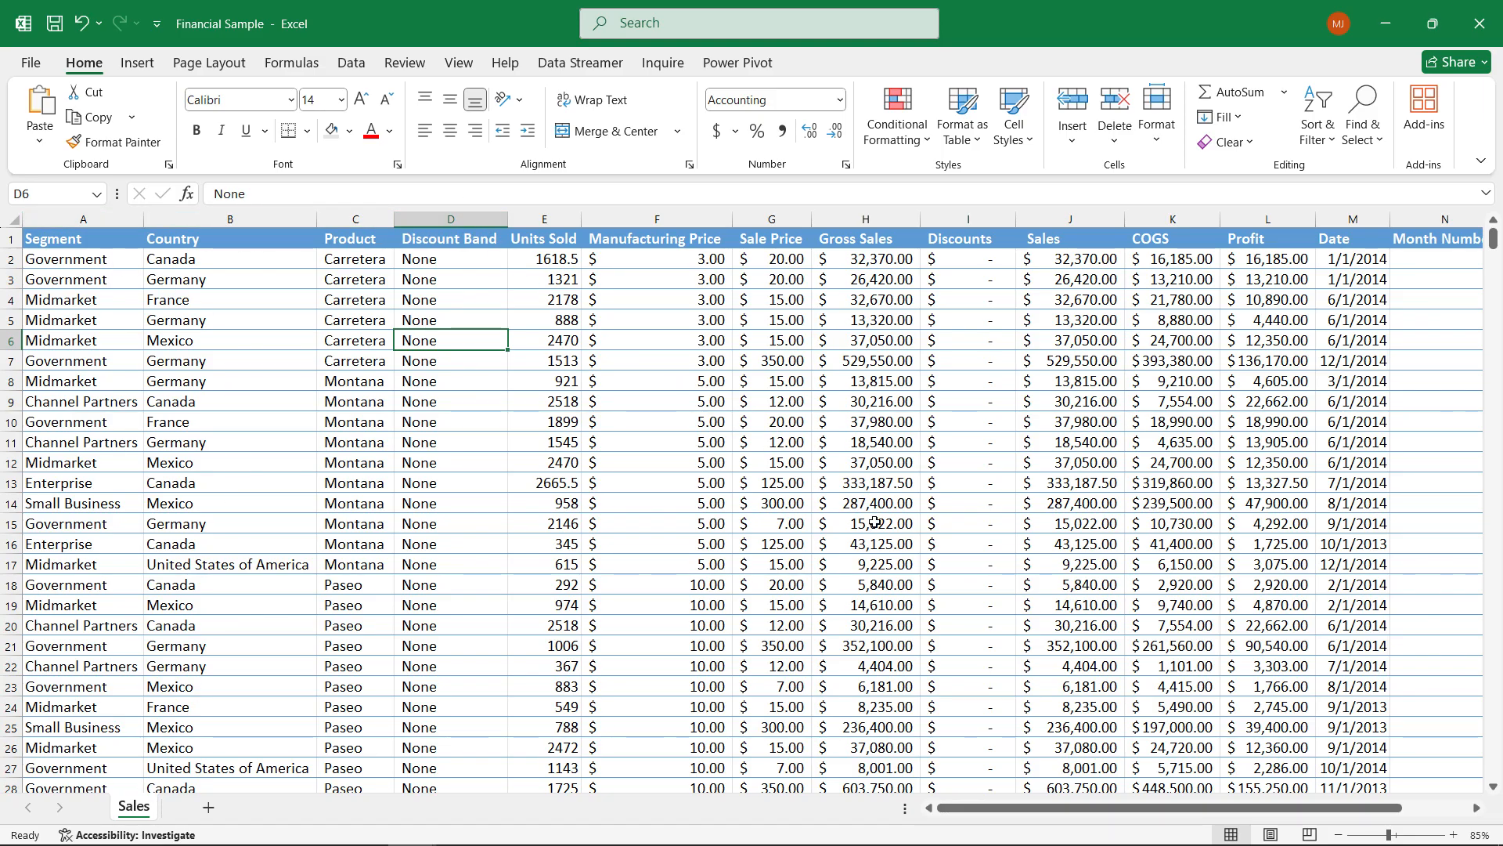
{"action": "mouse_move", "coordinate": [1304, 695]}
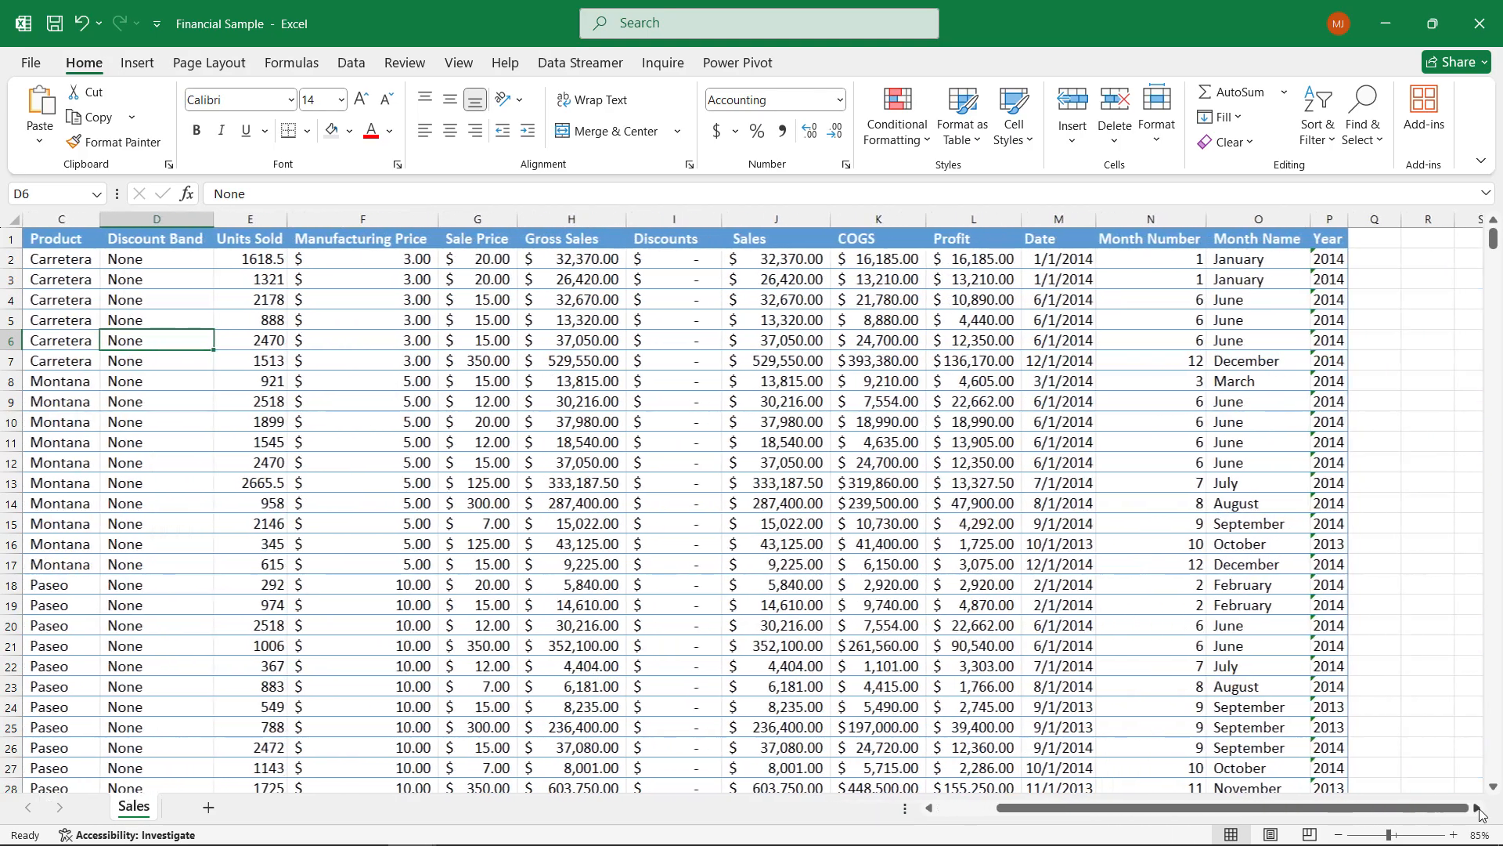
Step: Scroll across the Sales sheet and switch to the View ribbon
{"action": "scroll", "scroll_direction": "right", "scroll_amount": 3}
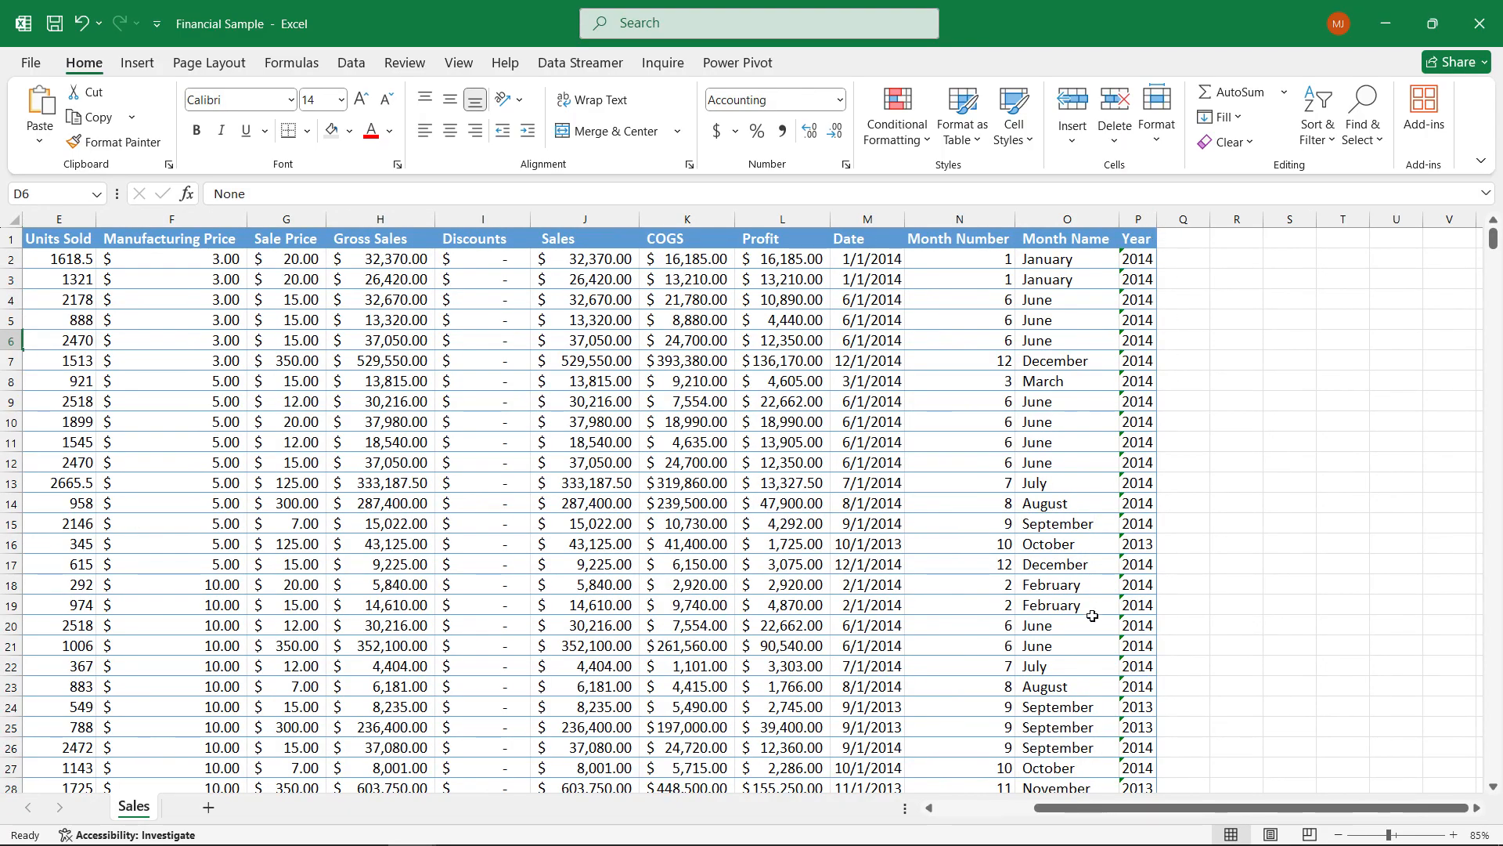
{"action": "scroll", "scroll_direction": "left", "scroll_amount": 3}
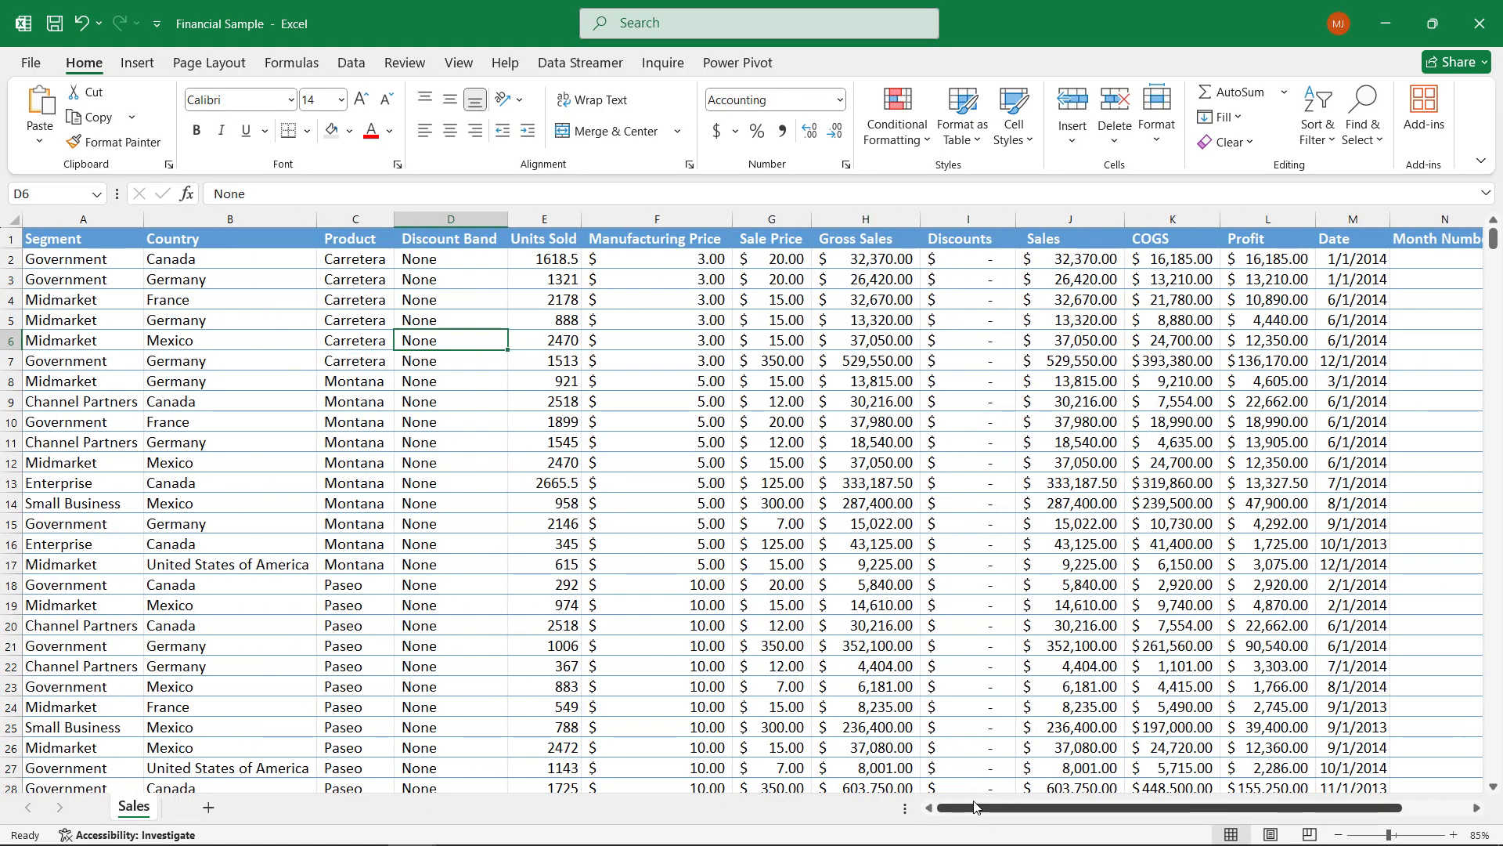
{"action": "mouse_move", "coordinate": [816, 601]}
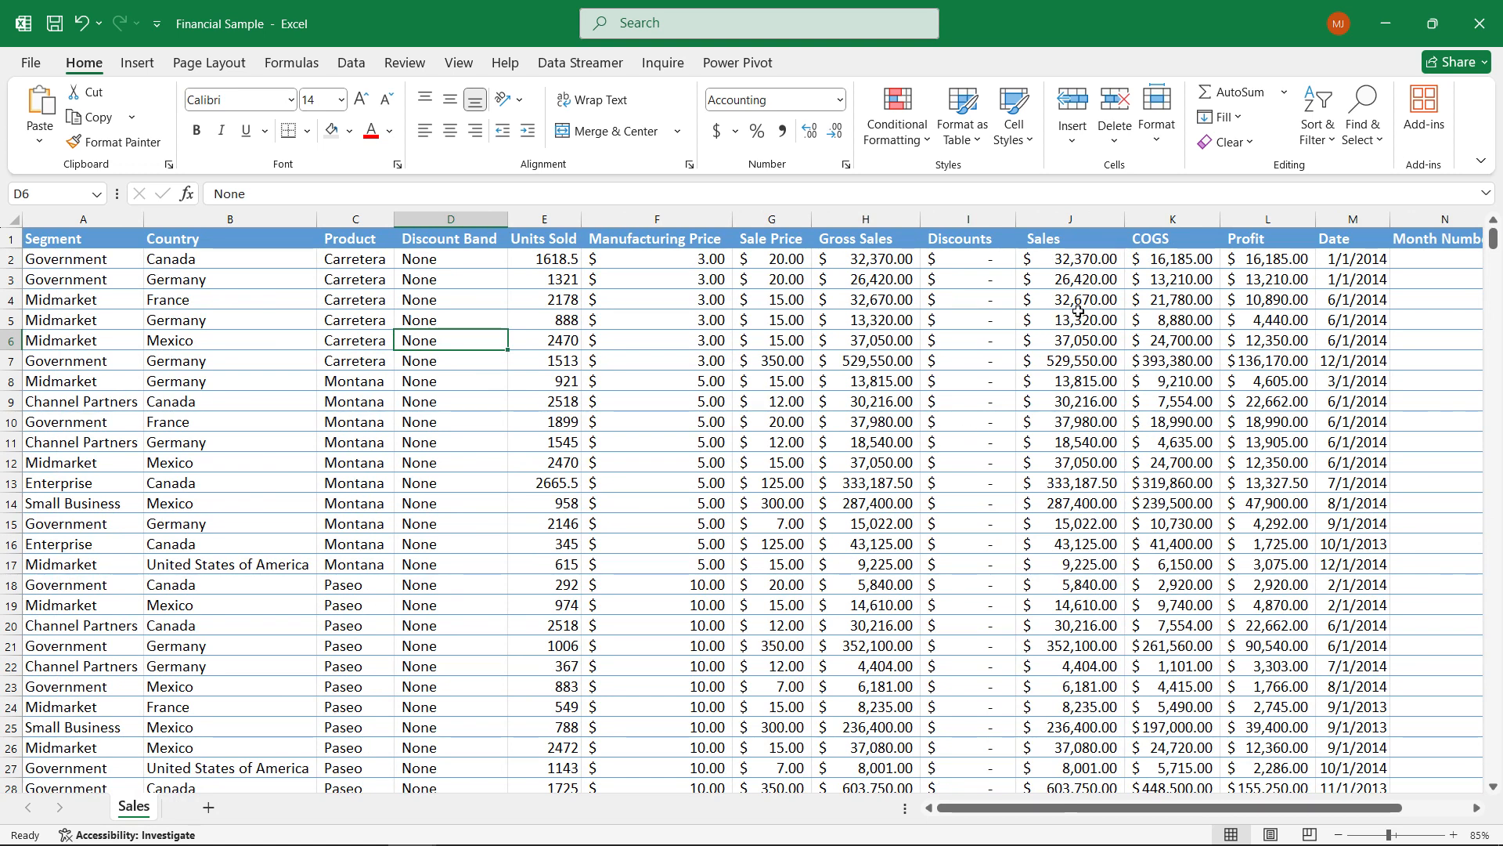
{"action": "mouse_move", "coordinate": [620, 409]}
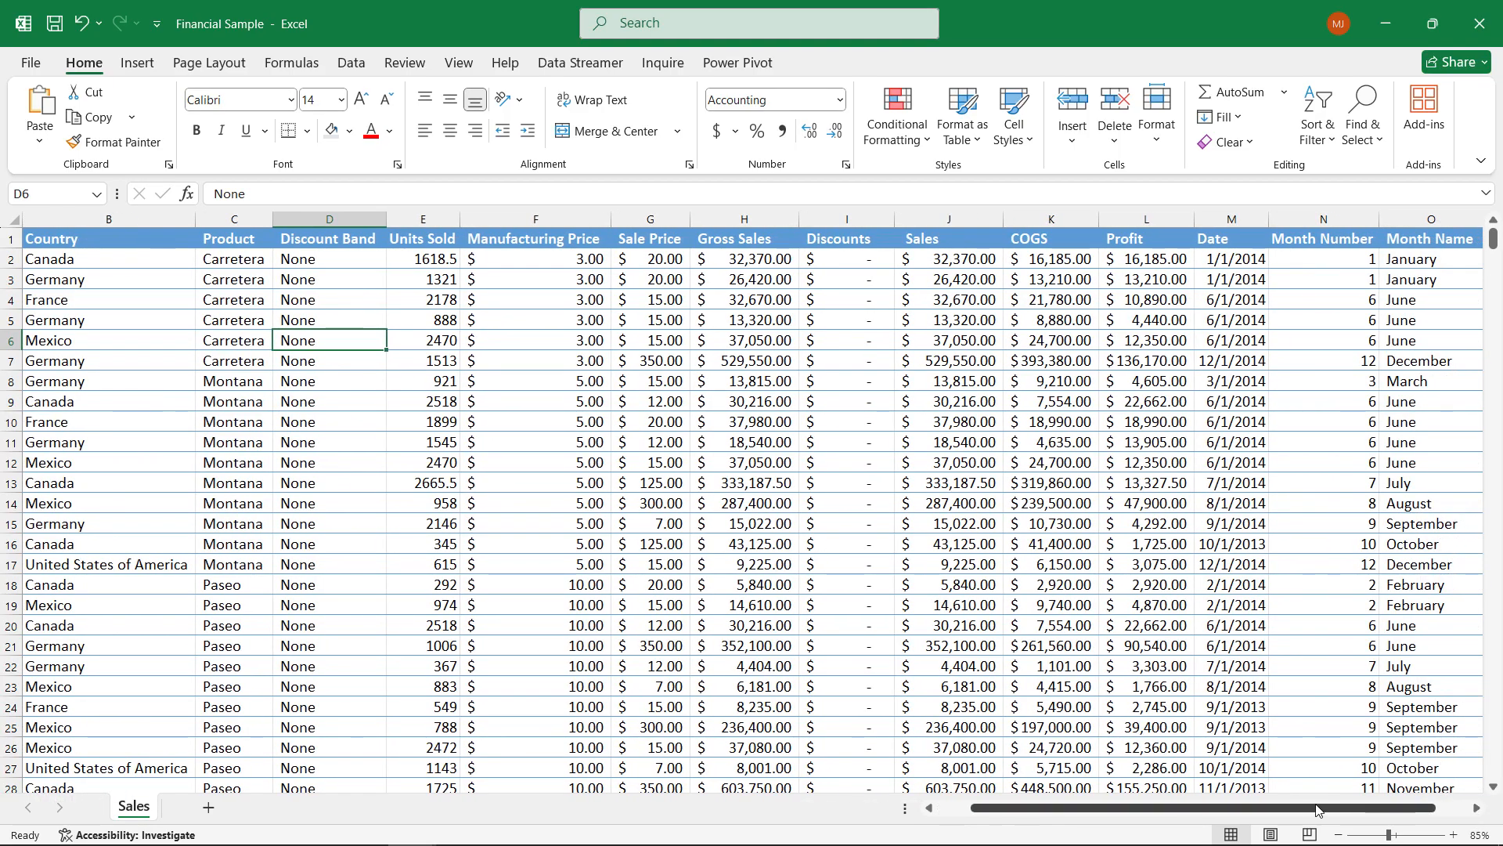
{"action": "scroll", "scroll_direction": "left", "scroll_amount": 3}
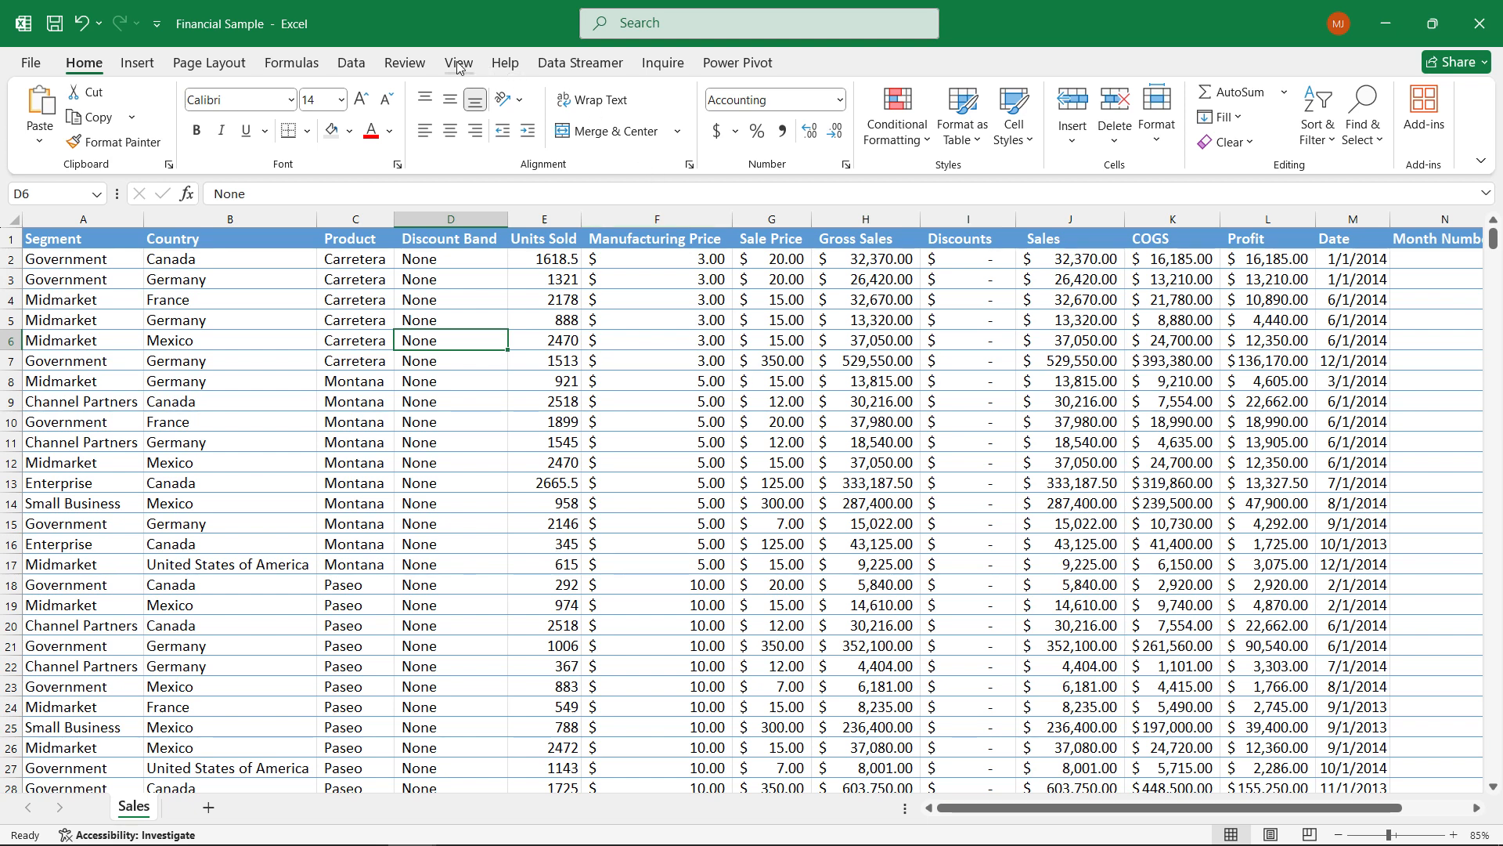
{"action": "left_click", "coordinate": [457, 62]}
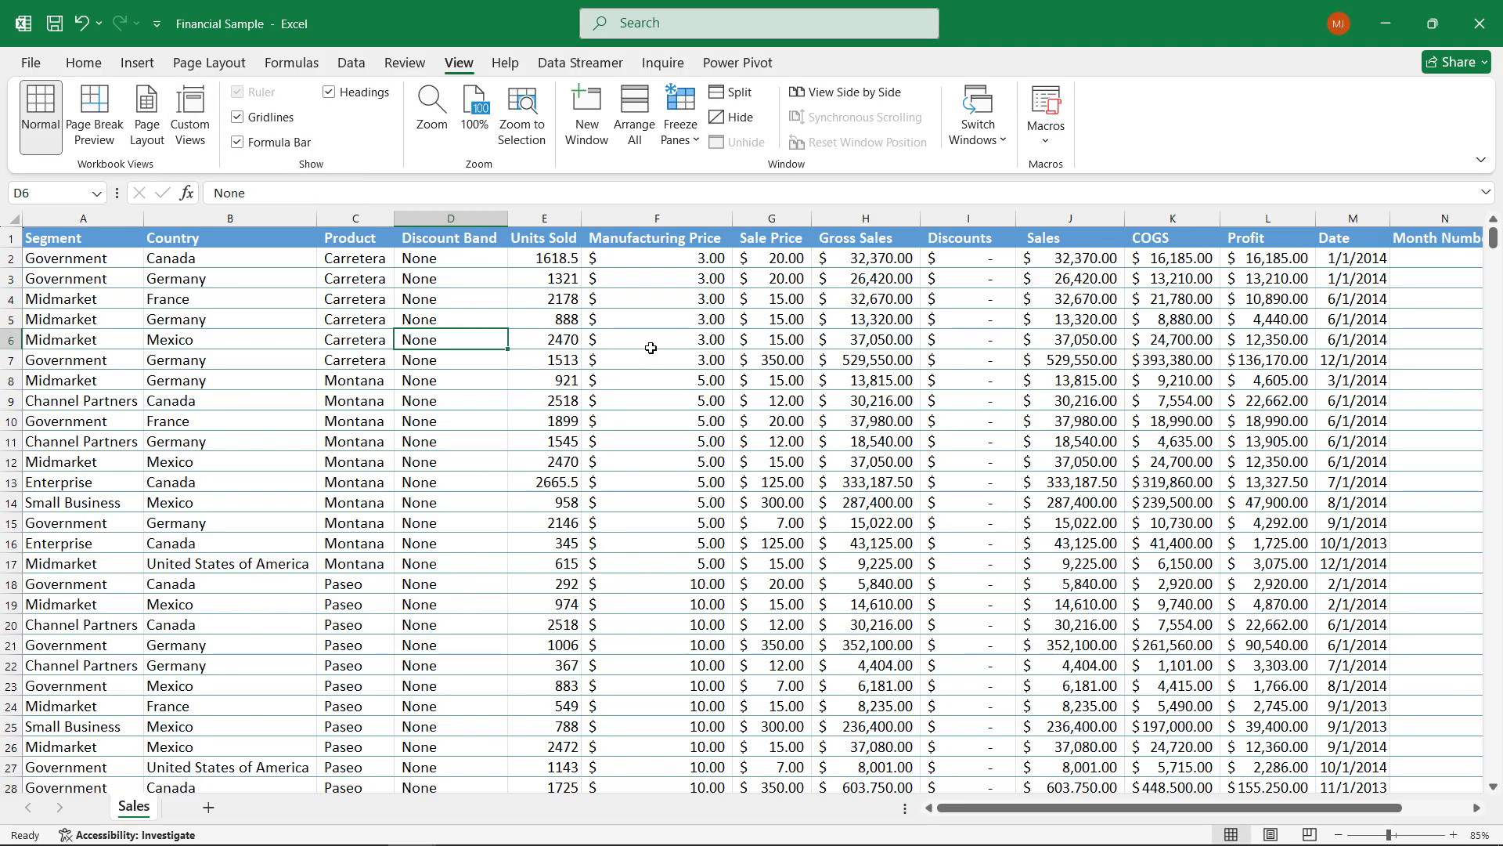
Step: Review the Segment, Units Sold and Profit columns, checking status totals like Profit sum 16,893,702.26
{"action": "left_click", "coordinate": [657, 339]}
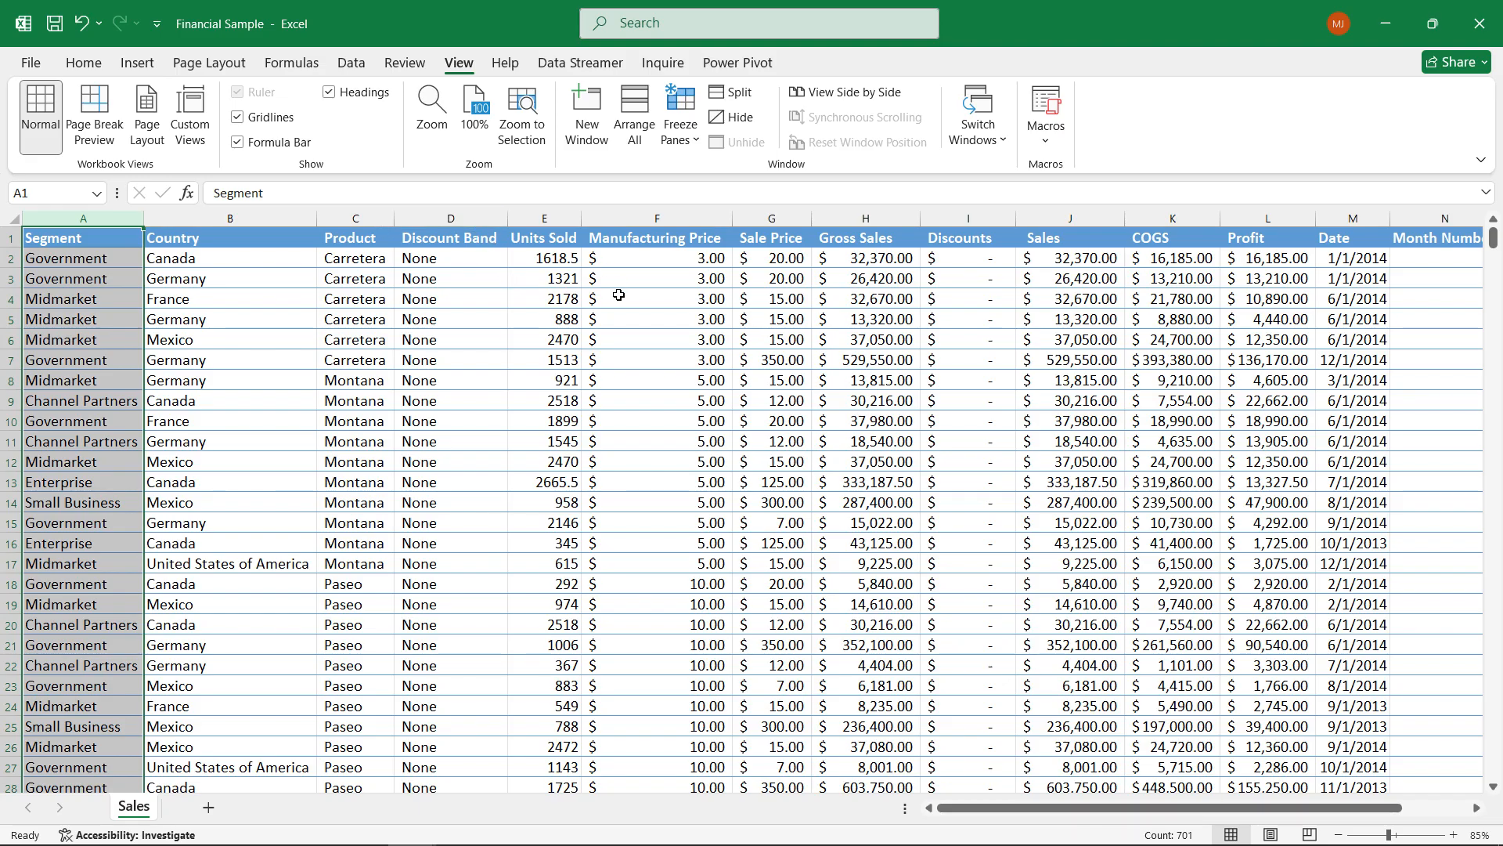
{"action": "mouse_move", "coordinate": [578, 266]}
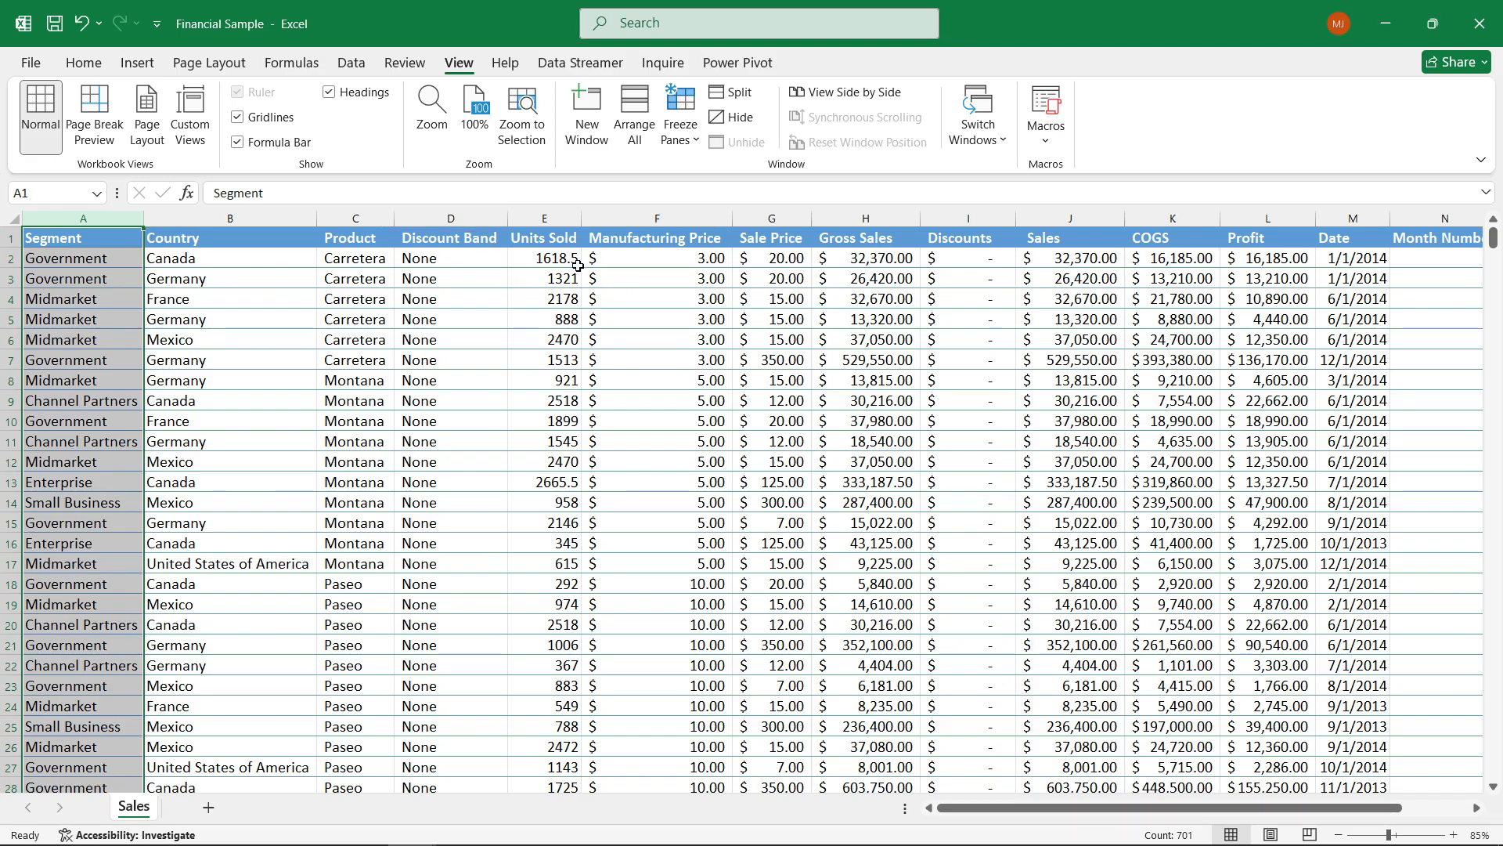
{"action": "left_click", "coordinate": [544, 218]}
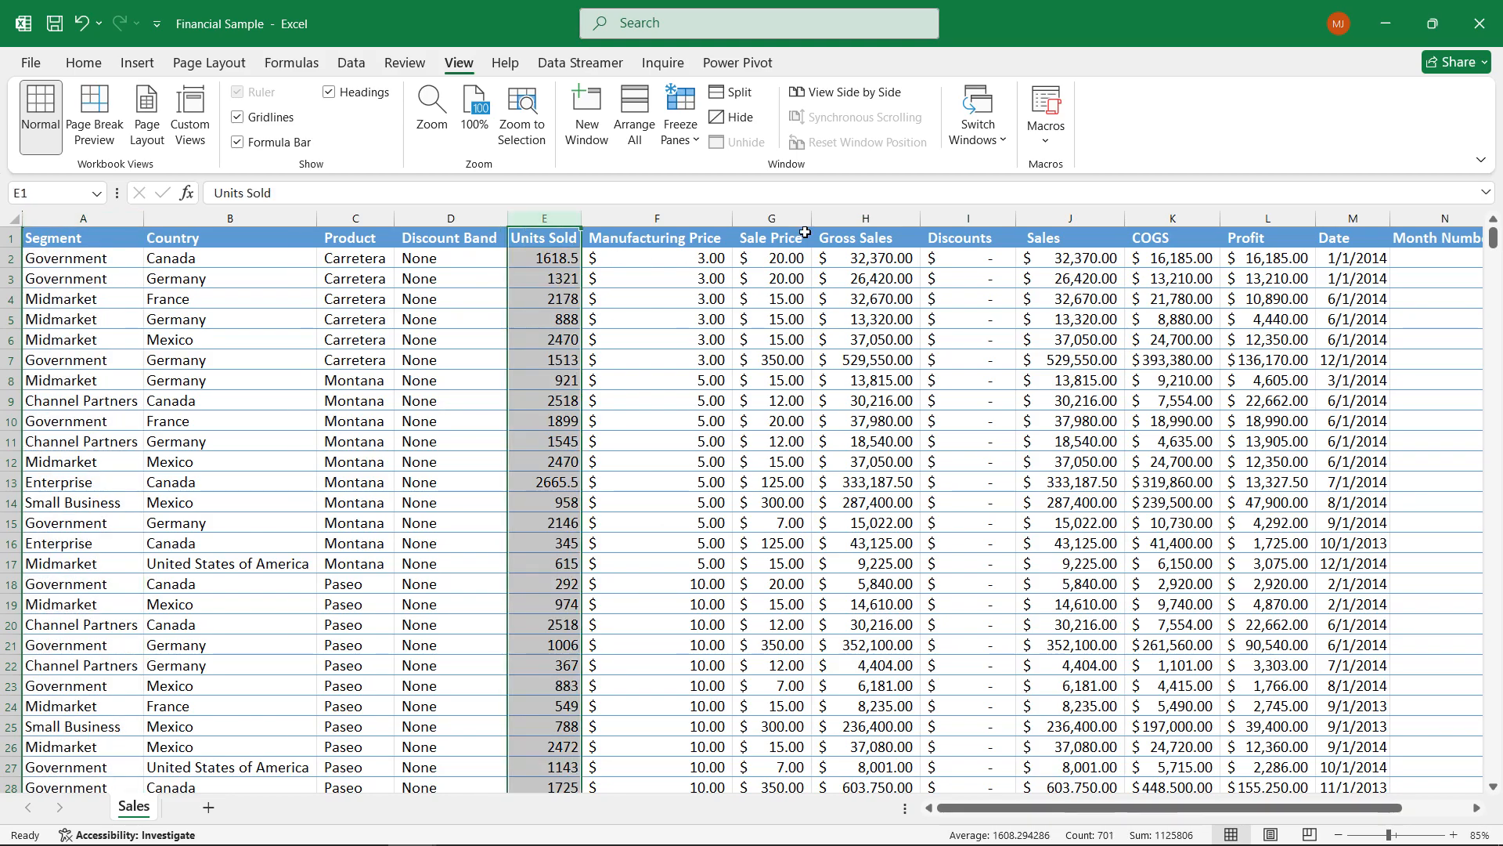
{"action": "left_click", "coordinate": [863, 238]}
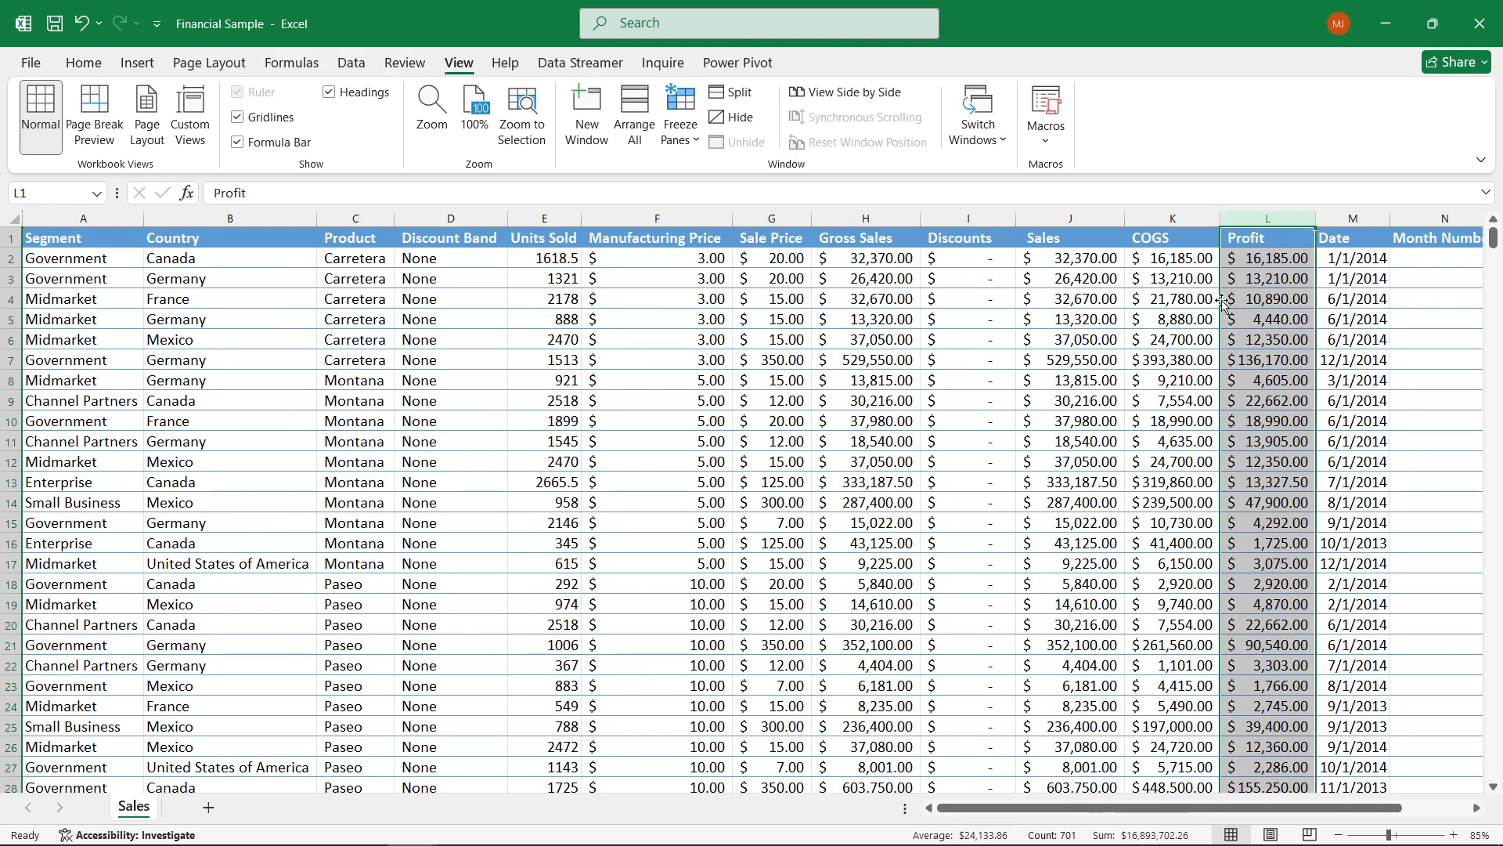
{"action": "mouse_move", "coordinate": [1071, 627]}
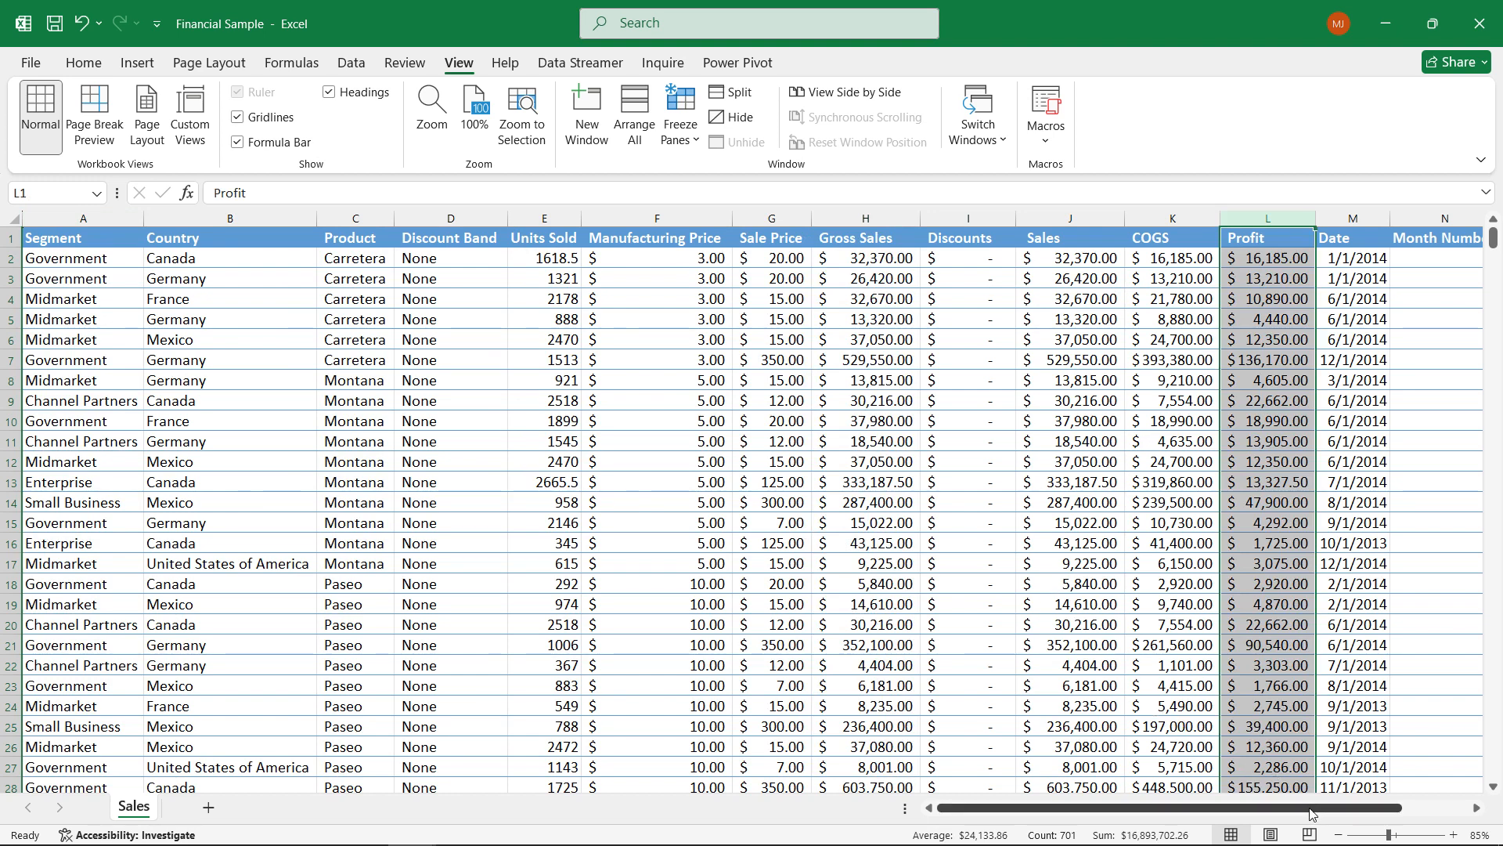
{"action": "scroll", "scroll_direction": "right", "scroll_amount": 3}
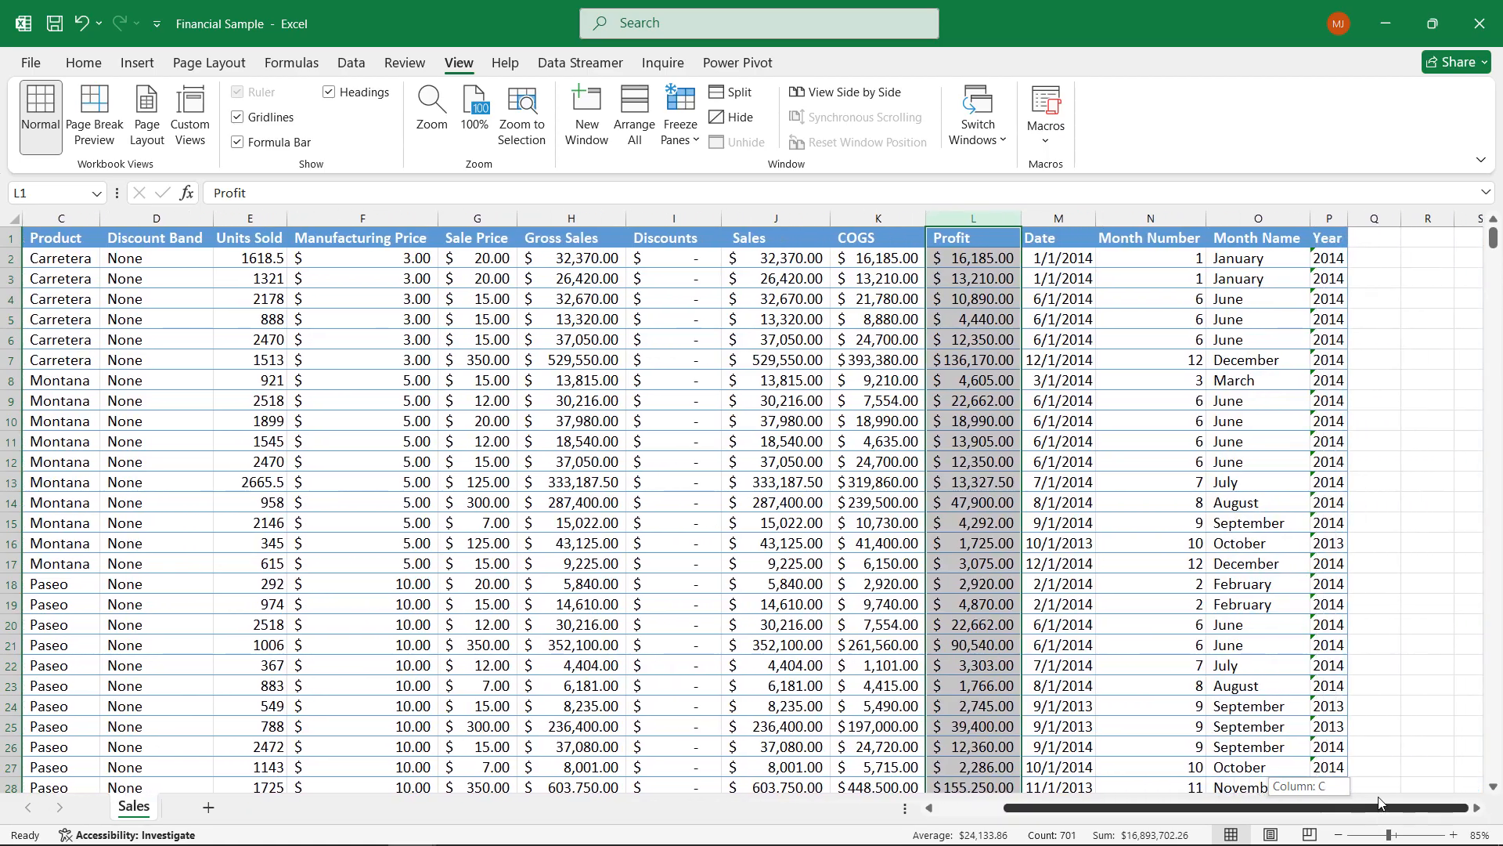
{"action": "scroll", "scroll_direction": "left", "scroll_amount": 3}
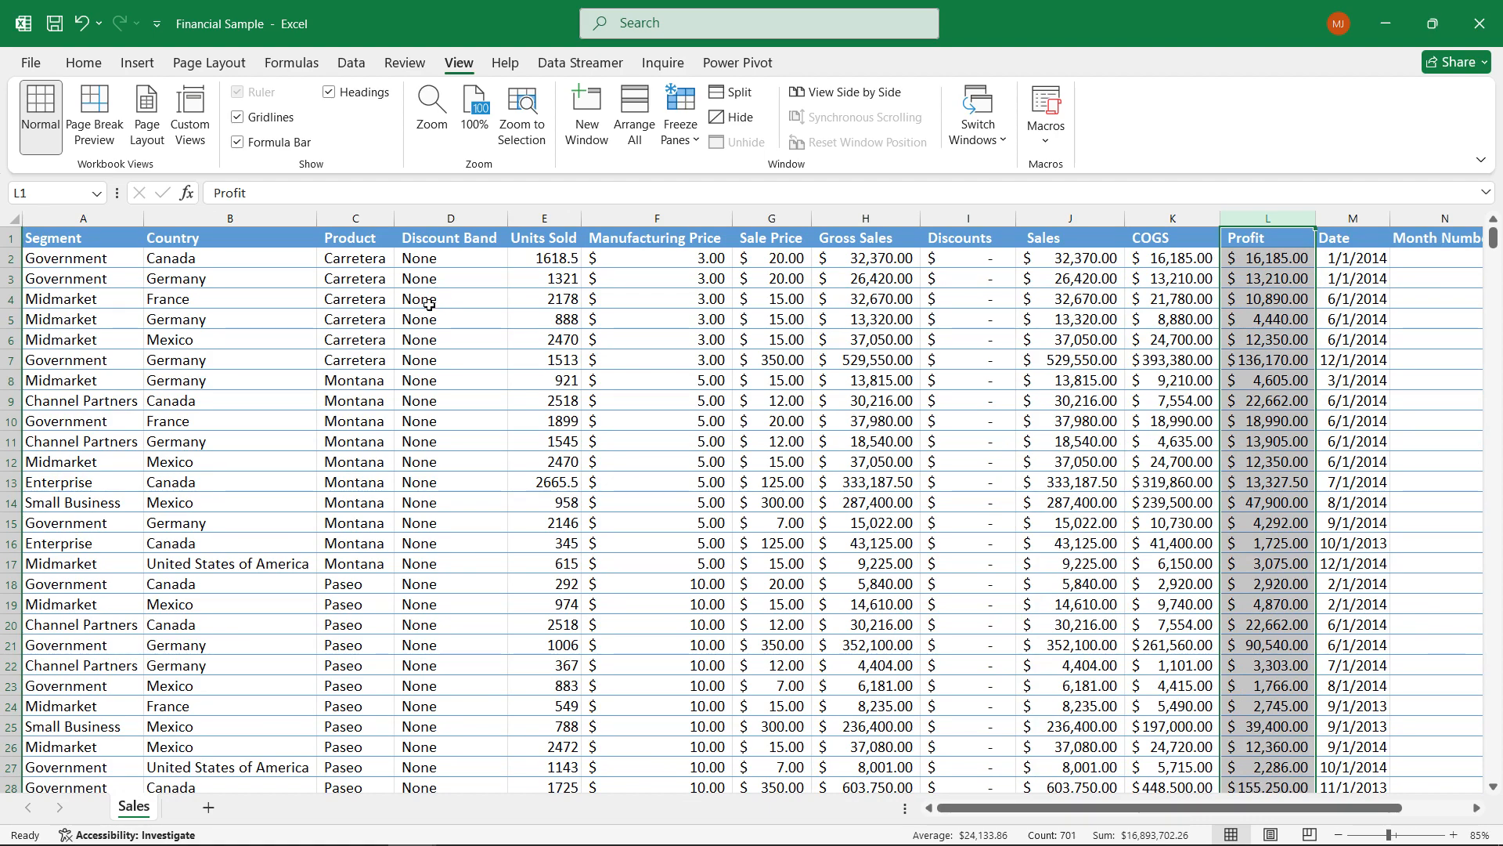
{"action": "mouse_move", "coordinate": [485, 279]}
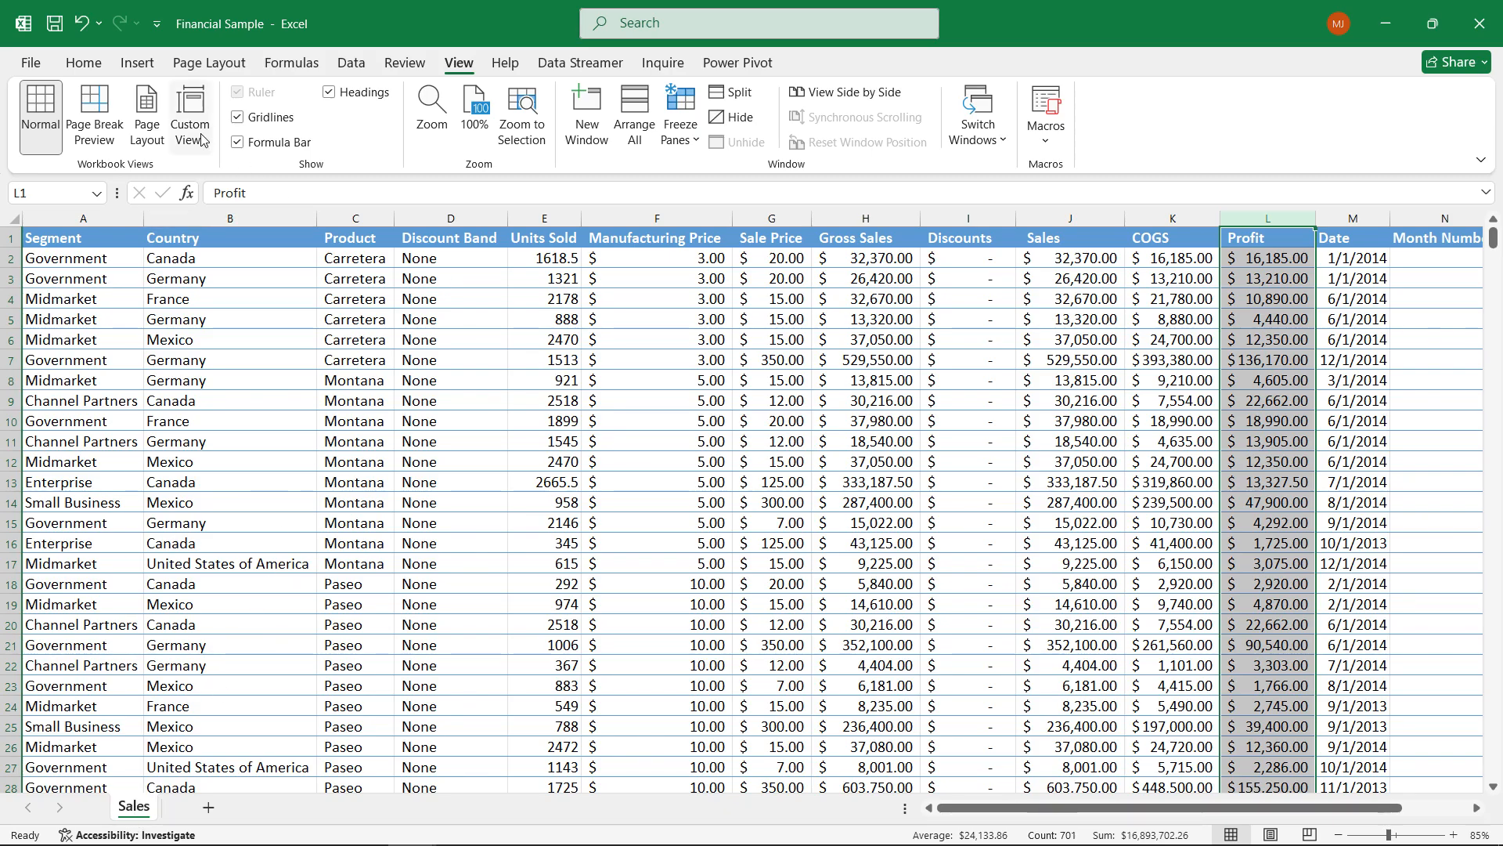
{"action": "mouse_move", "coordinate": [188, 115]}
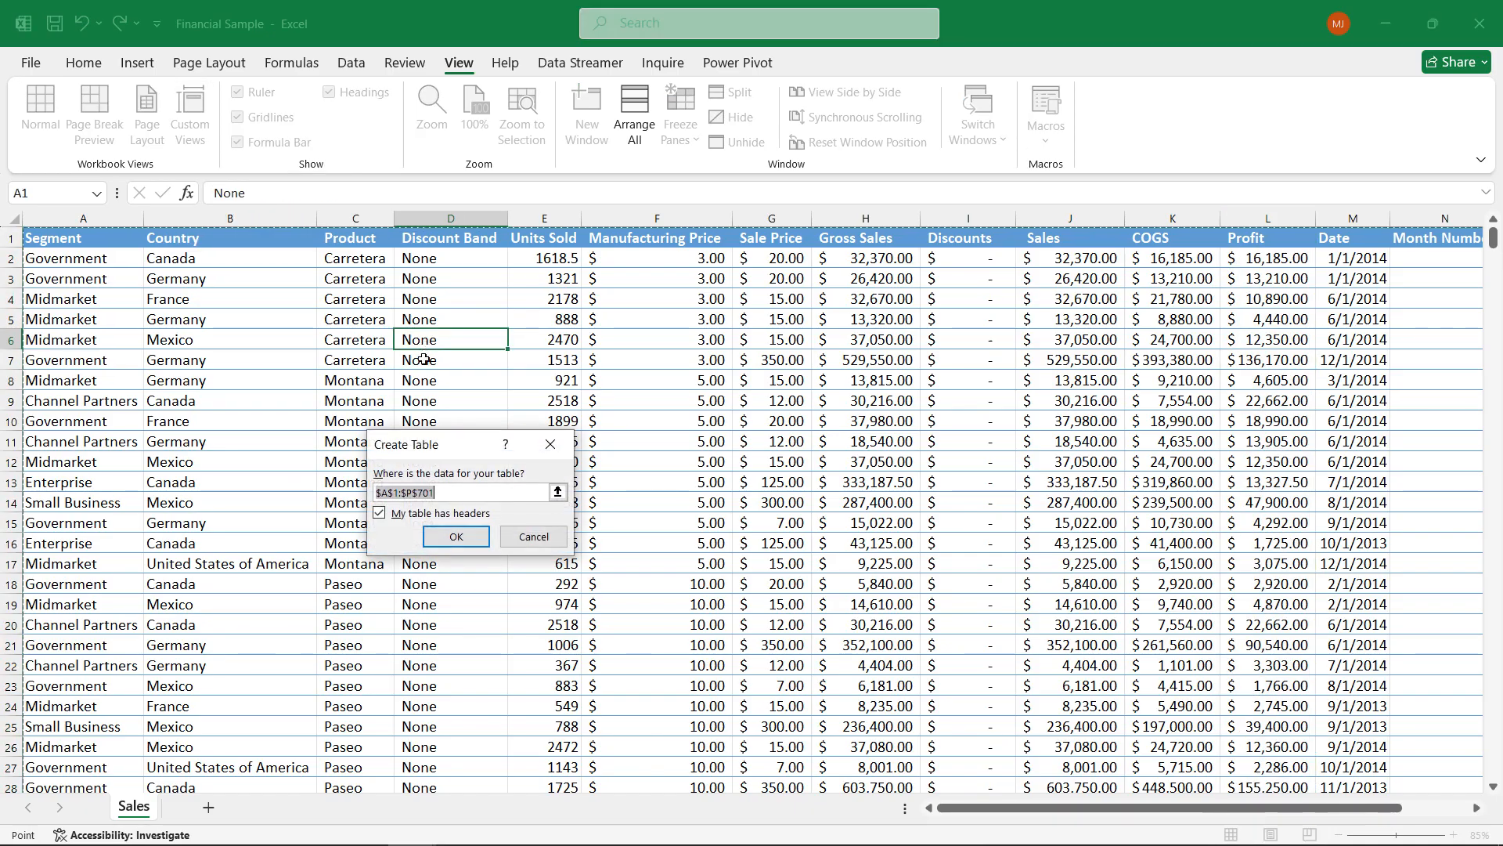
{"action": "left_click", "coordinate": [456, 535]}
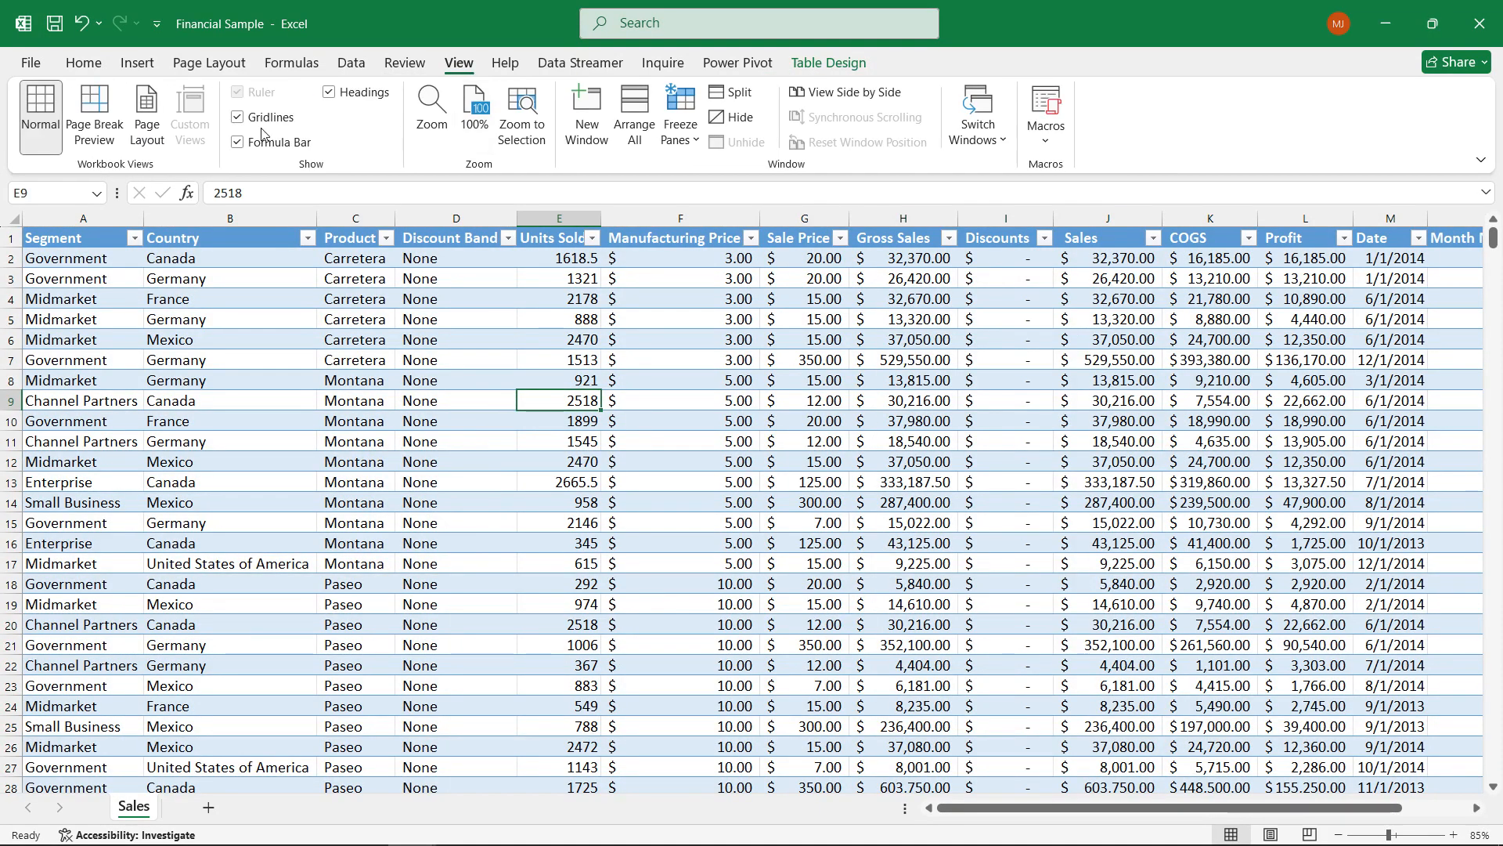
{"action": "mouse_move", "coordinate": [189, 112]}
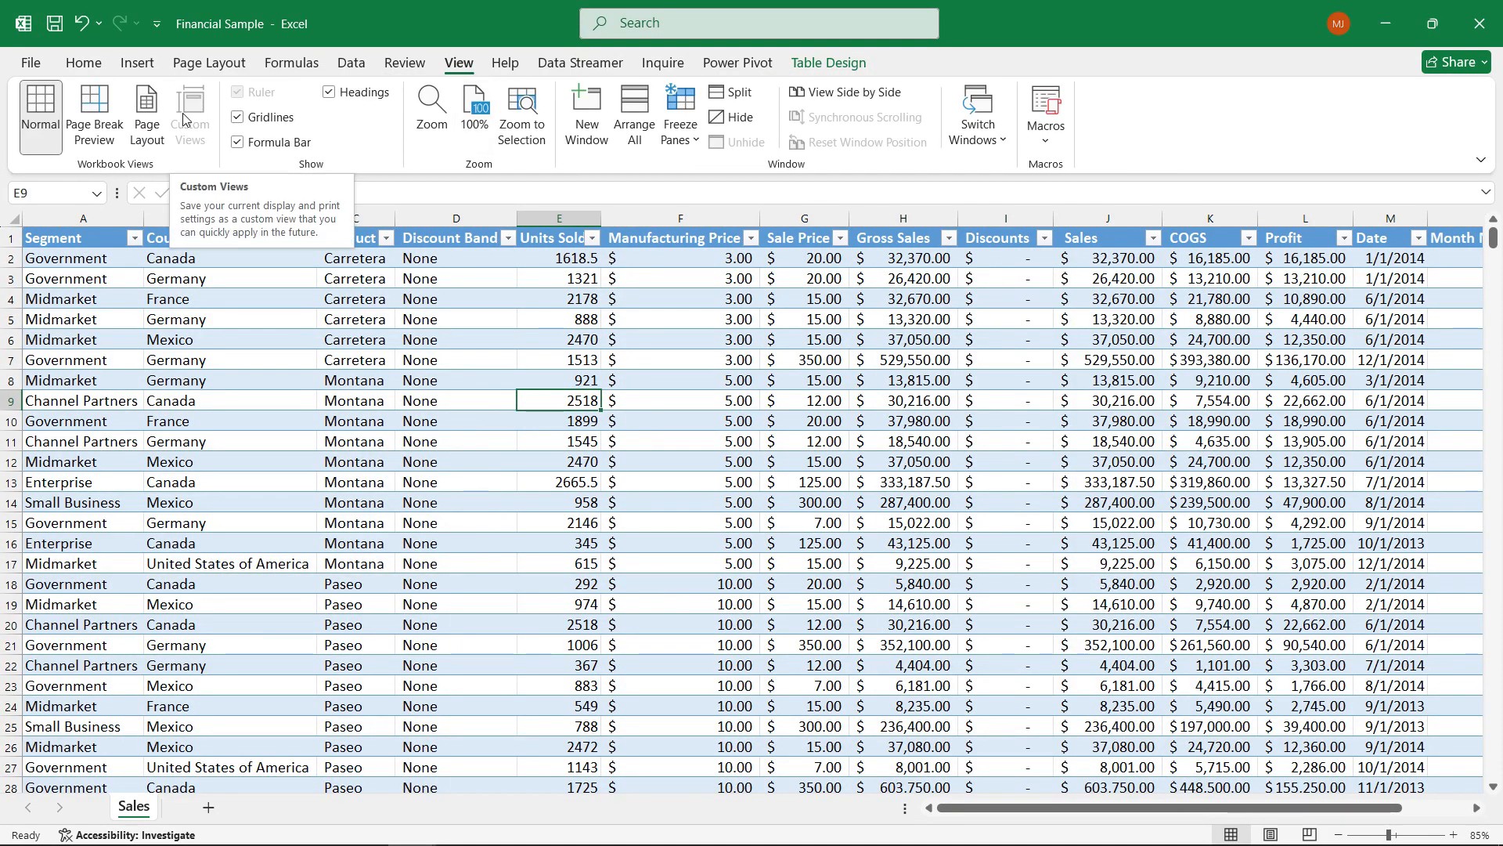
{"action": "mouse_move", "coordinate": [206, 119]}
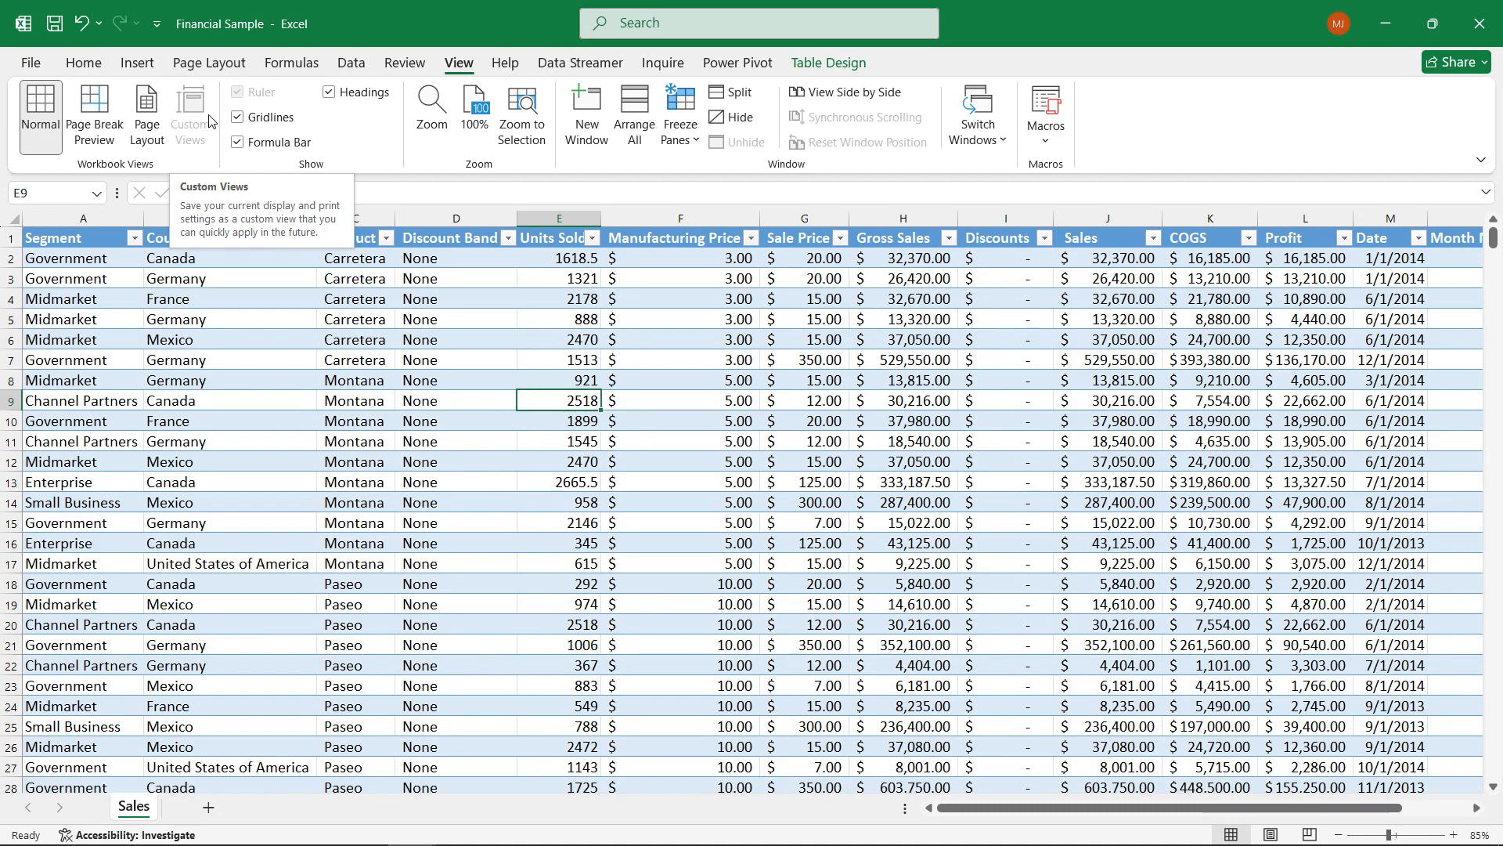
{"action": "left_click", "coordinate": [559, 380]}
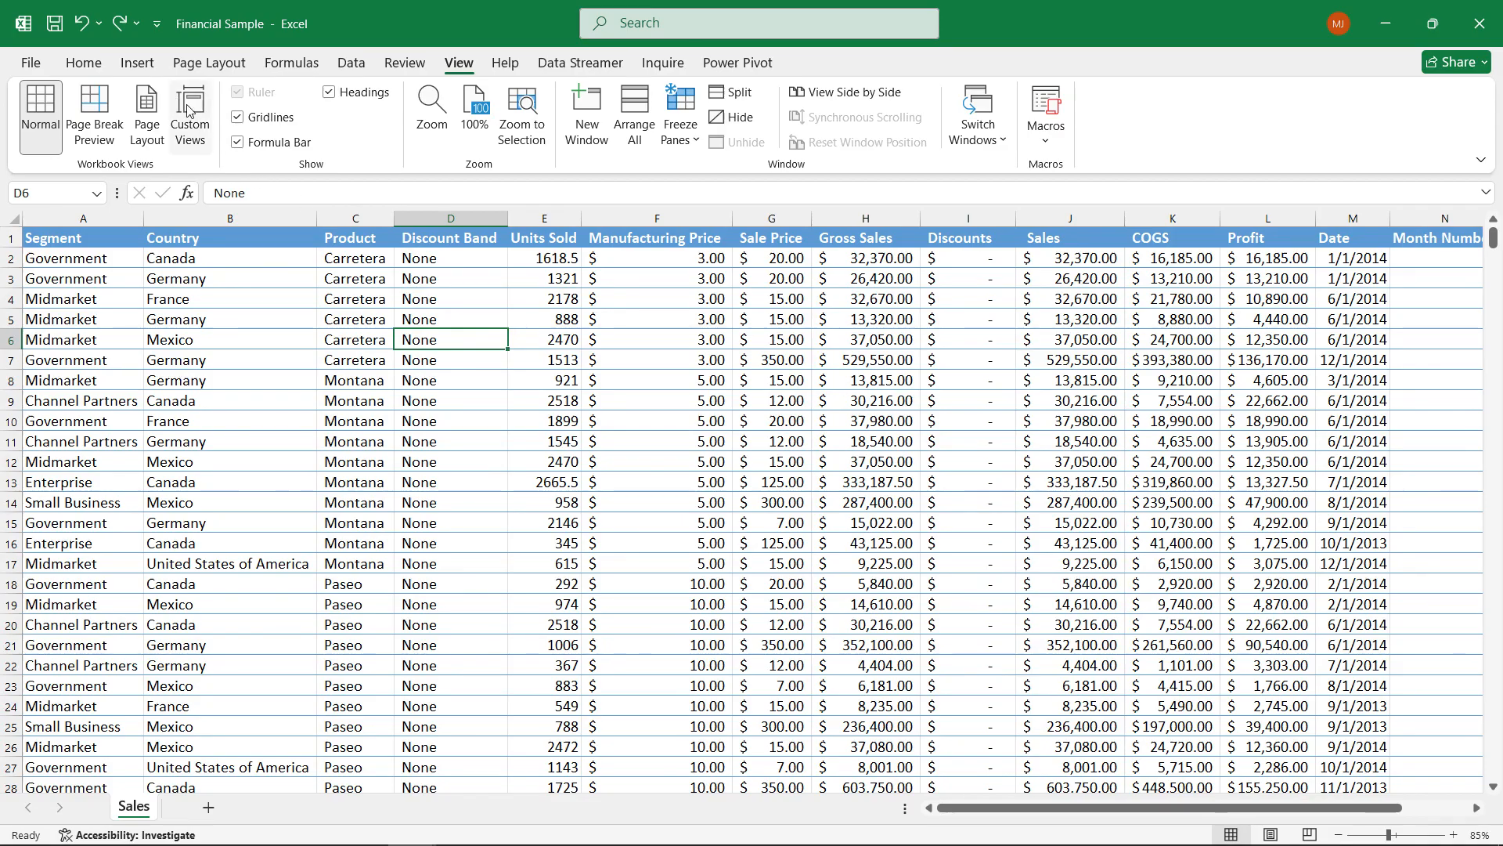
Step: Add a custom view named Standard for the full layout and confirm it in the Custom Views list
{"action": "left_click", "coordinate": [189, 113]}
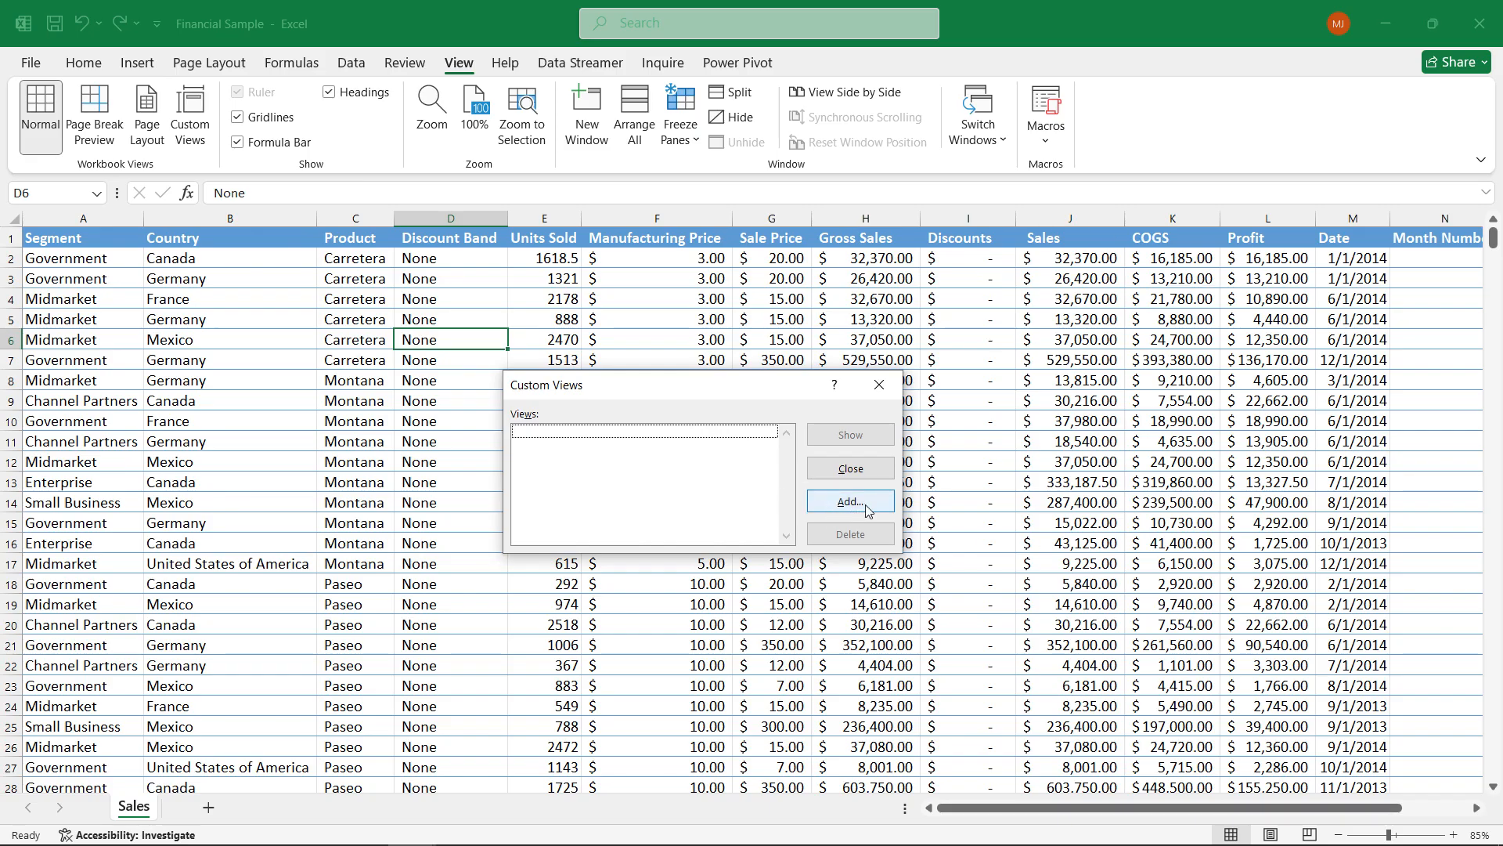
{"action": "left_click", "coordinate": [847, 500]}
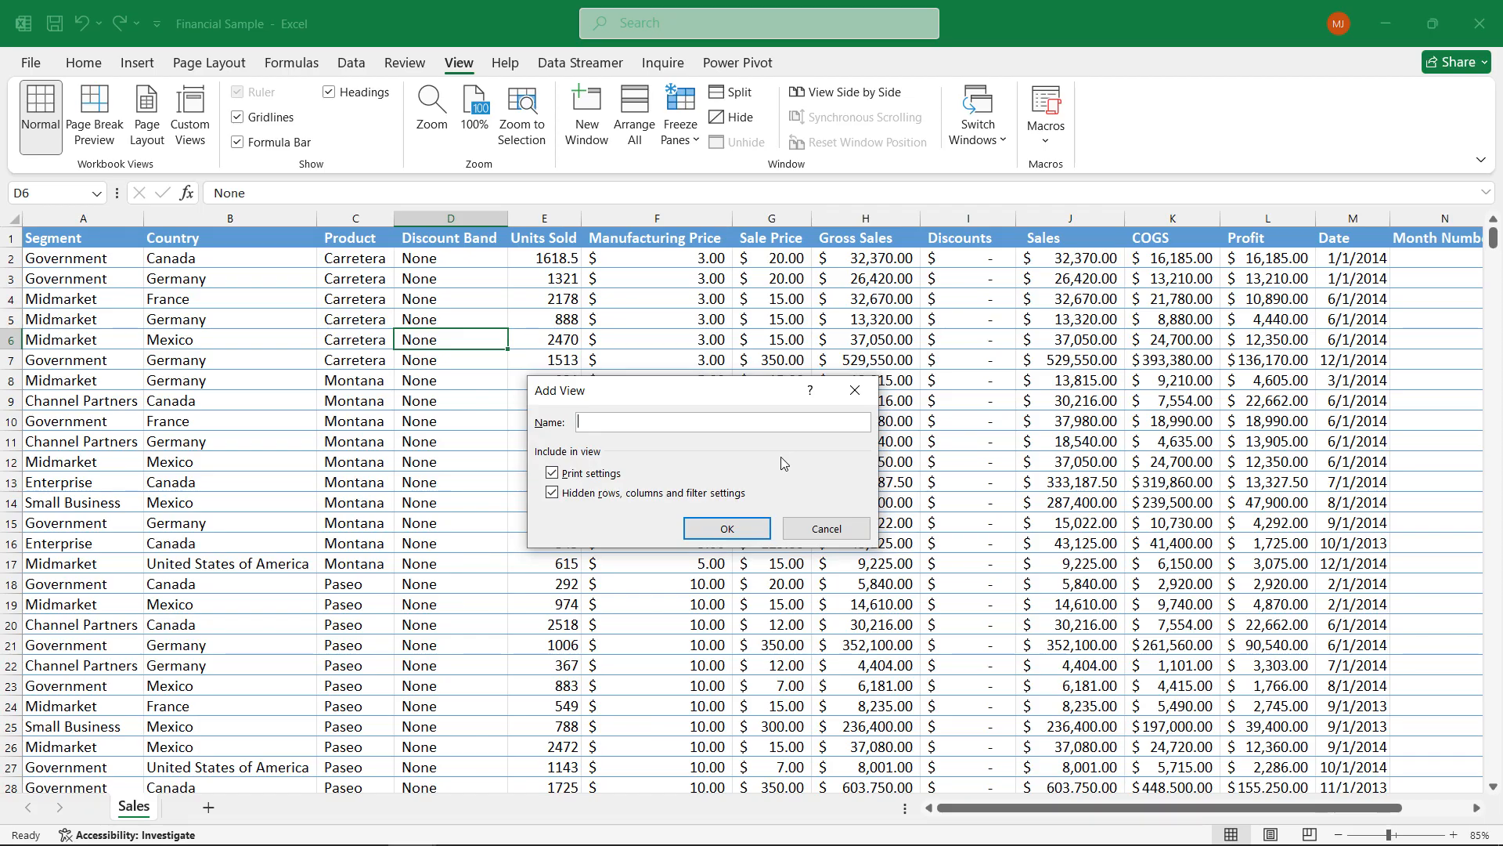
{"action": "type", "text": "Standard"}
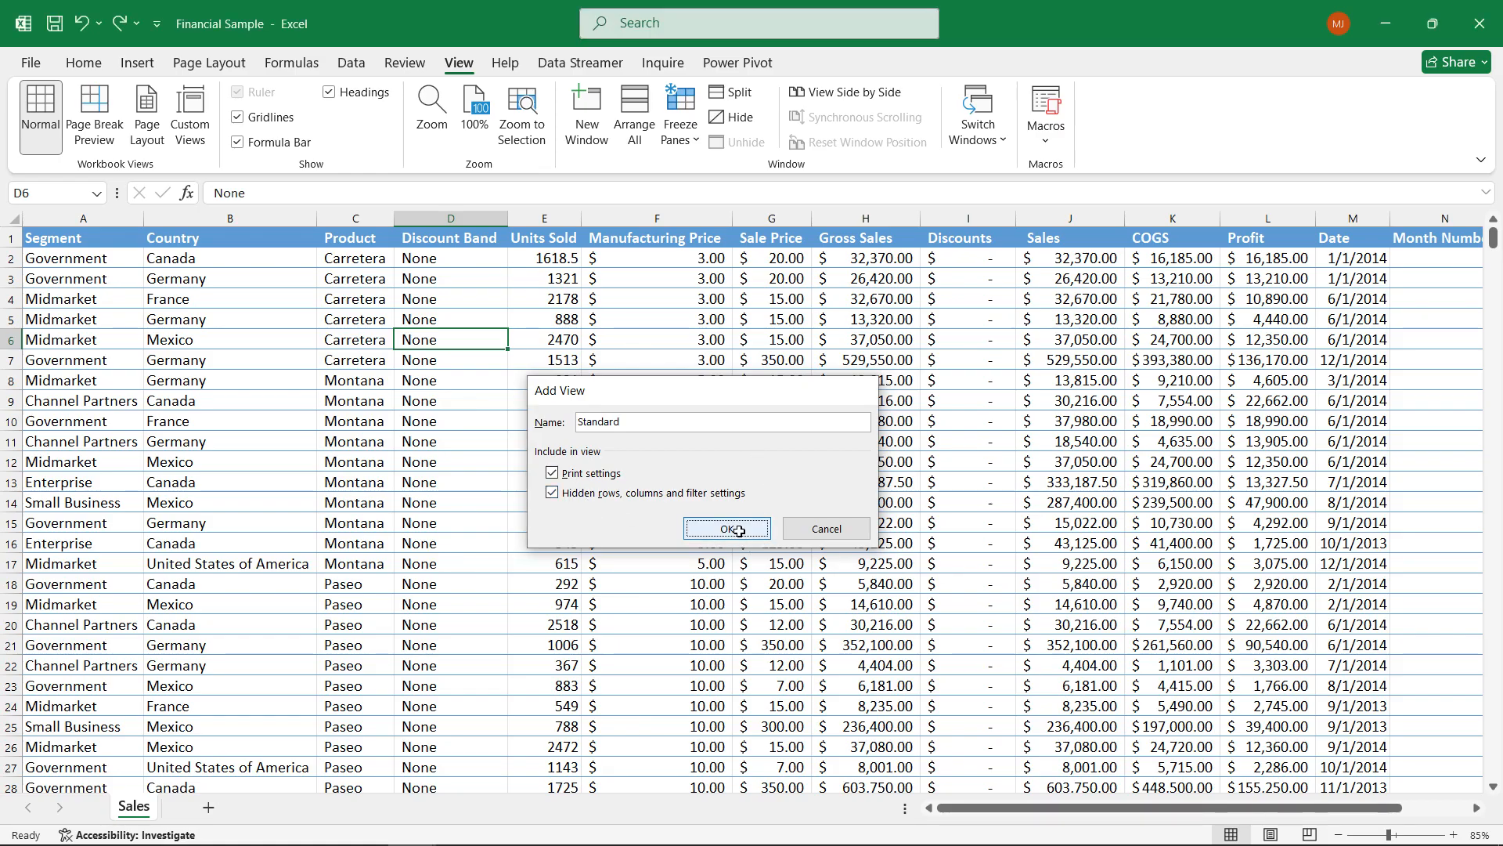
{"action": "left_click", "coordinate": [725, 529]}
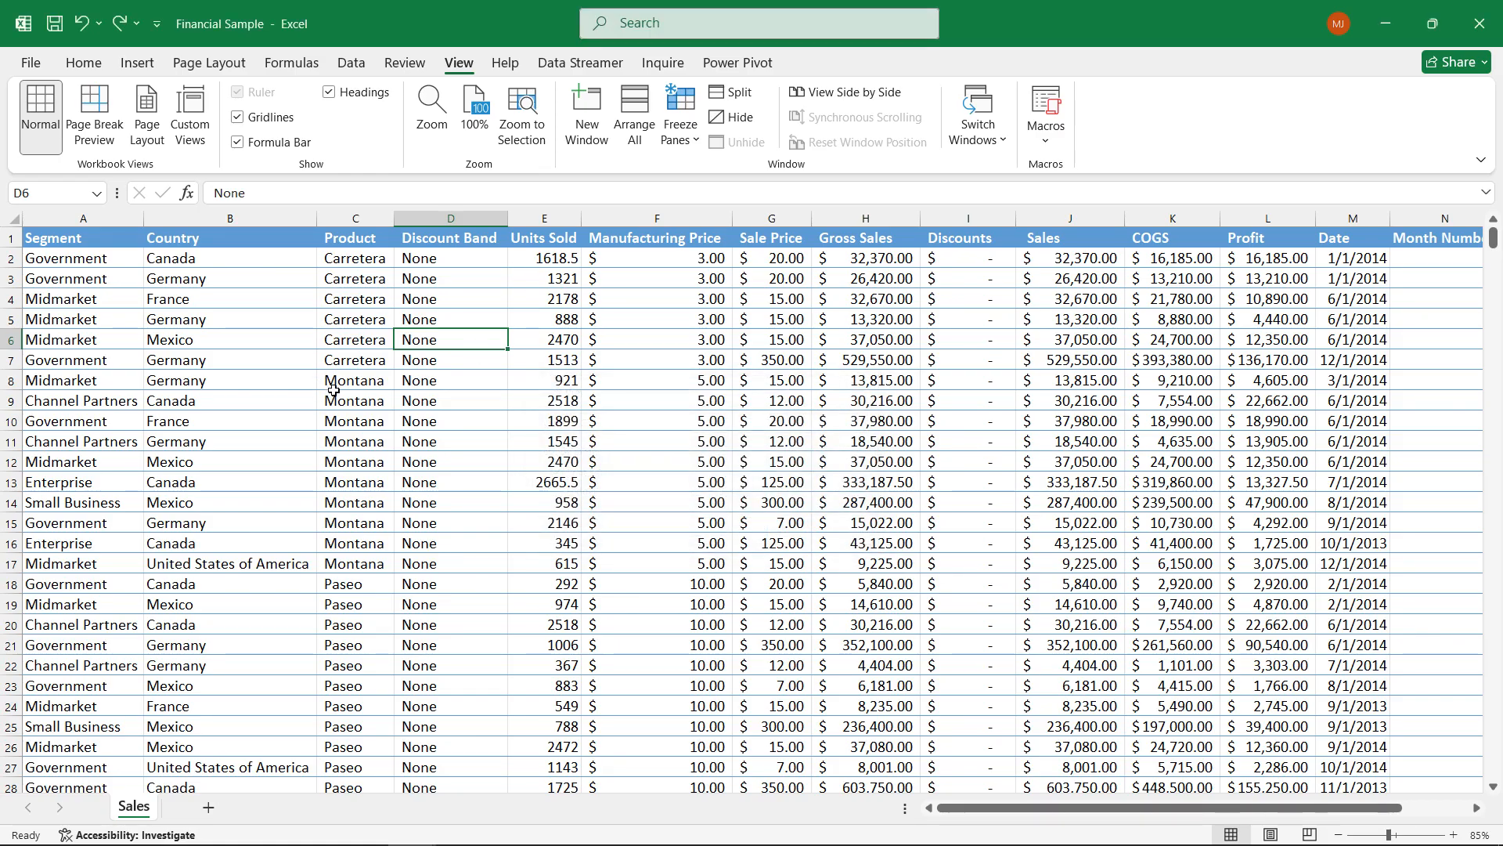
{"action": "left_click", "coordinate": [188, 113]}
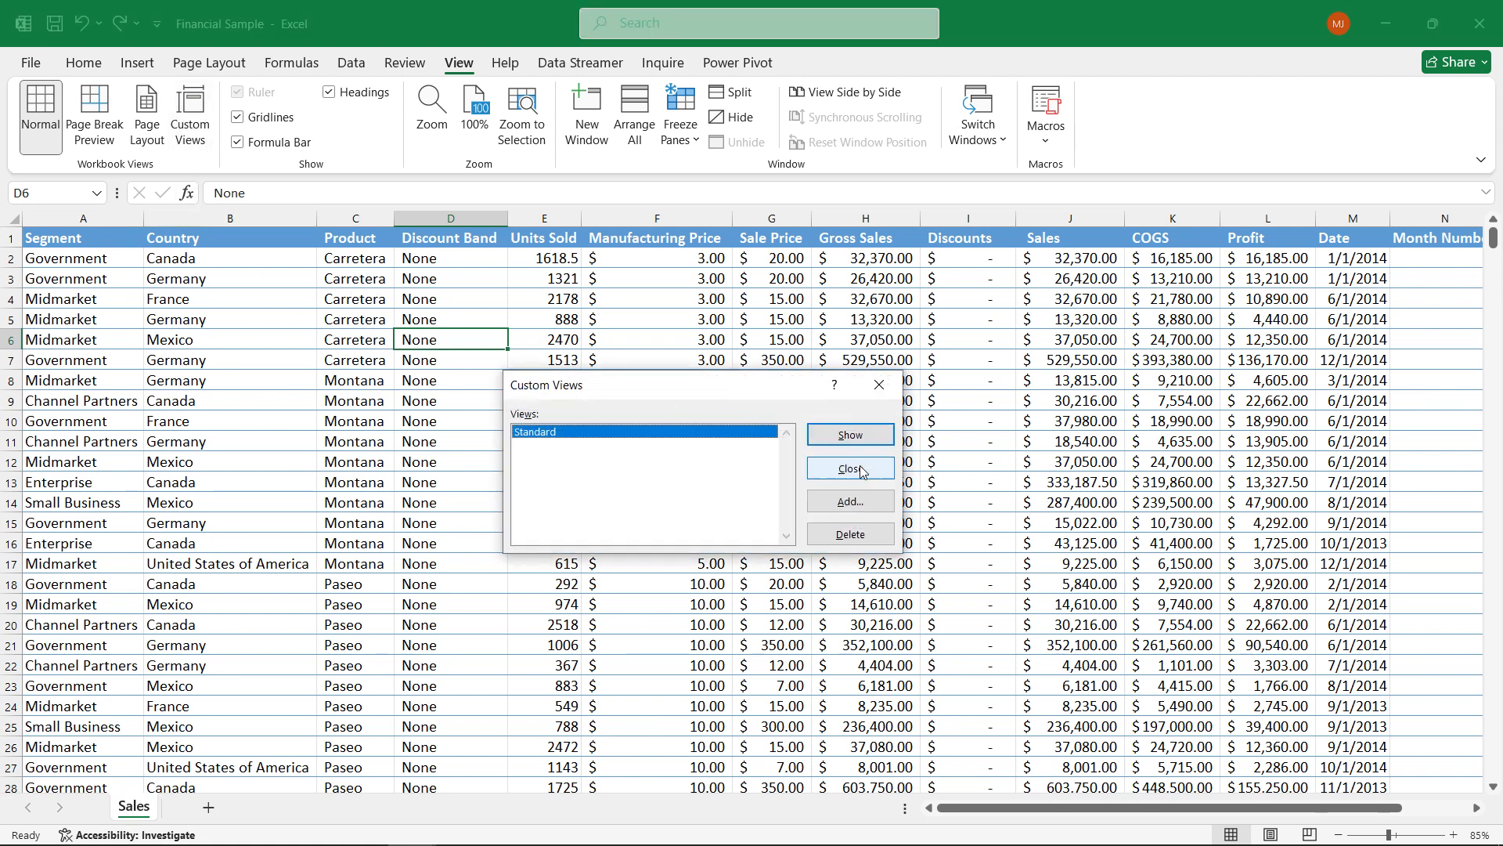
{"action": "left_click", "coordinate": [848, 469]}
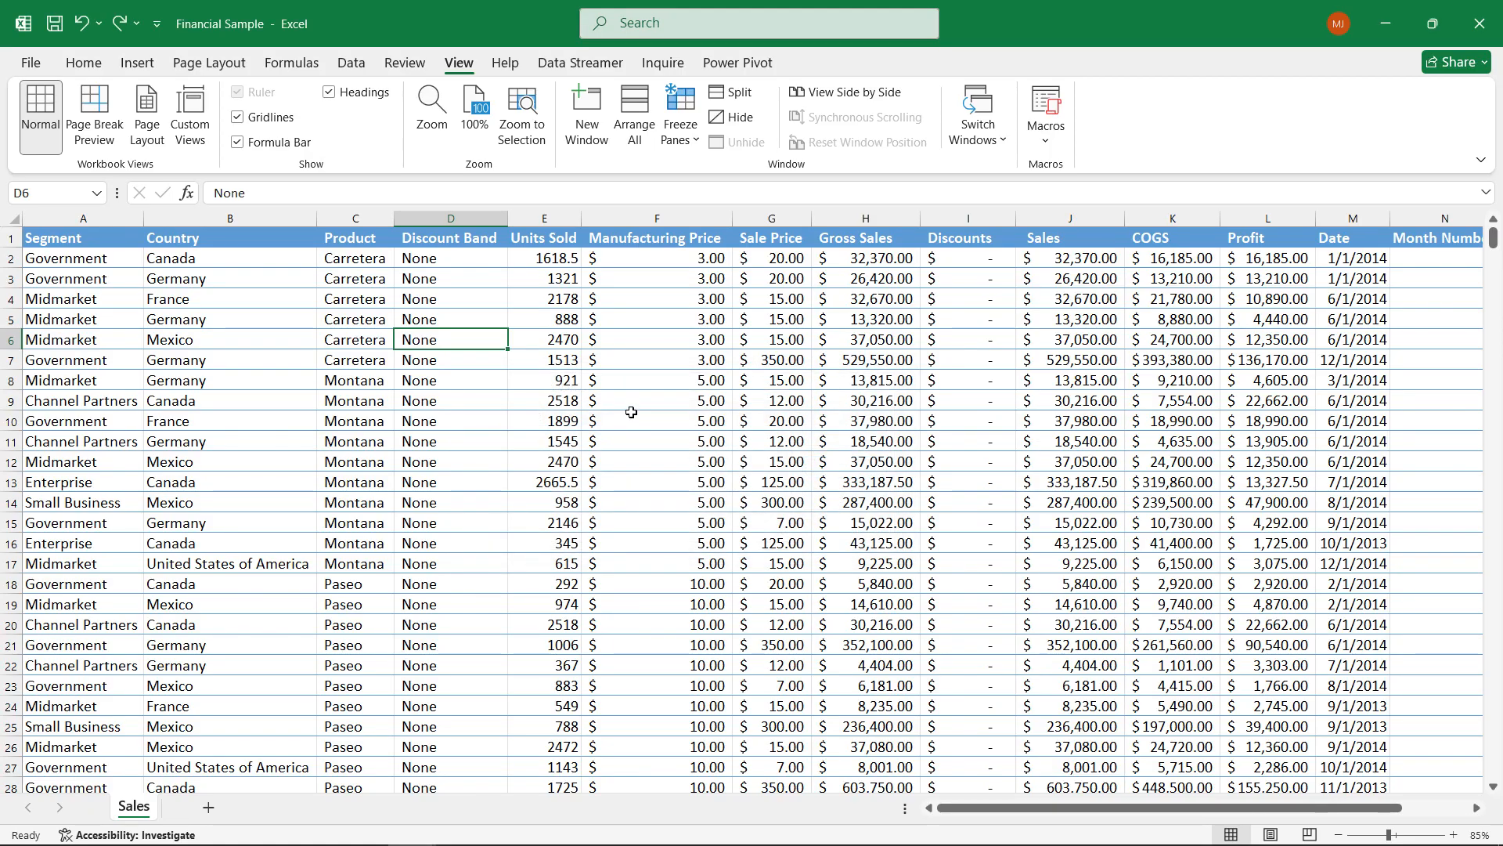
{"action": "mouse_move", "coordinate": [624, 394]}
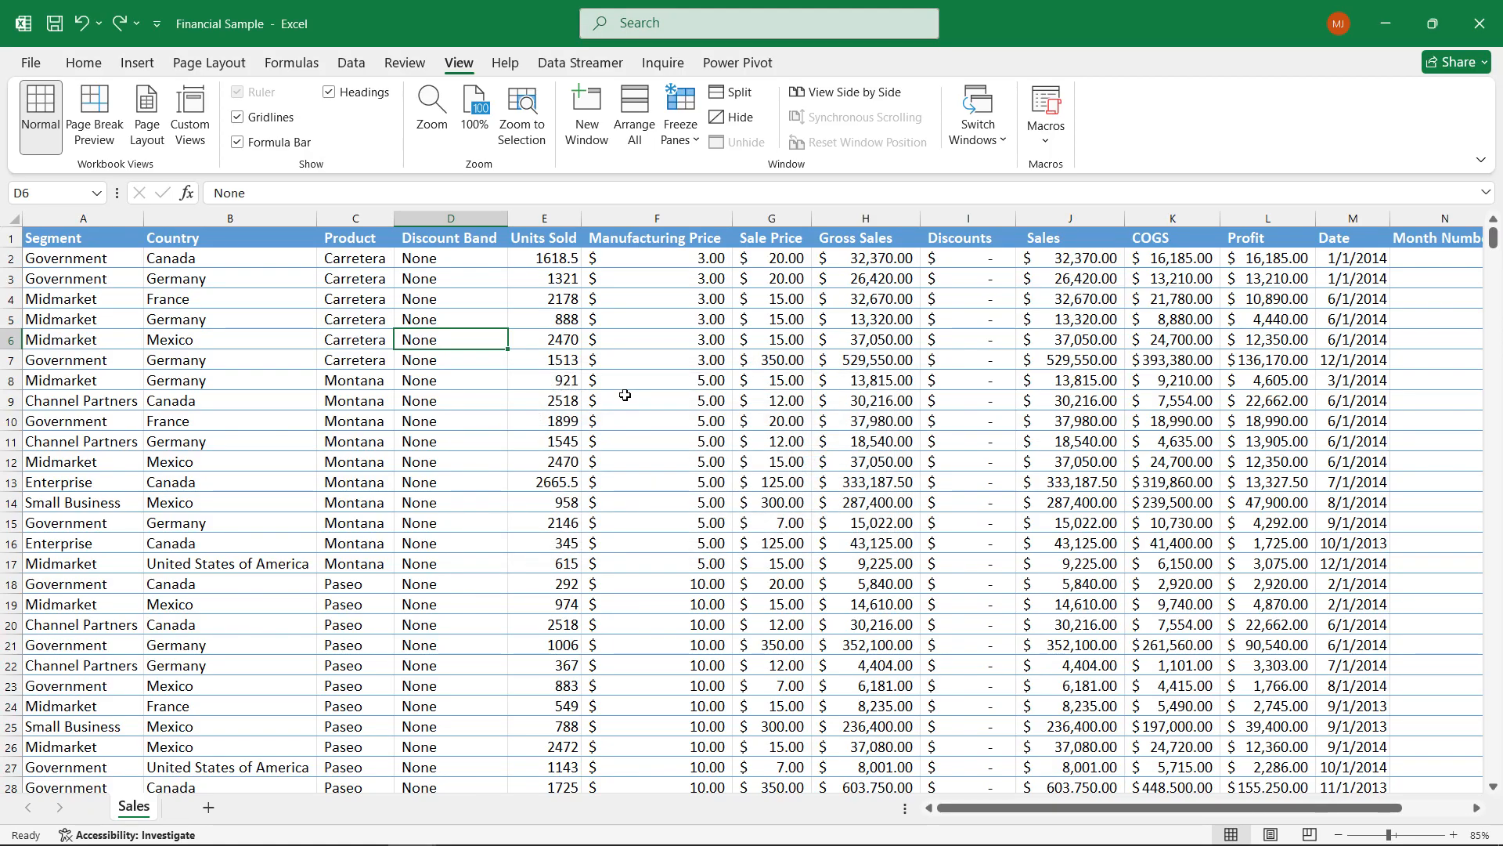
{"action": "mouse_move", "coordinate": [567, 383]}
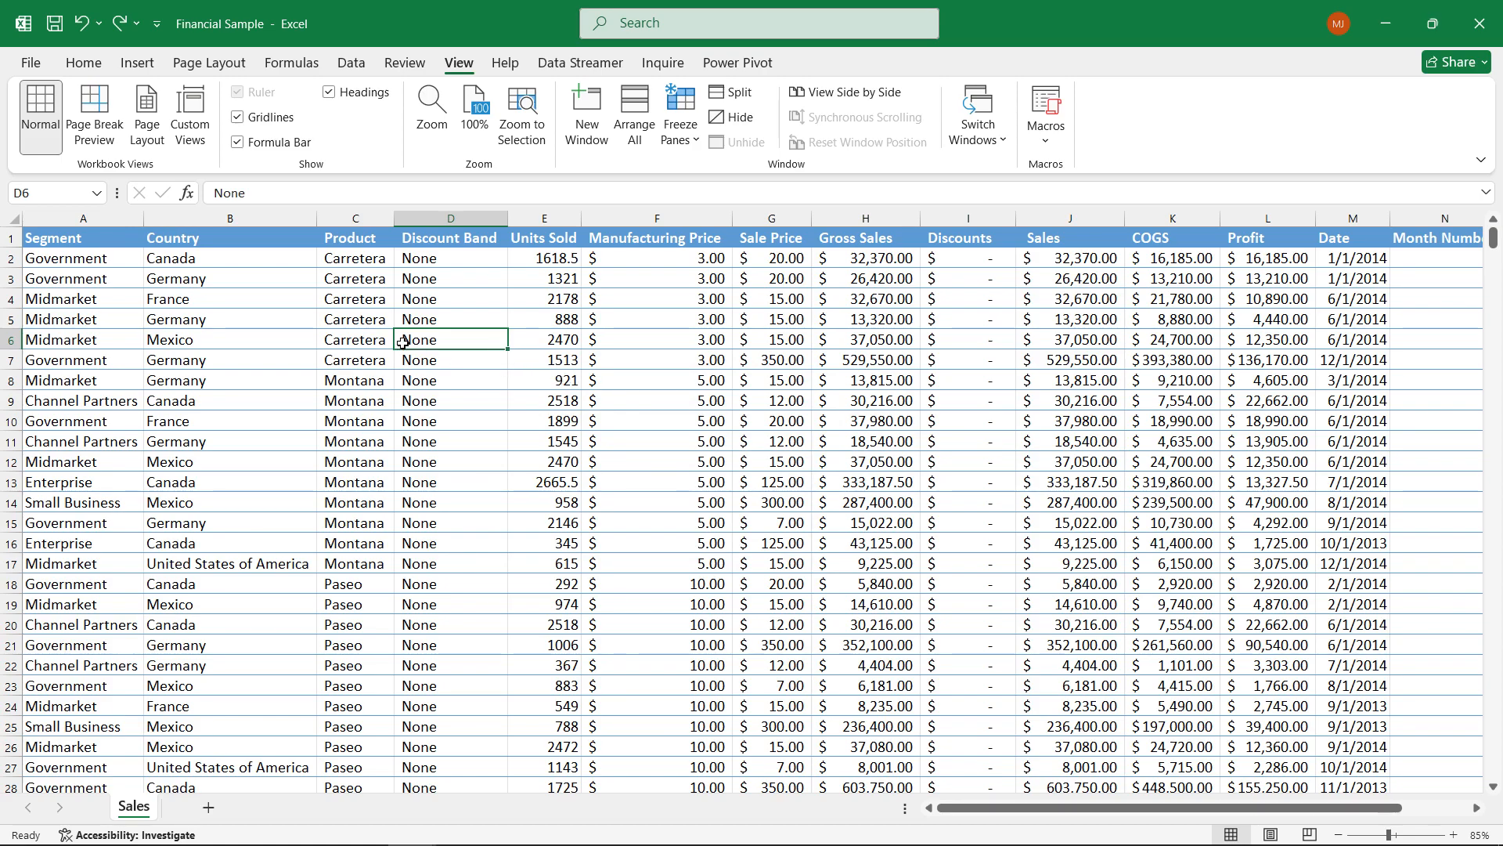
{"action": "mouse_move", "coordinate": [405, 320]}
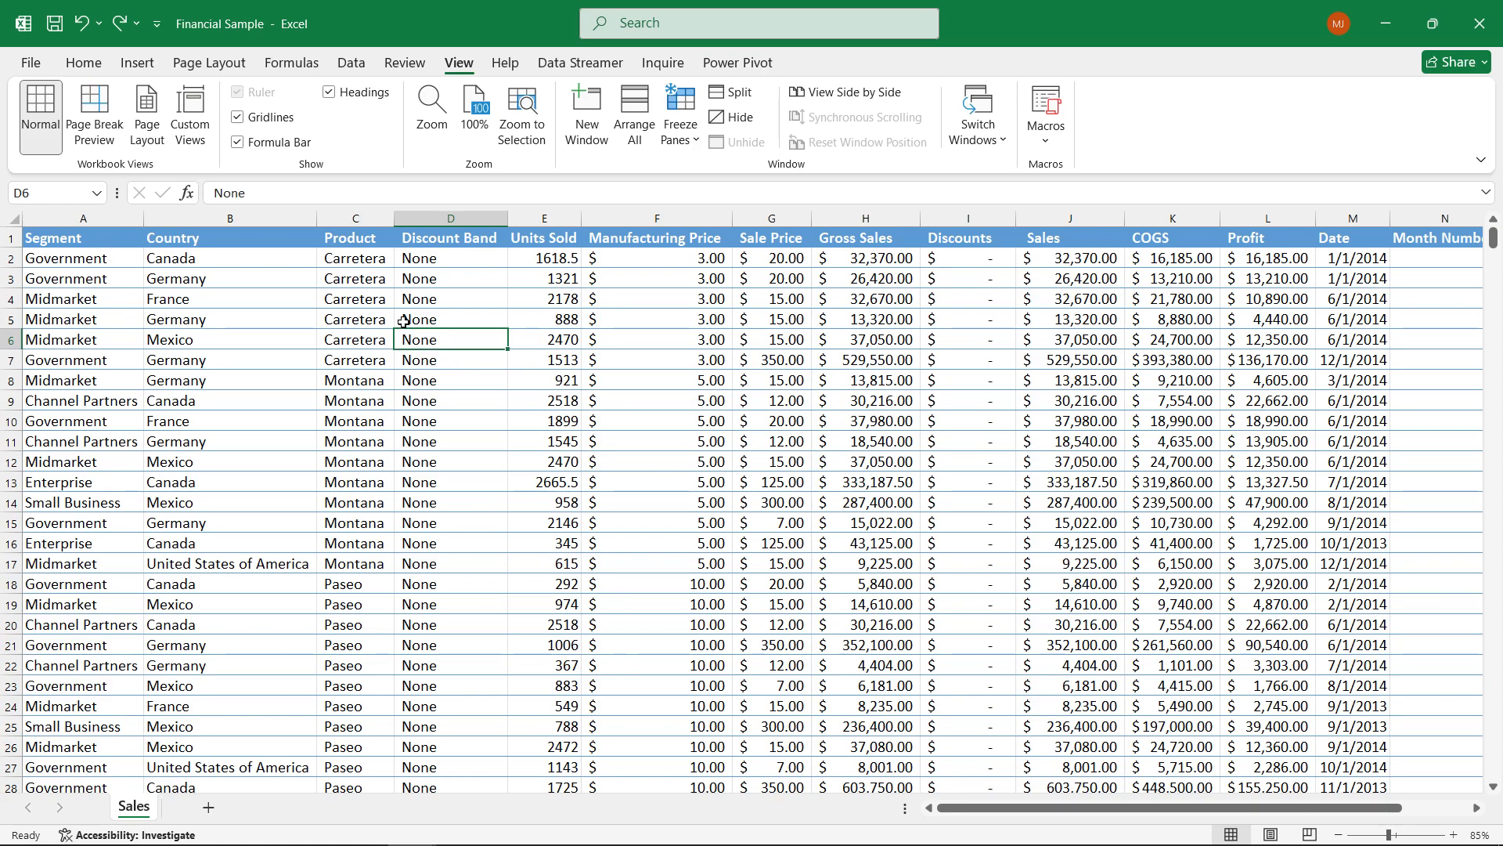
{"action": "mouse_move", "coordinate": [369, 317]}
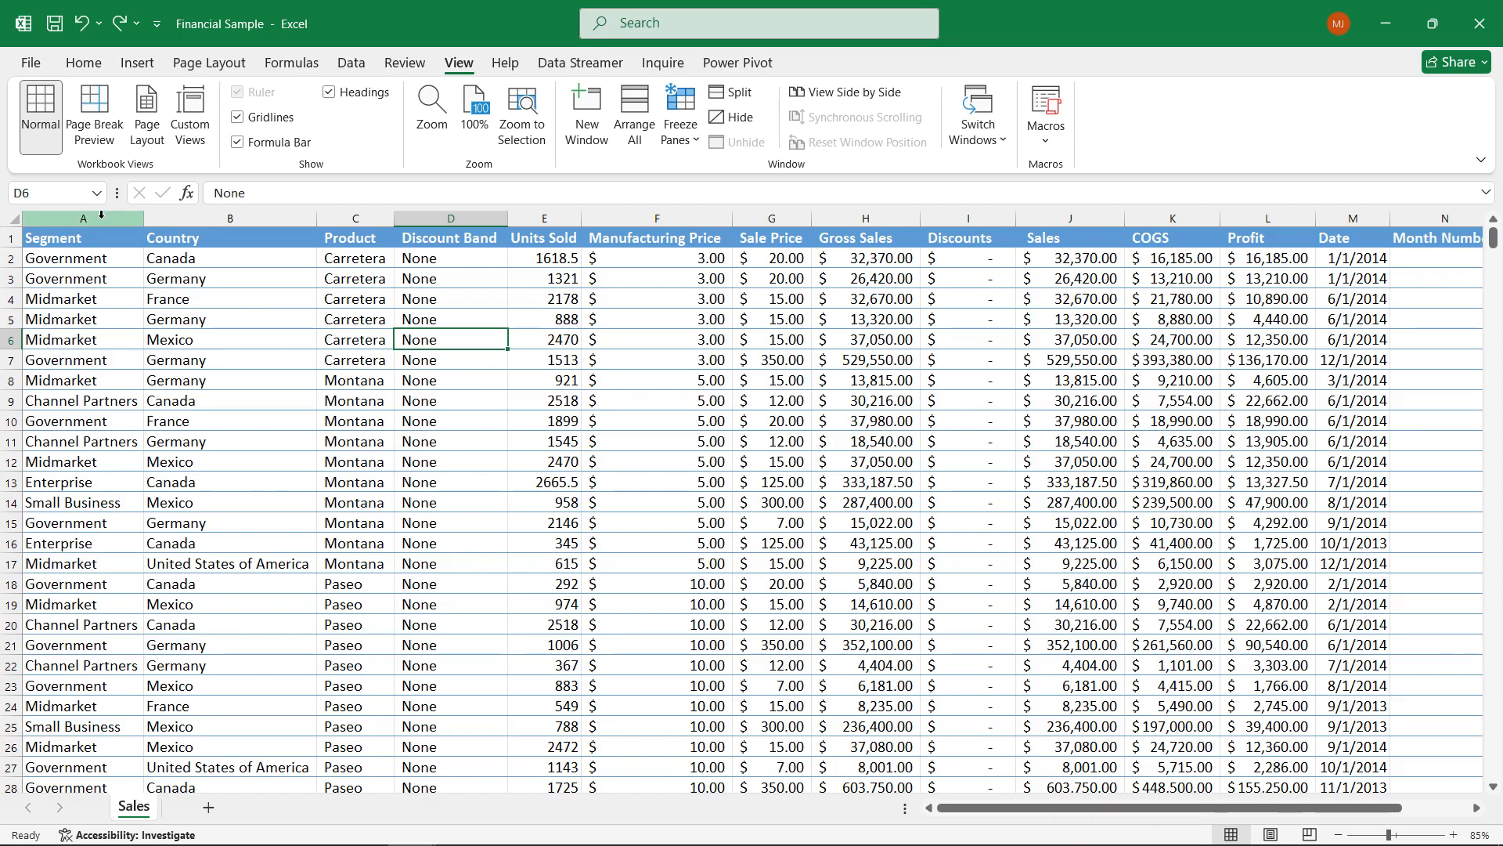
Step: Multi-select the Country, Discount Band, Sale Price, Discounts, Month Name and Year columns
{"action": "left_click", "coordinate": [229, 218]}
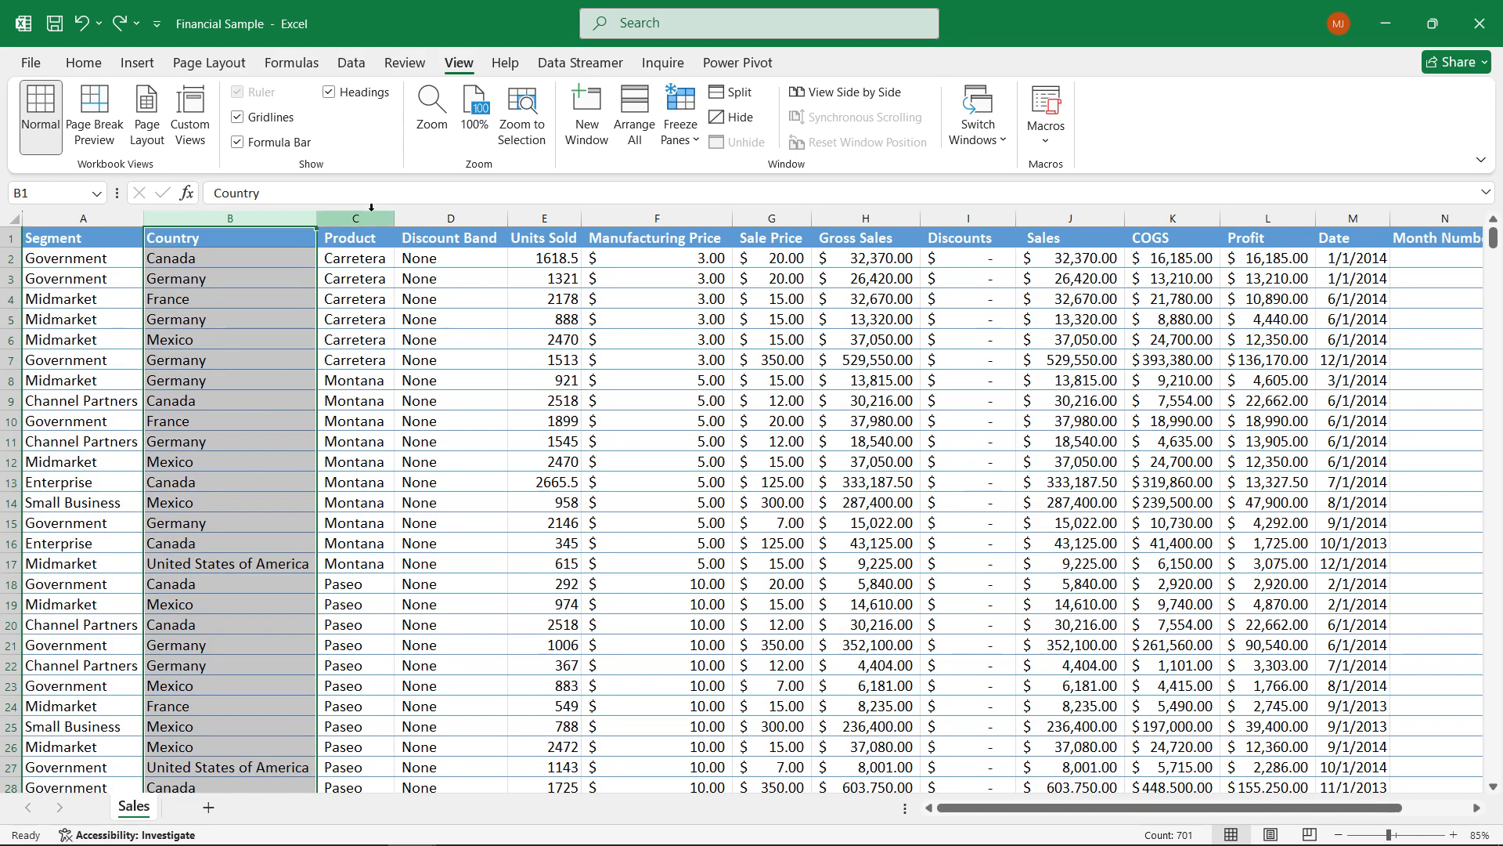
{"action": "left_click", "coordinate": [449, 217]}
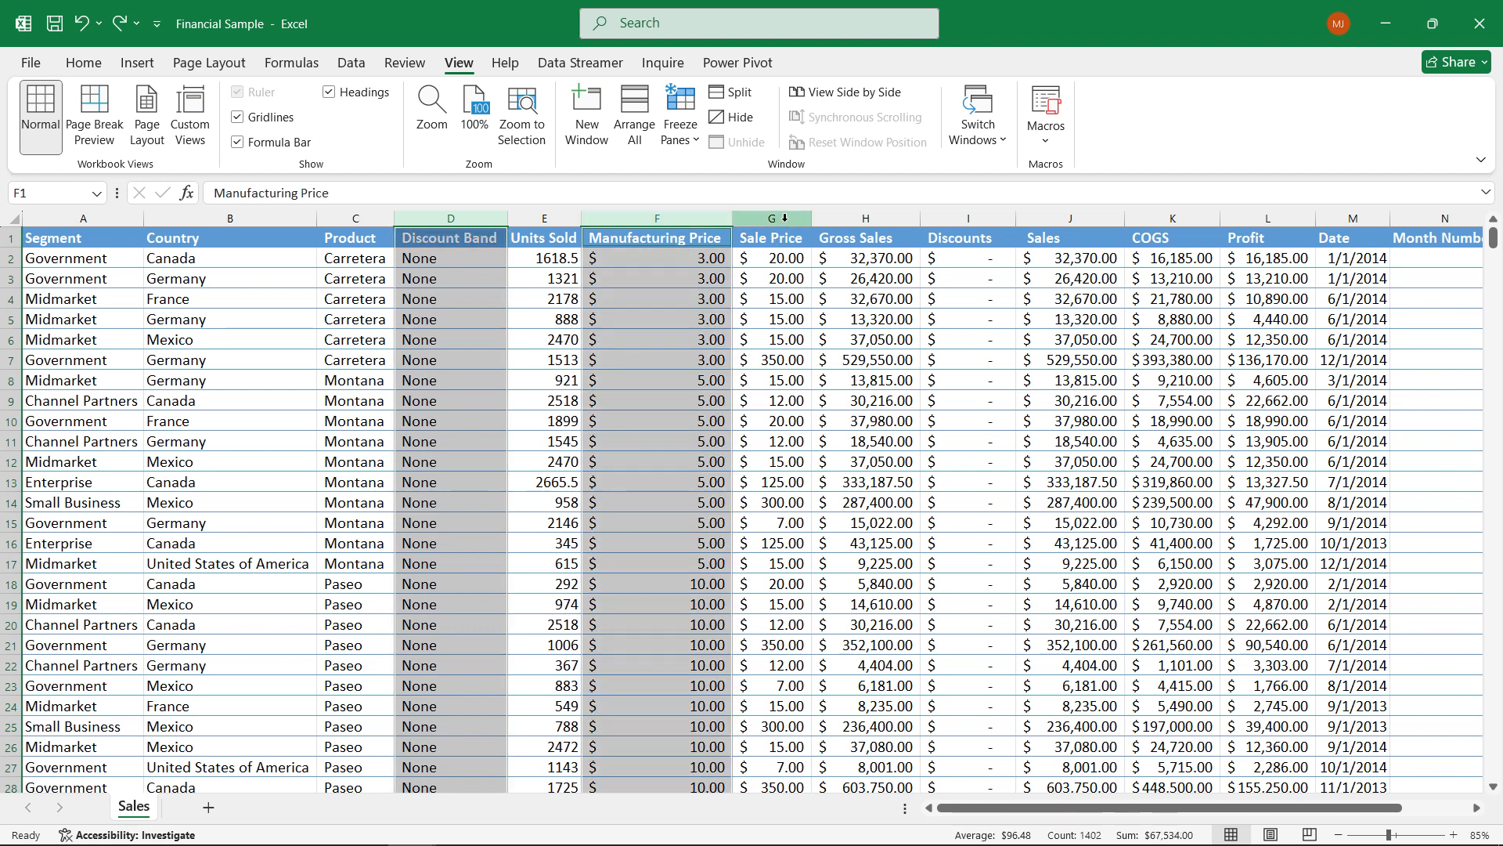
{"action": "left_click", "coordinate": [770, 236]}
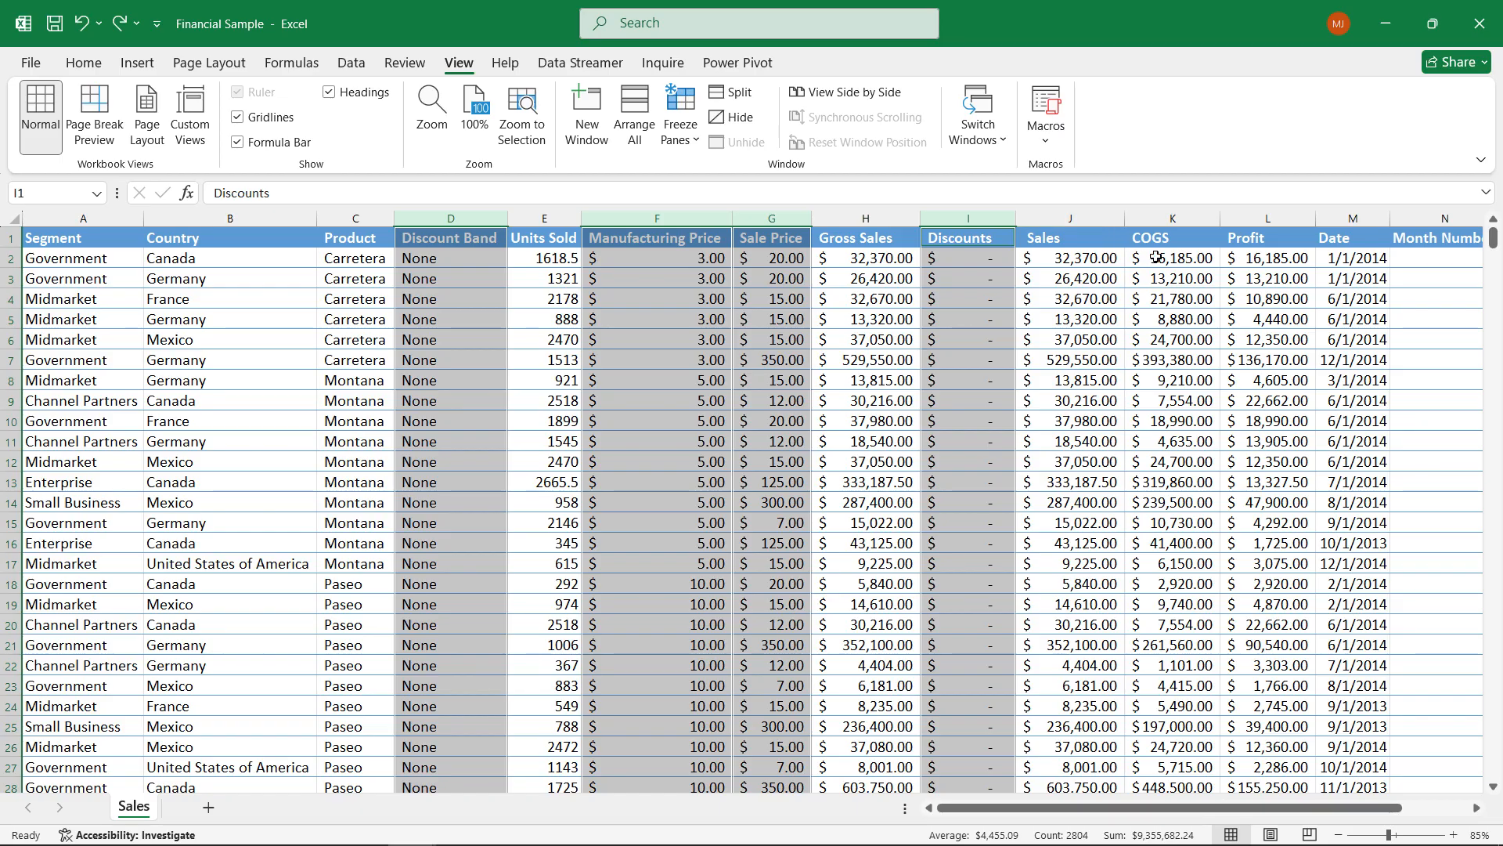
{"action": "left_click", "coordinate": [1069, 218]}
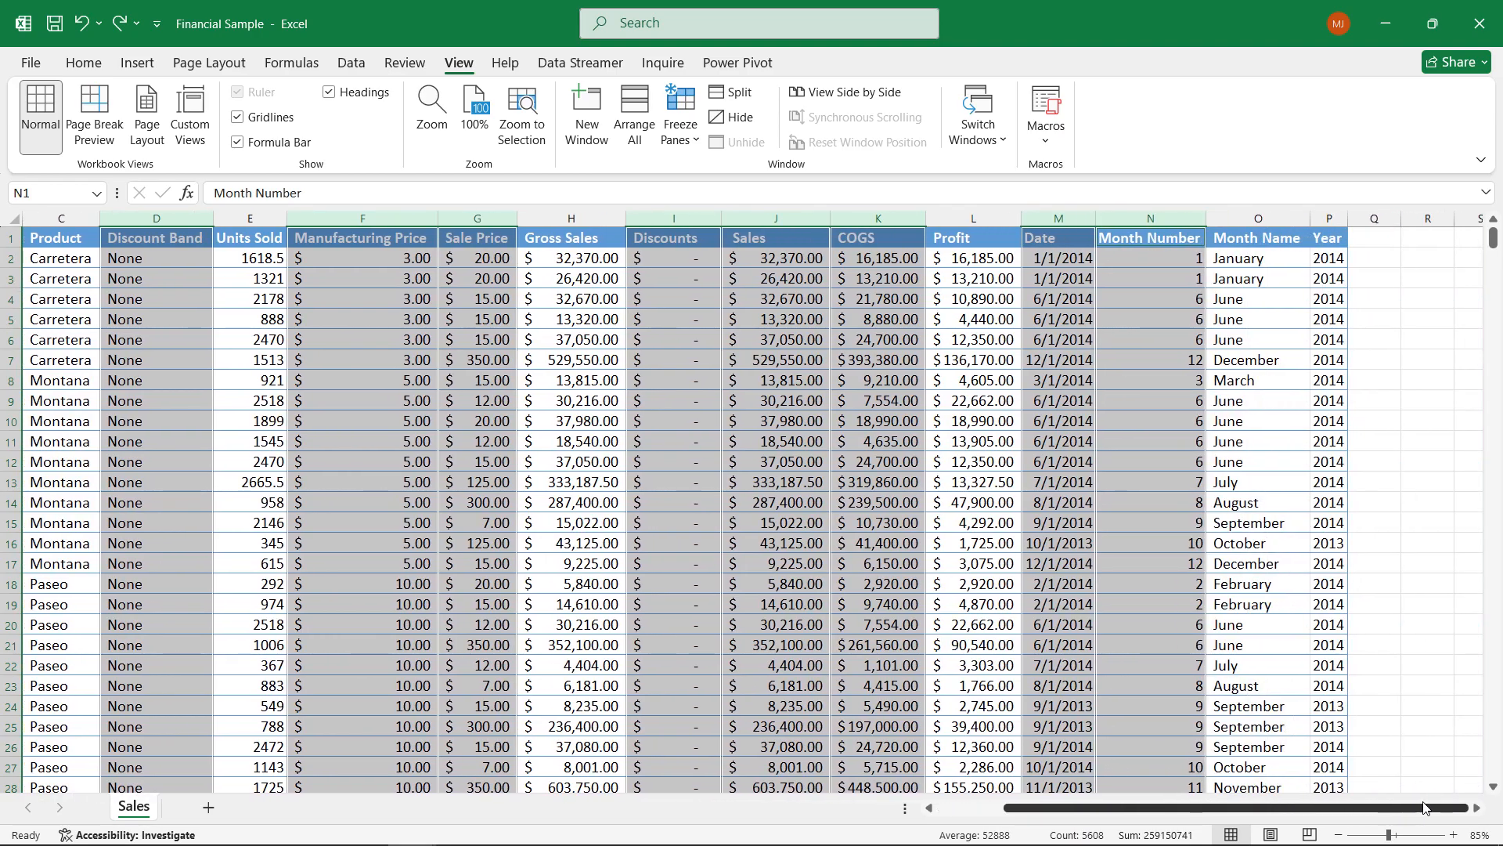
{"action": "left_click", "coordinate": [1259, 218]}
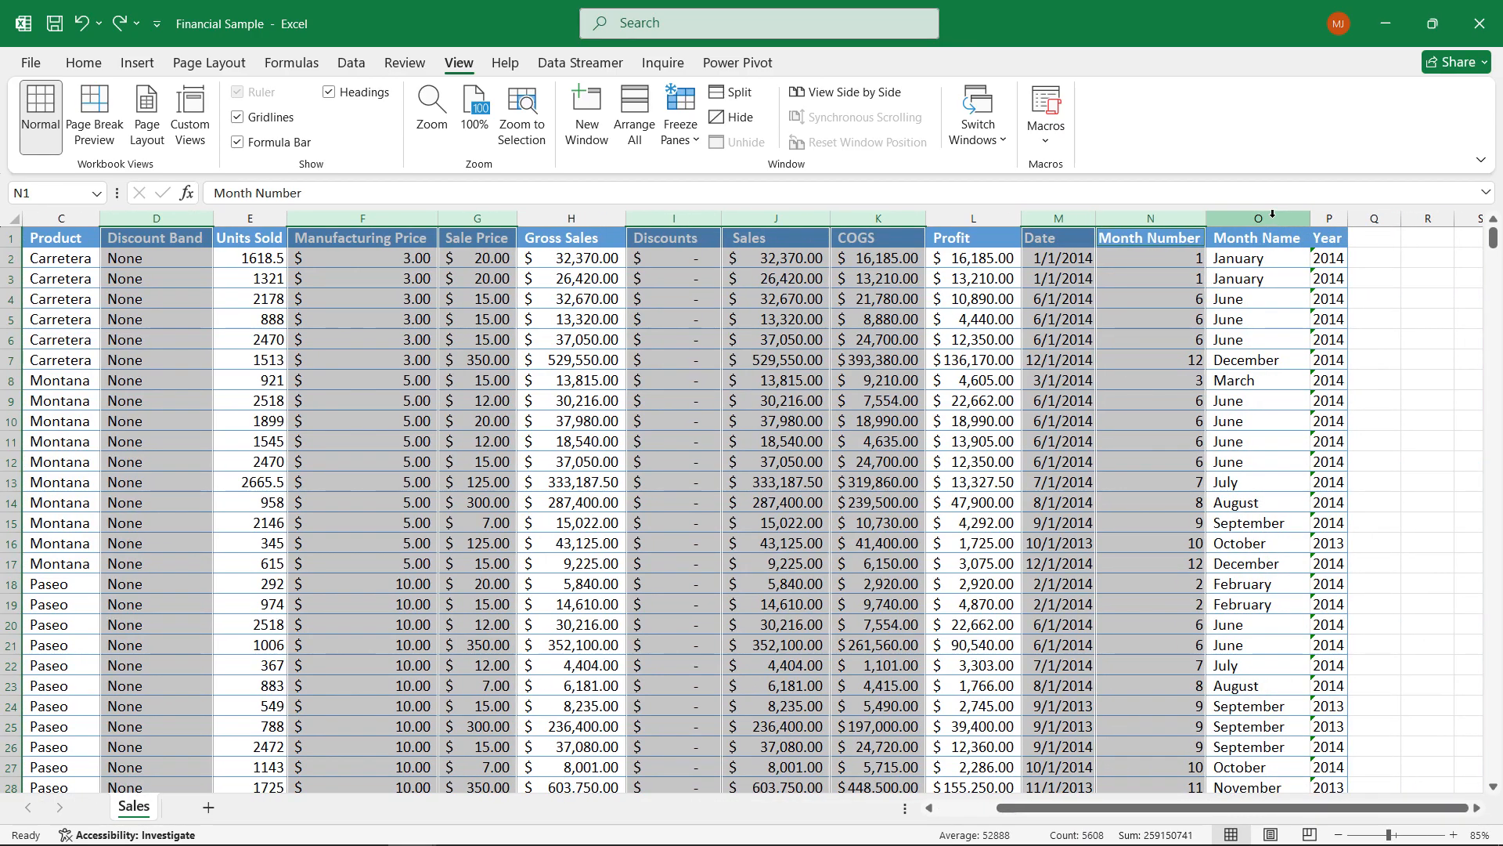
{"action": "left_click", "coordinate": [1329, 238]}
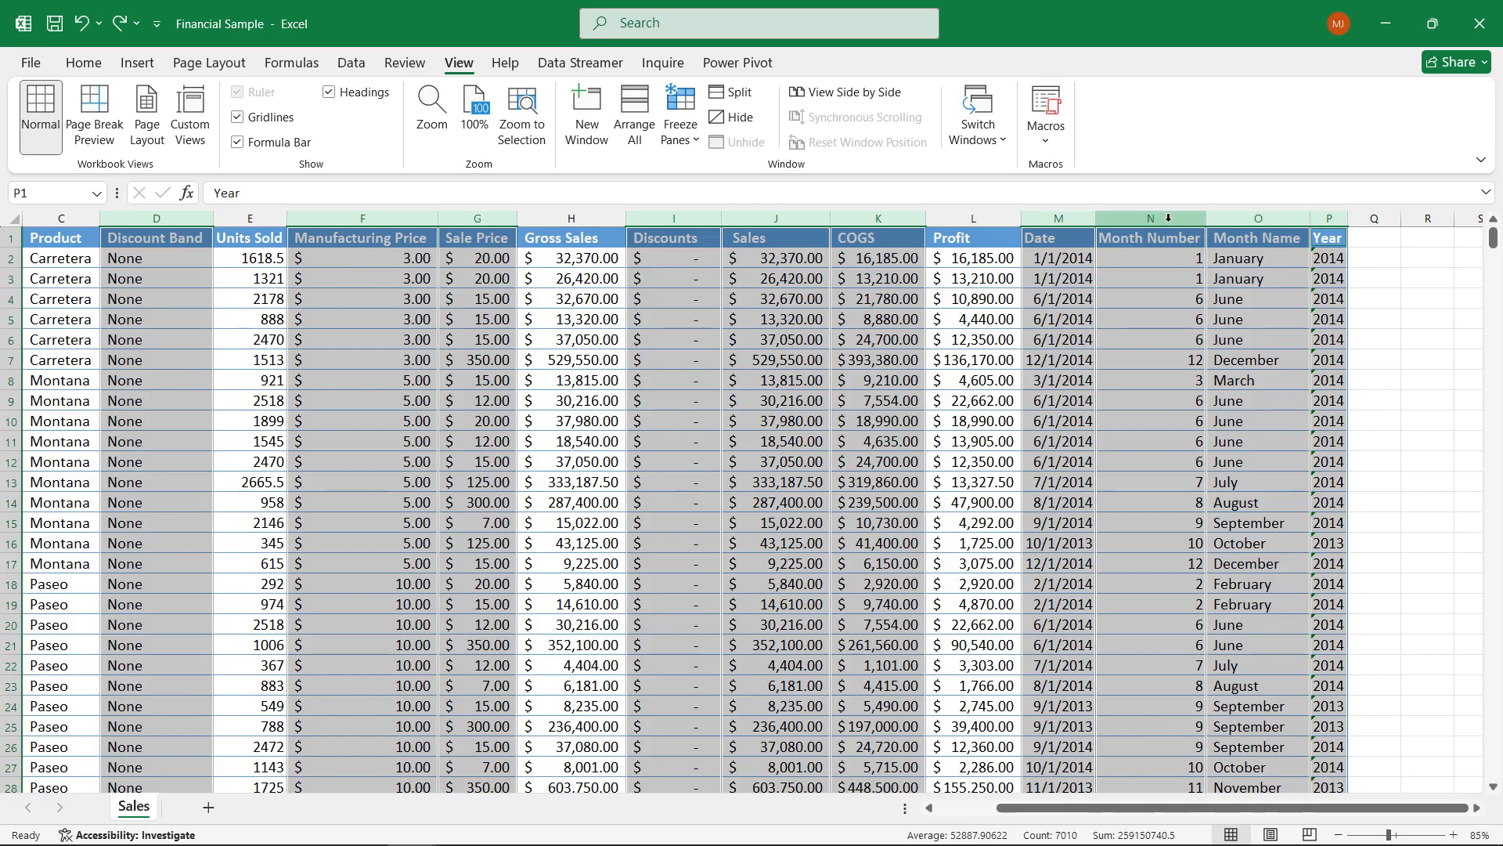
Step: Hide the selected columns, leaving Segment, Country, Product, Units Sold, Gross Sales and Profit
{"action": "right_click", "coordinate": [1148, 217]}
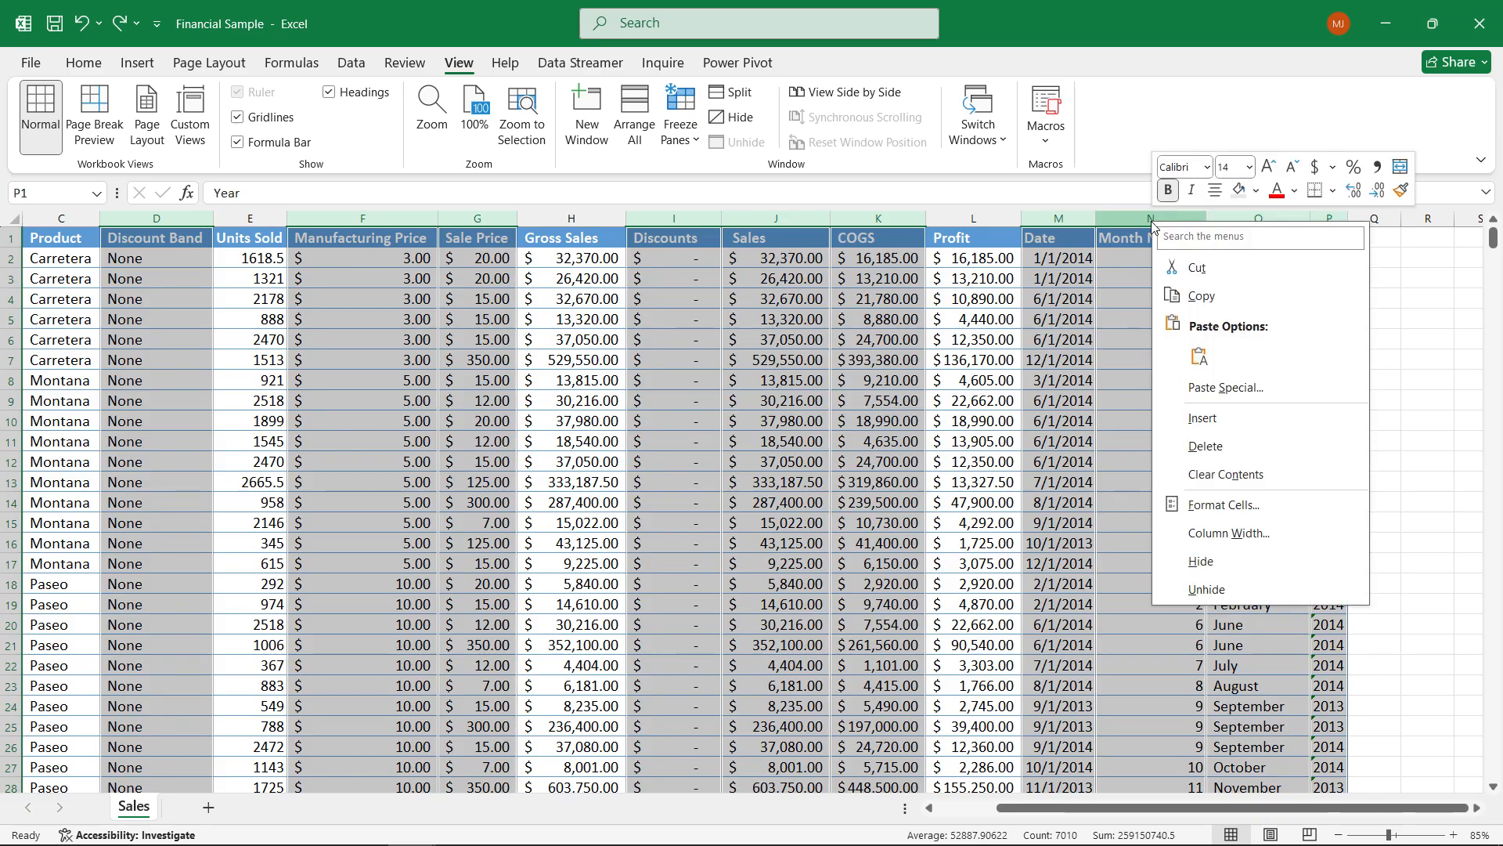
{"action": "mouse_move", "coordinate": [1206, 561]}
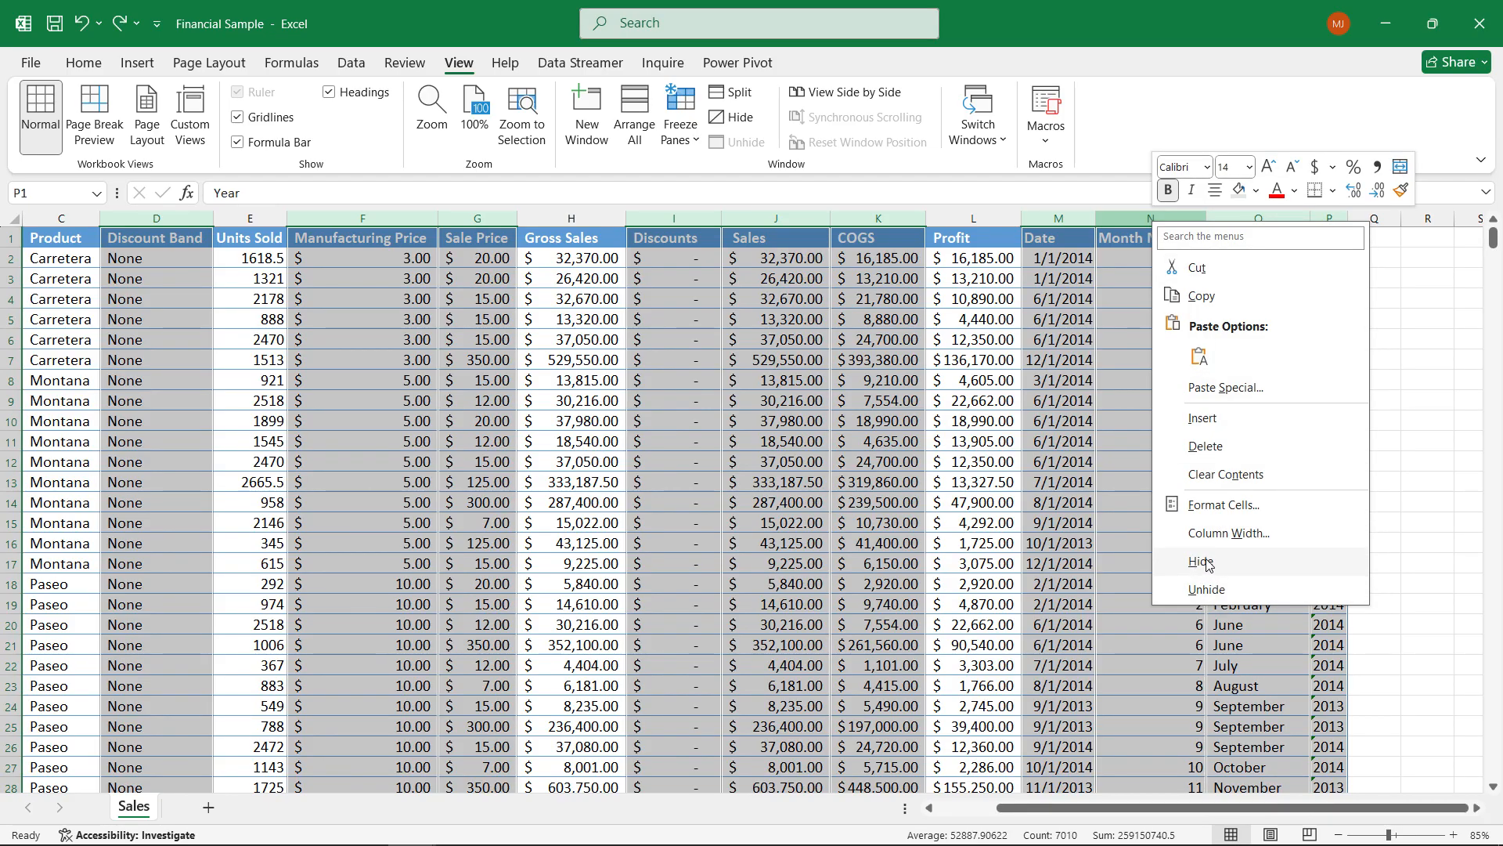
{"action": "left_click", "coordinate": [1203, 562]}
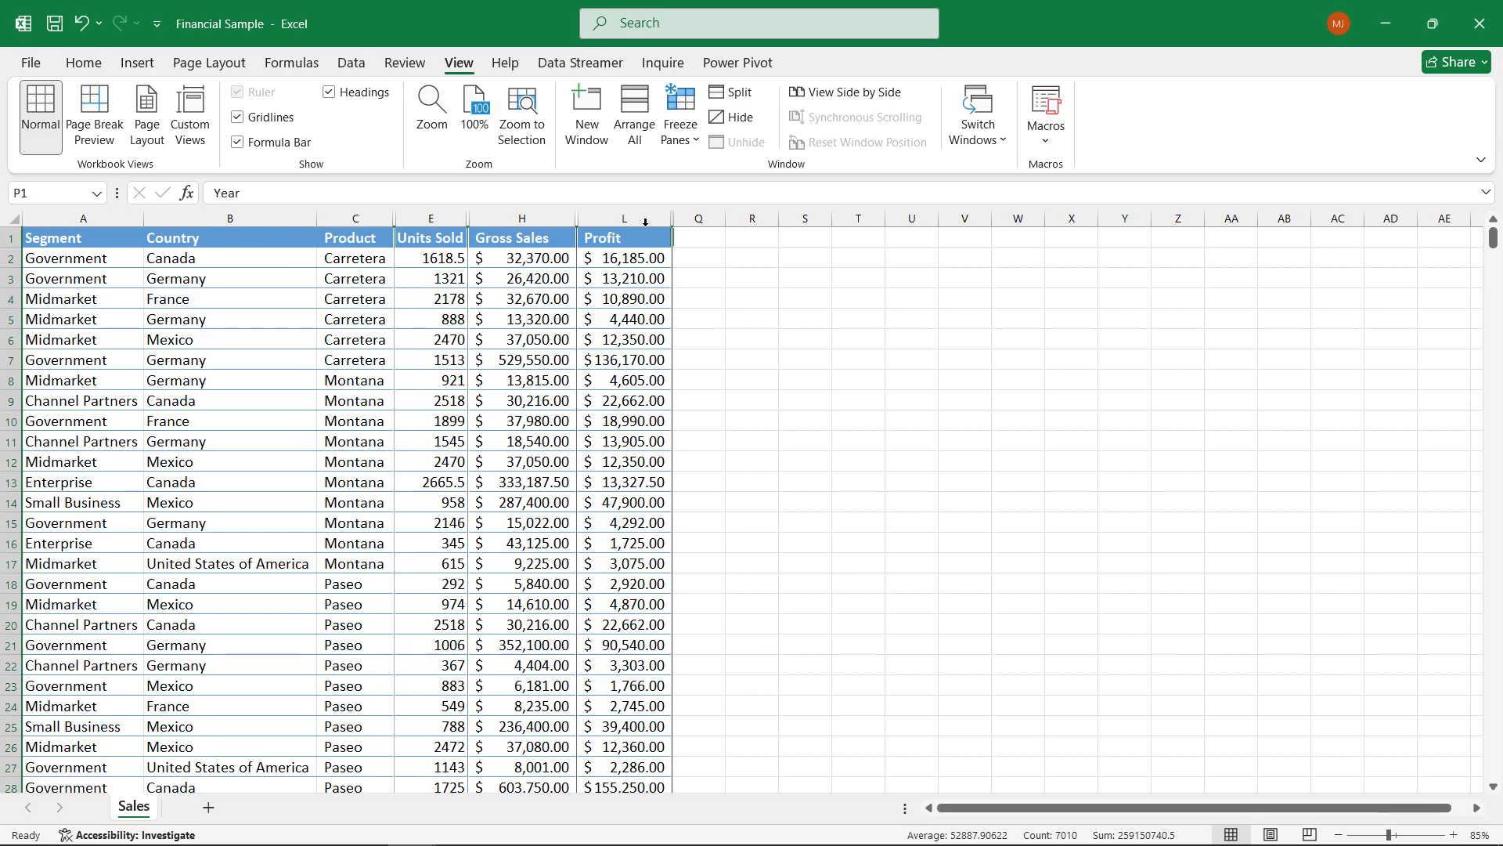
{"action": "mouse_move", "coordinate": [603, 339]}
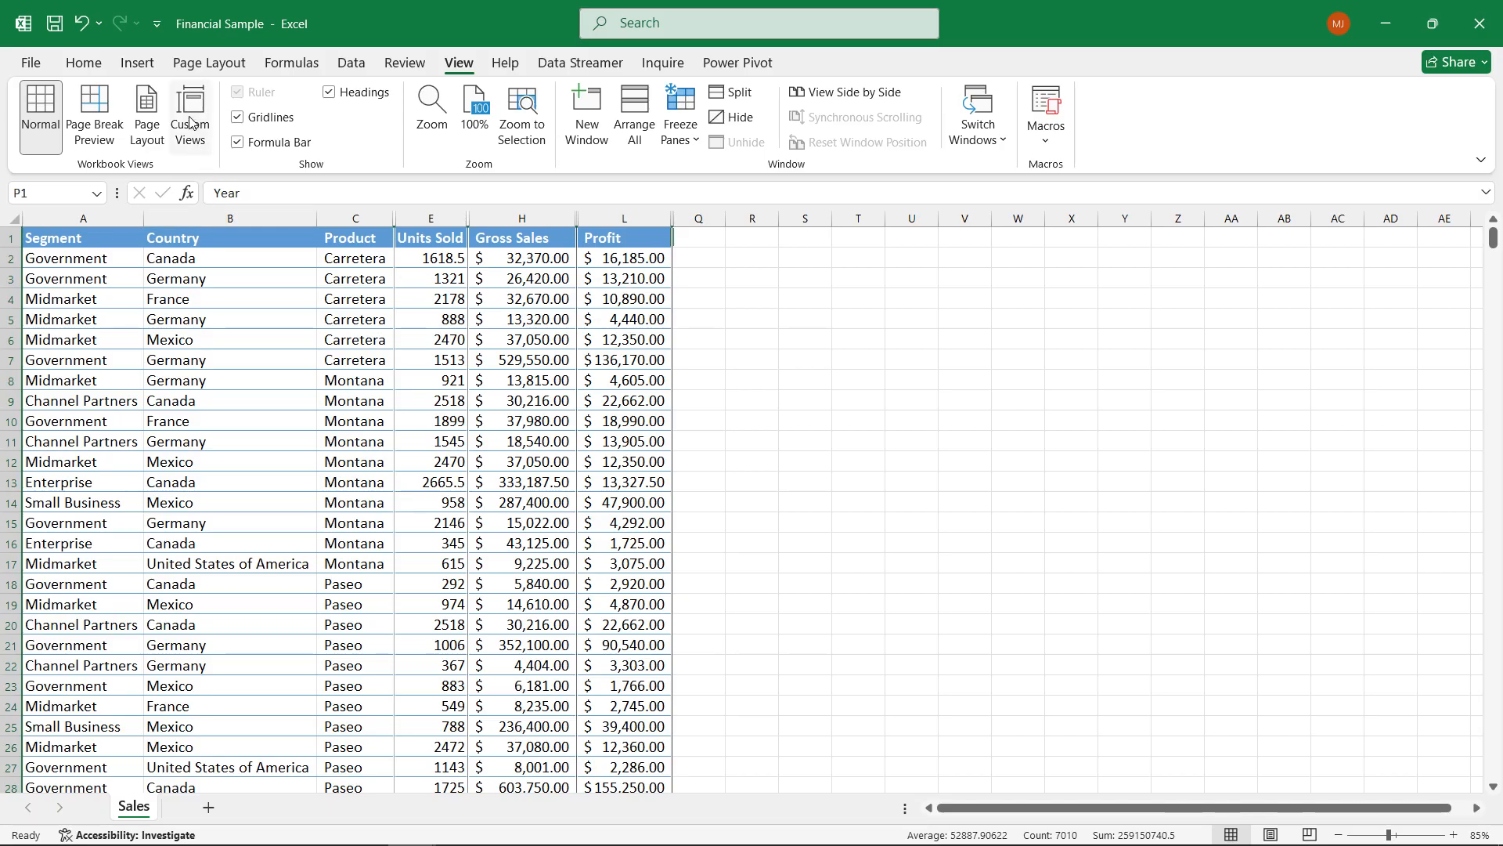
Step: Add a second custom view named Big Three for the six-column layout
{"action": "left_click", "coordinate": [189, 113]}
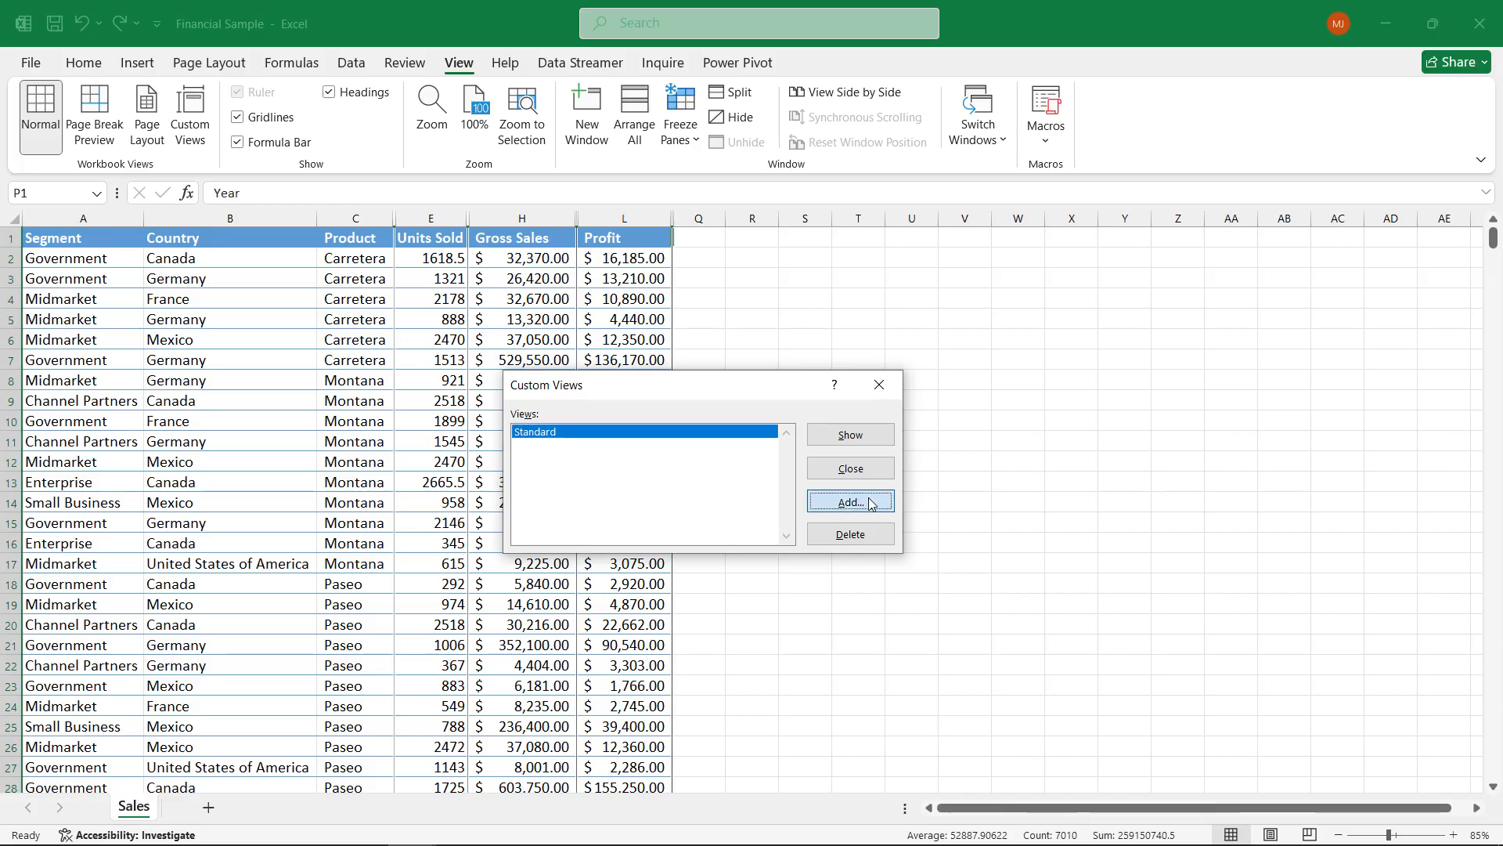
{"action": "left_click", "coordinate": [847, 501]}
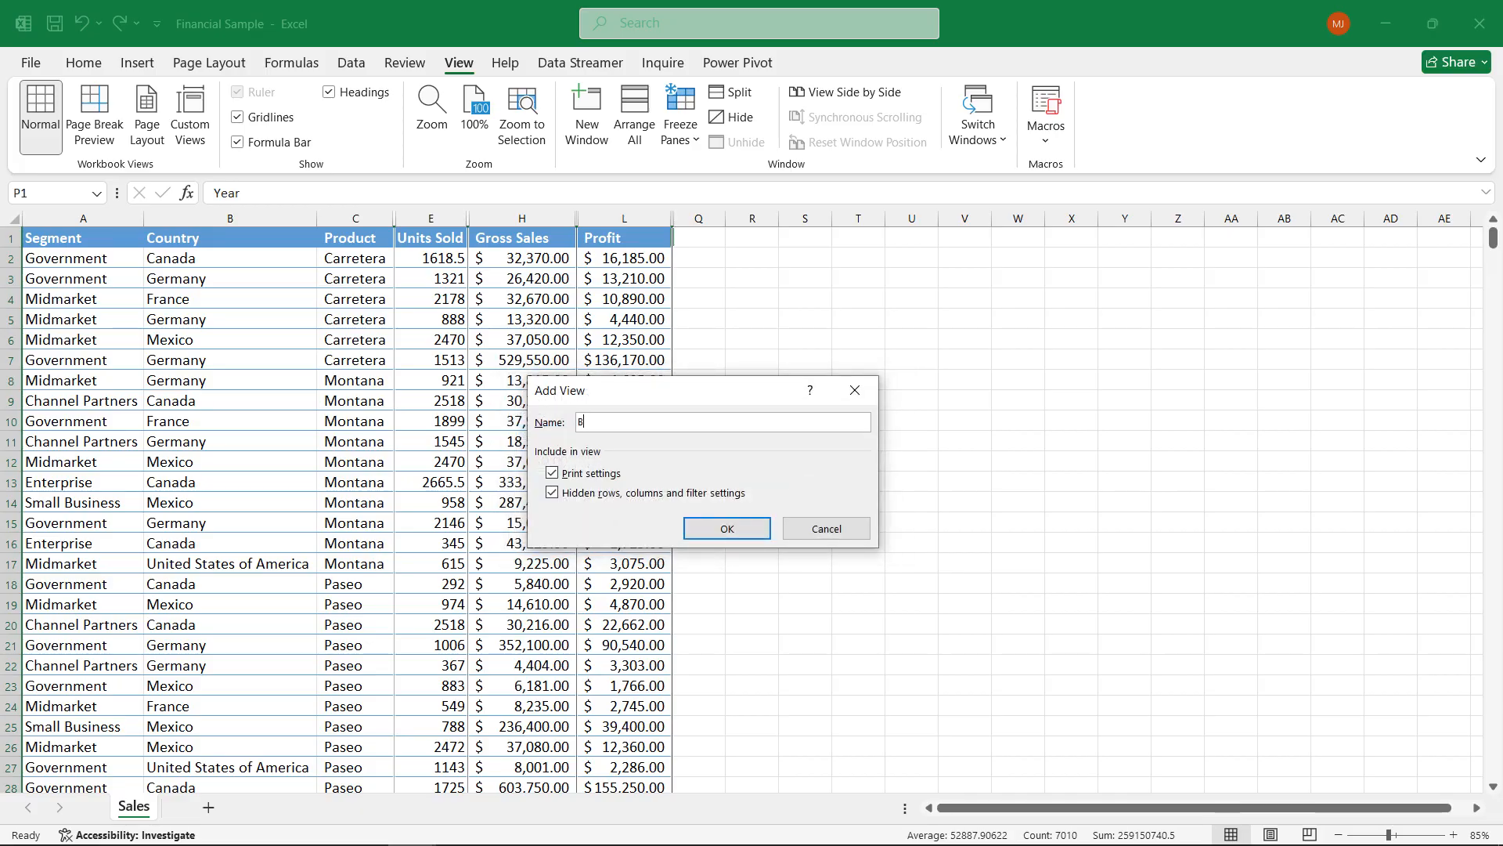
{"action": "type", "text": "ig"}
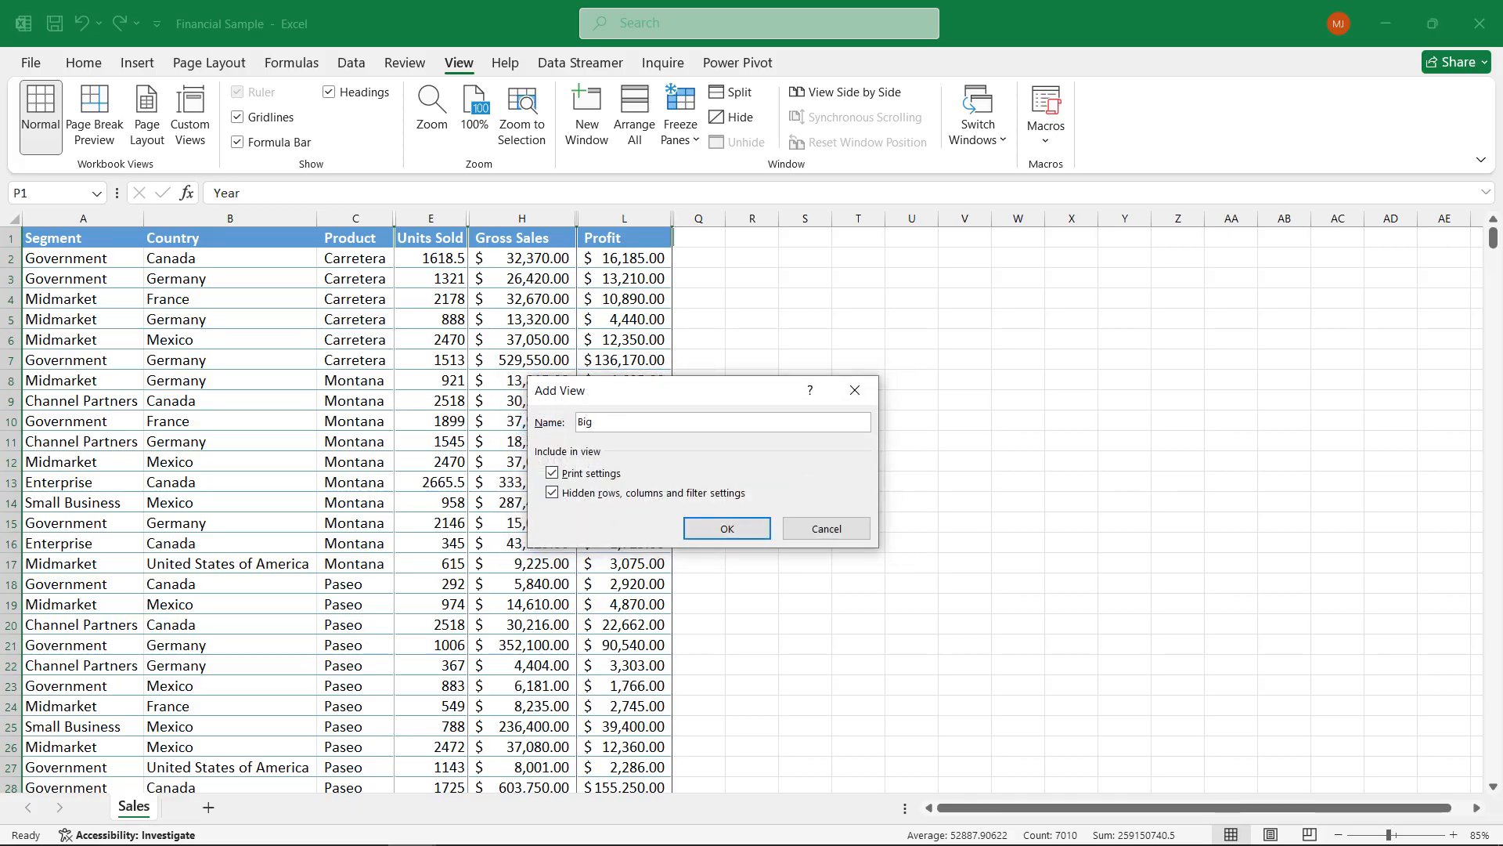
{"action": "type", "text": "Three"}
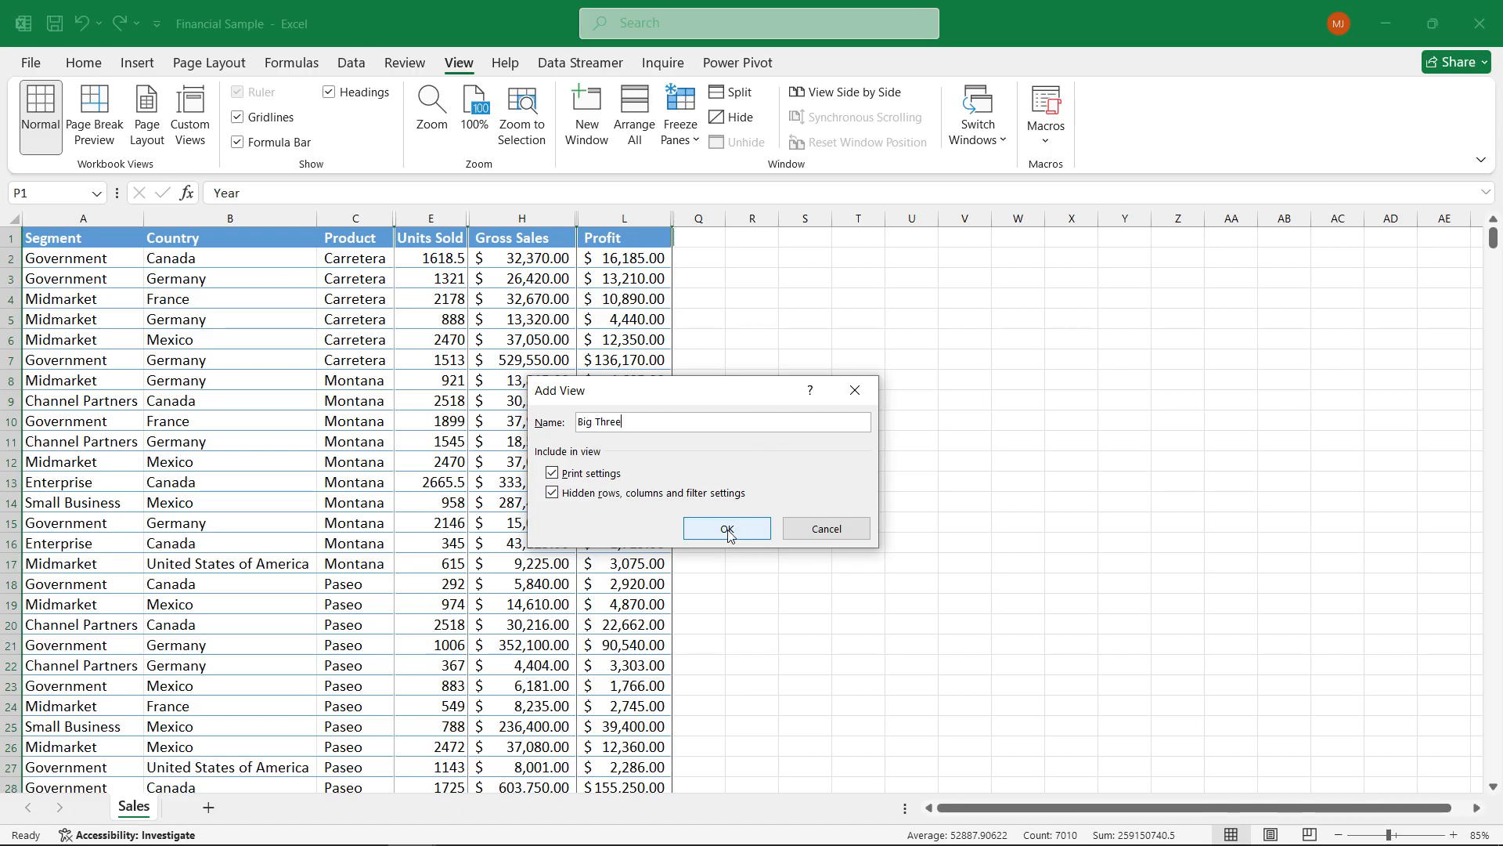
{"action": "left_click", "coordinate": [726, 529]}
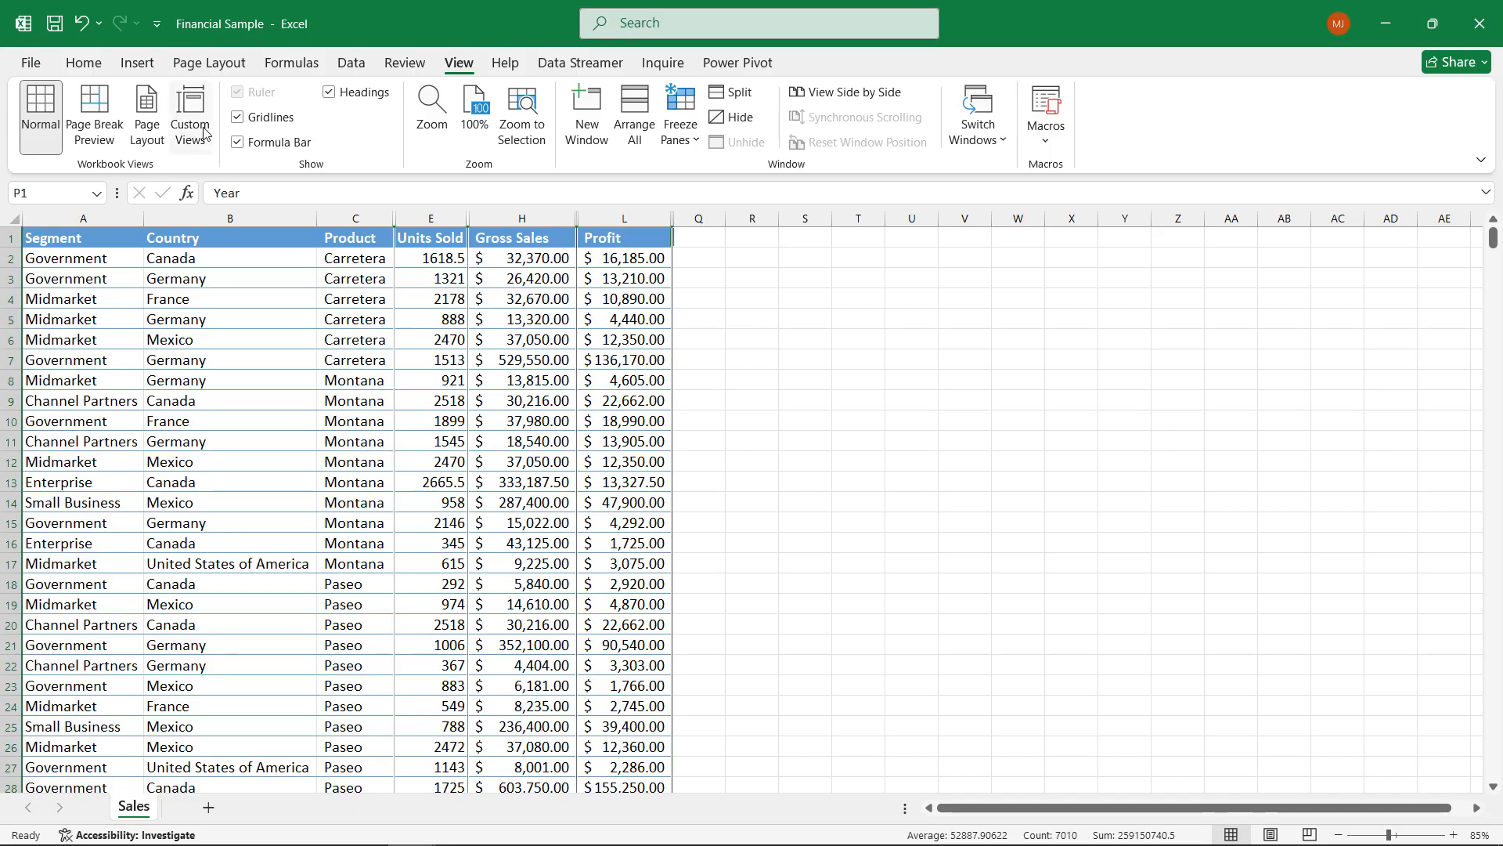
Step: Show the Standard custom view so every Sales column reappears
{"action": "left_click", "coordinate": [189, 113]}
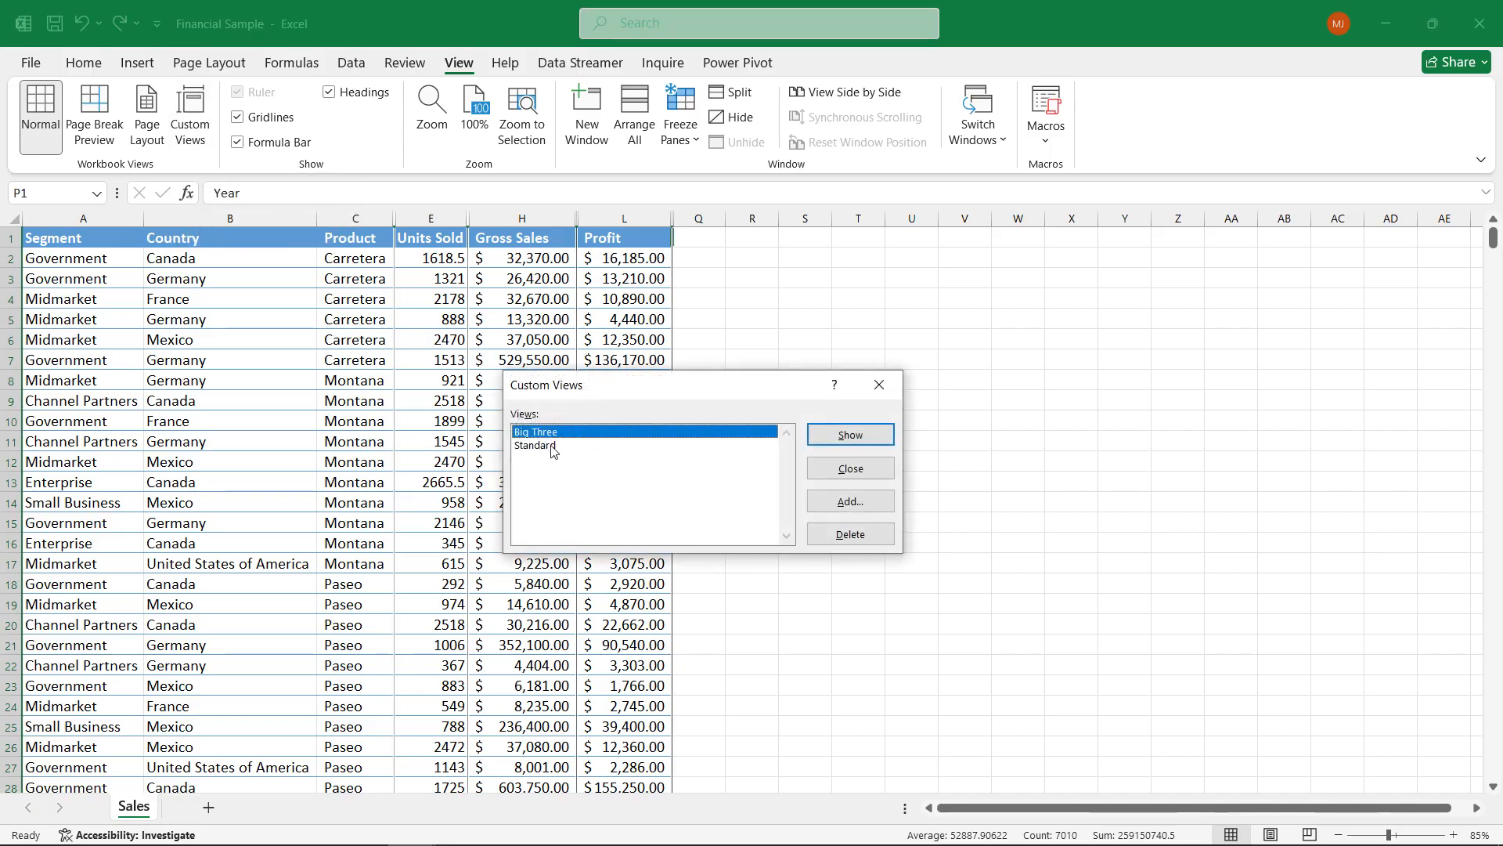
{"action": "left_click", "coordinate": [535, 444]}
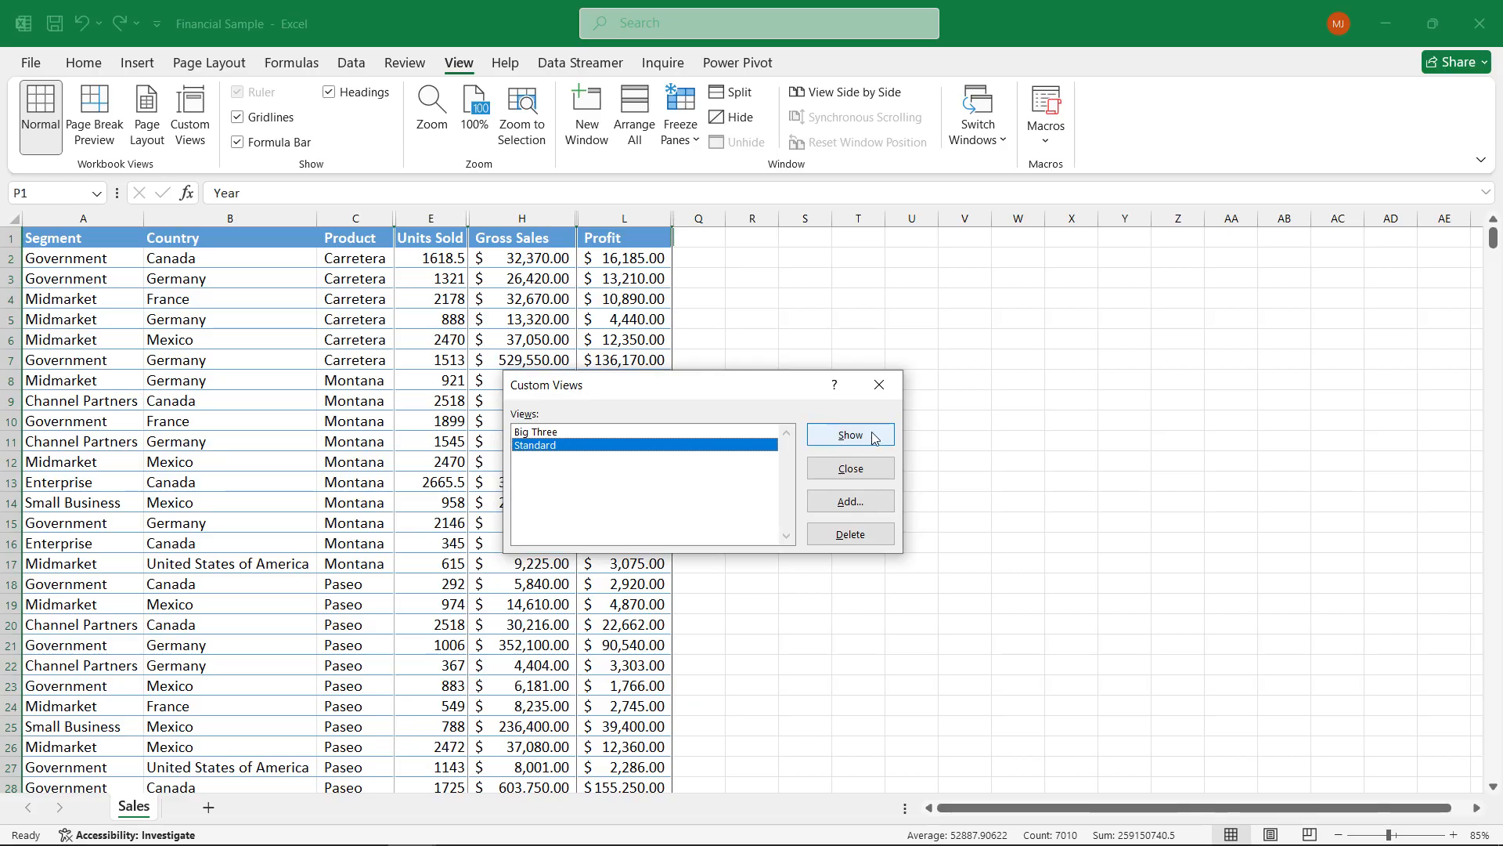
{"action": "left_click", "coordinate": [847, 435]}
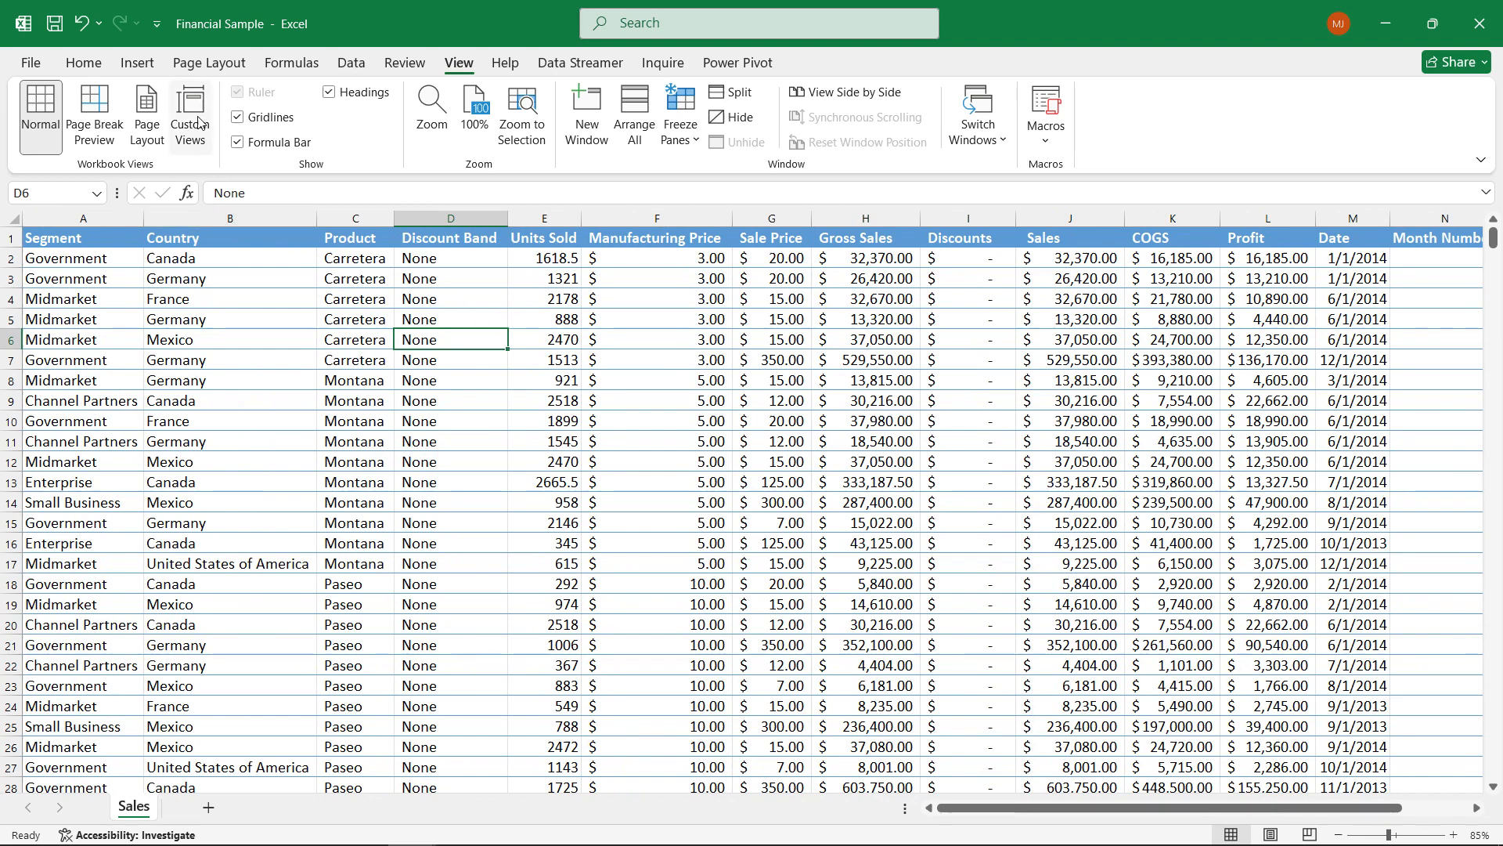
Step: Show the Big Three custom view, reducing the sheet to its six key columns
{"action": "left_click", "coordinate": [189, 112]}
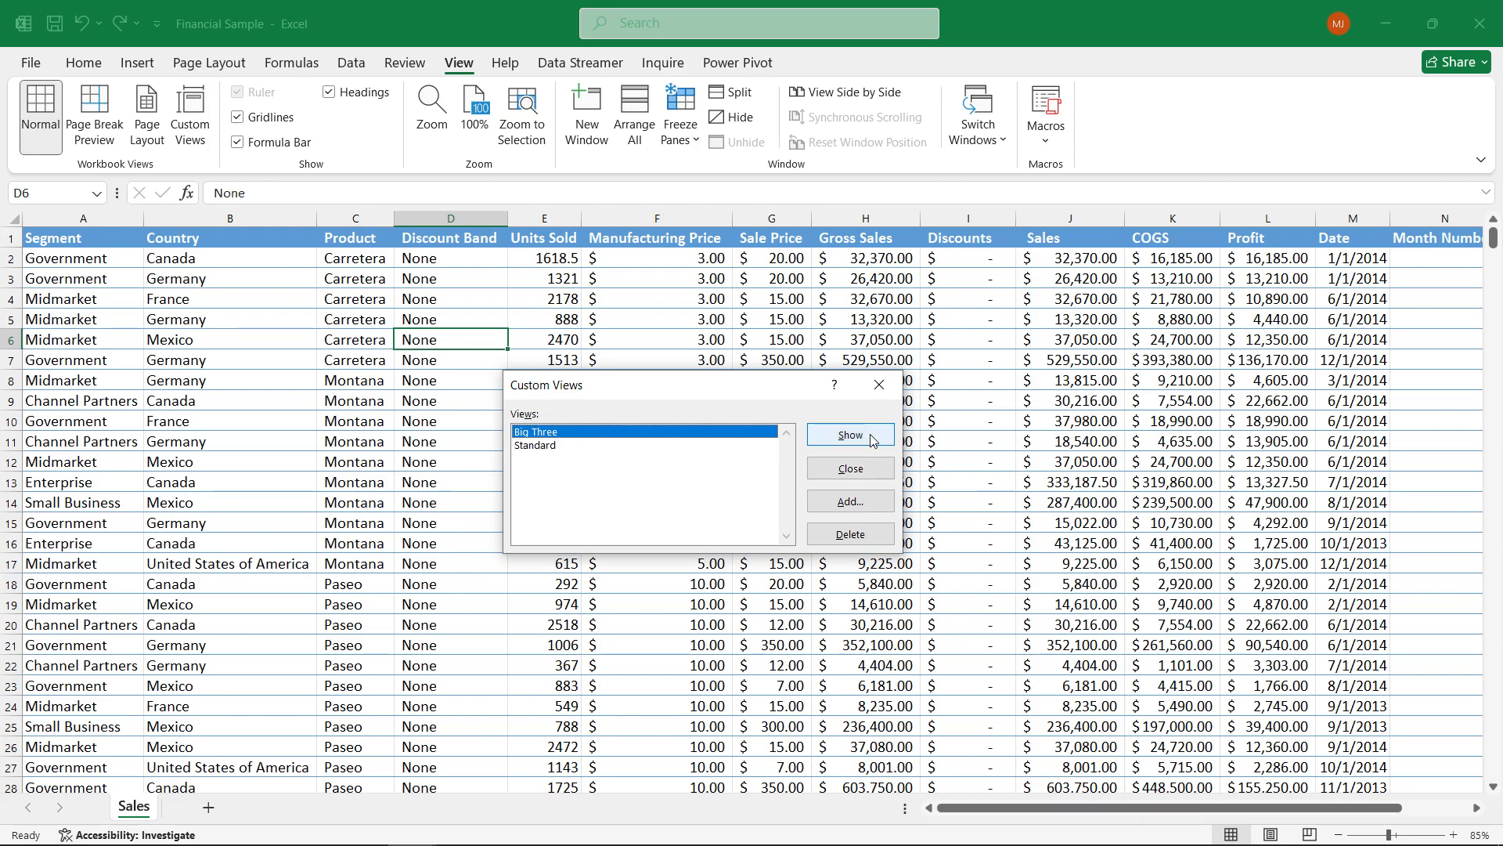
{"action": "left_click", "coordinate": [847, 435]}
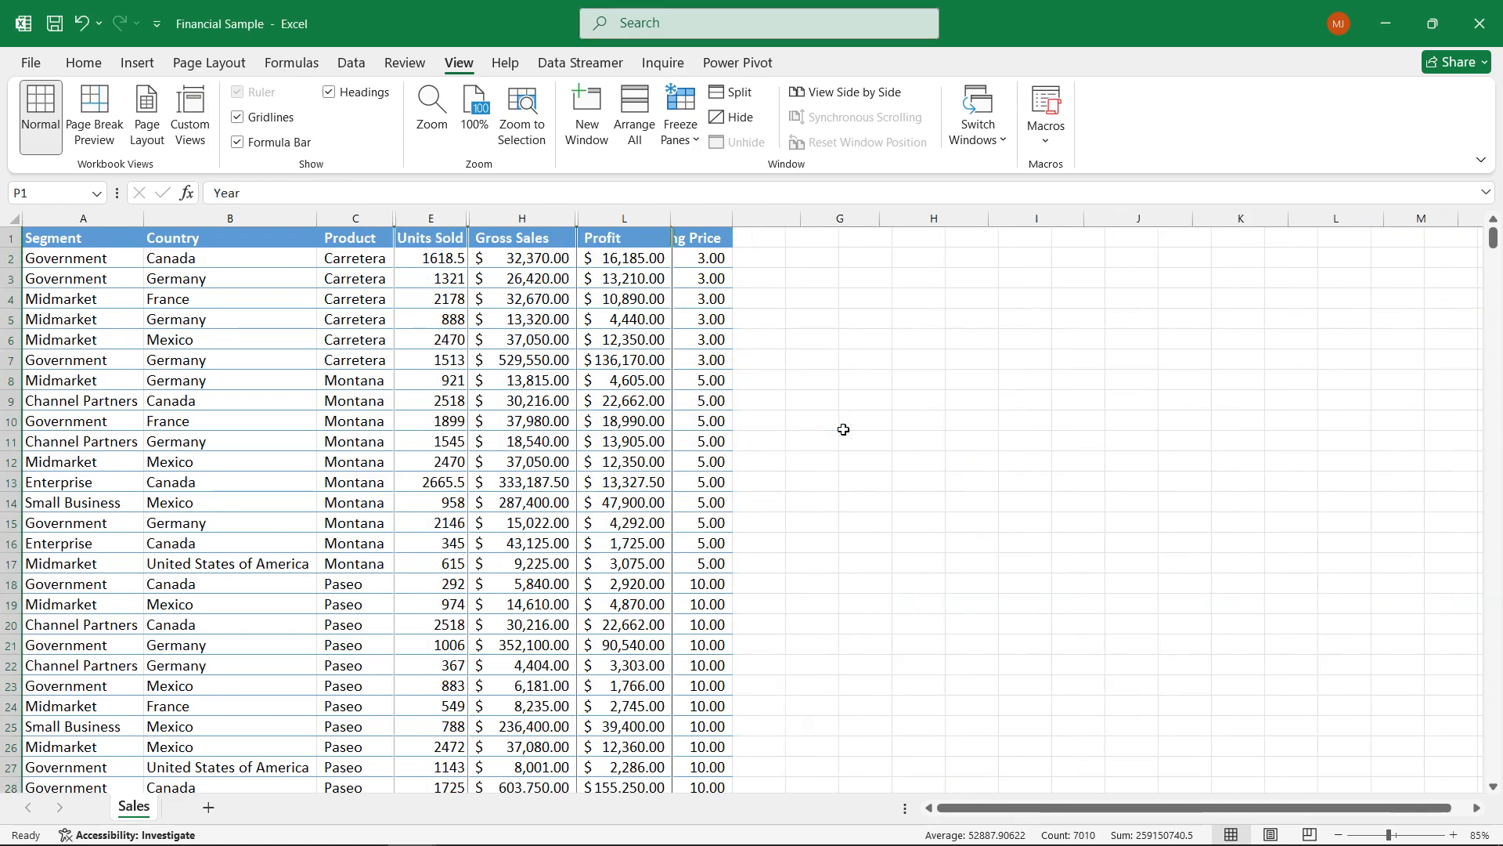
{"action": "scroll", "scroll_direction": "right", "scroll_amount": 3}
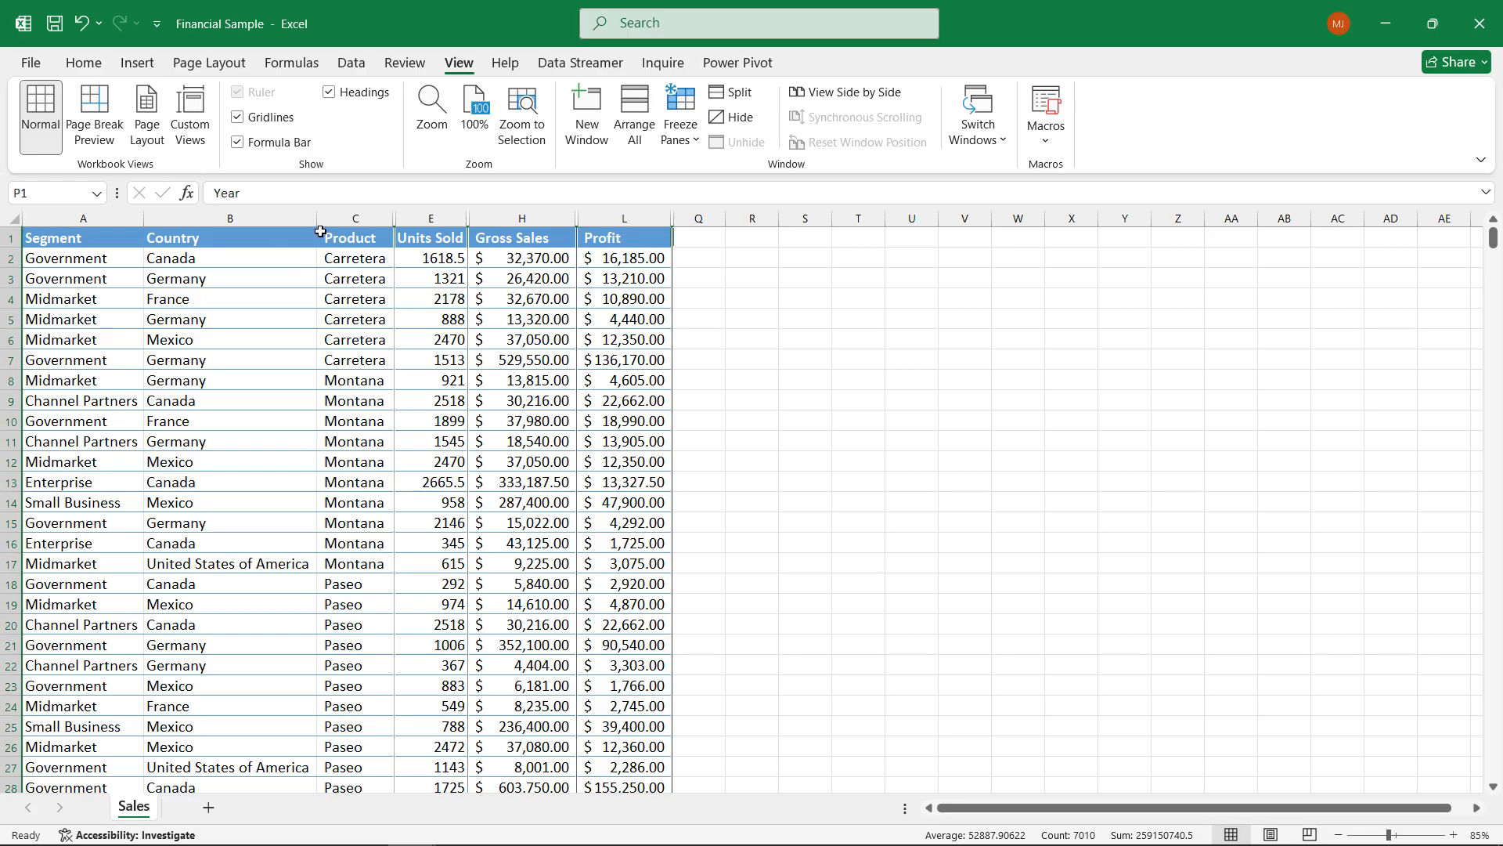
{"action": "mouse_move", "coordinate": [510, 343]}
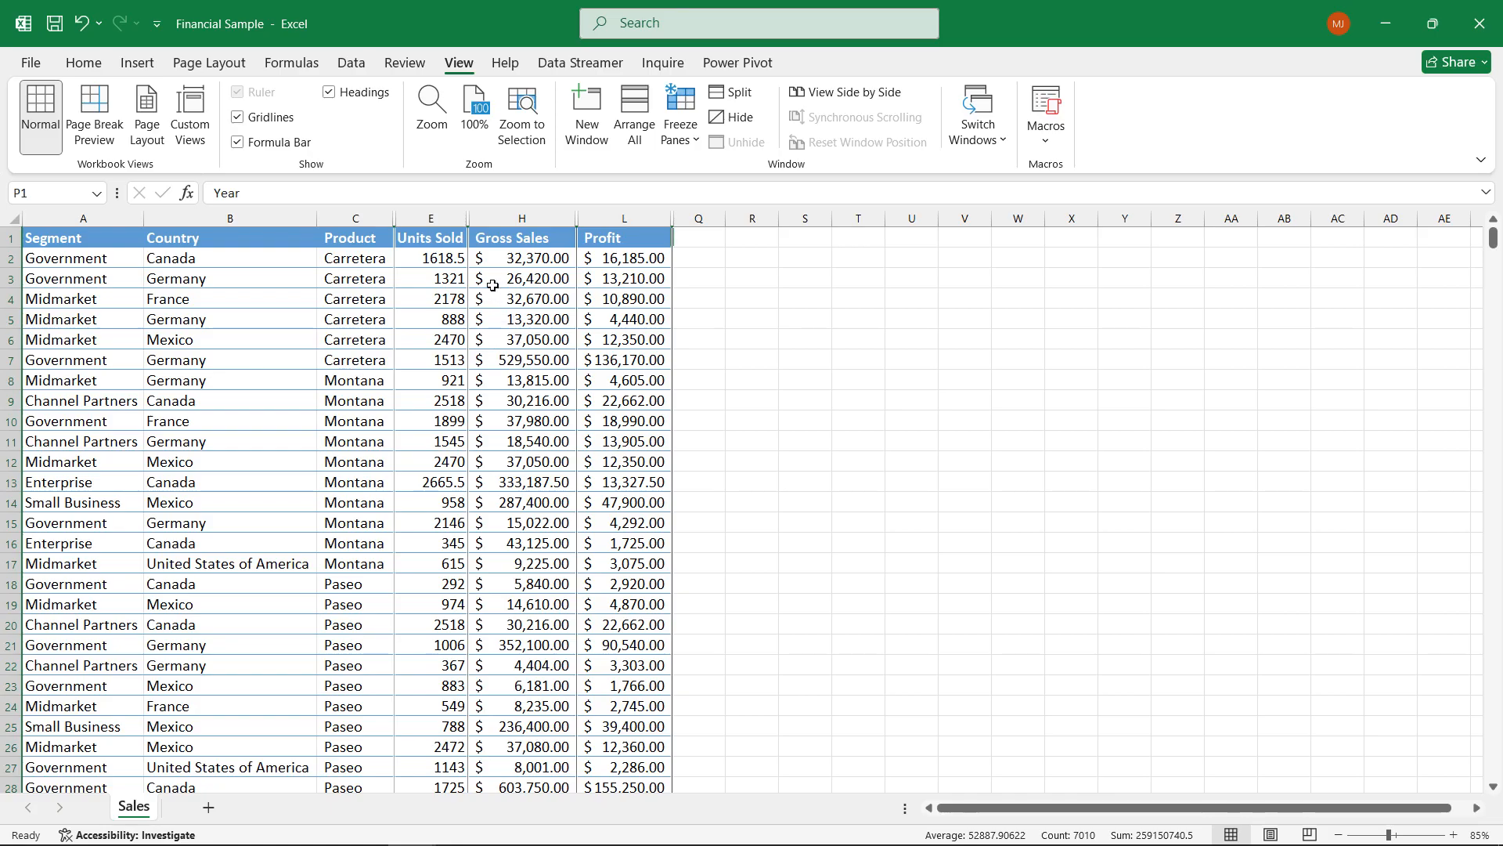
{"action": "mouse_move", "coordinate": [484, 286]}
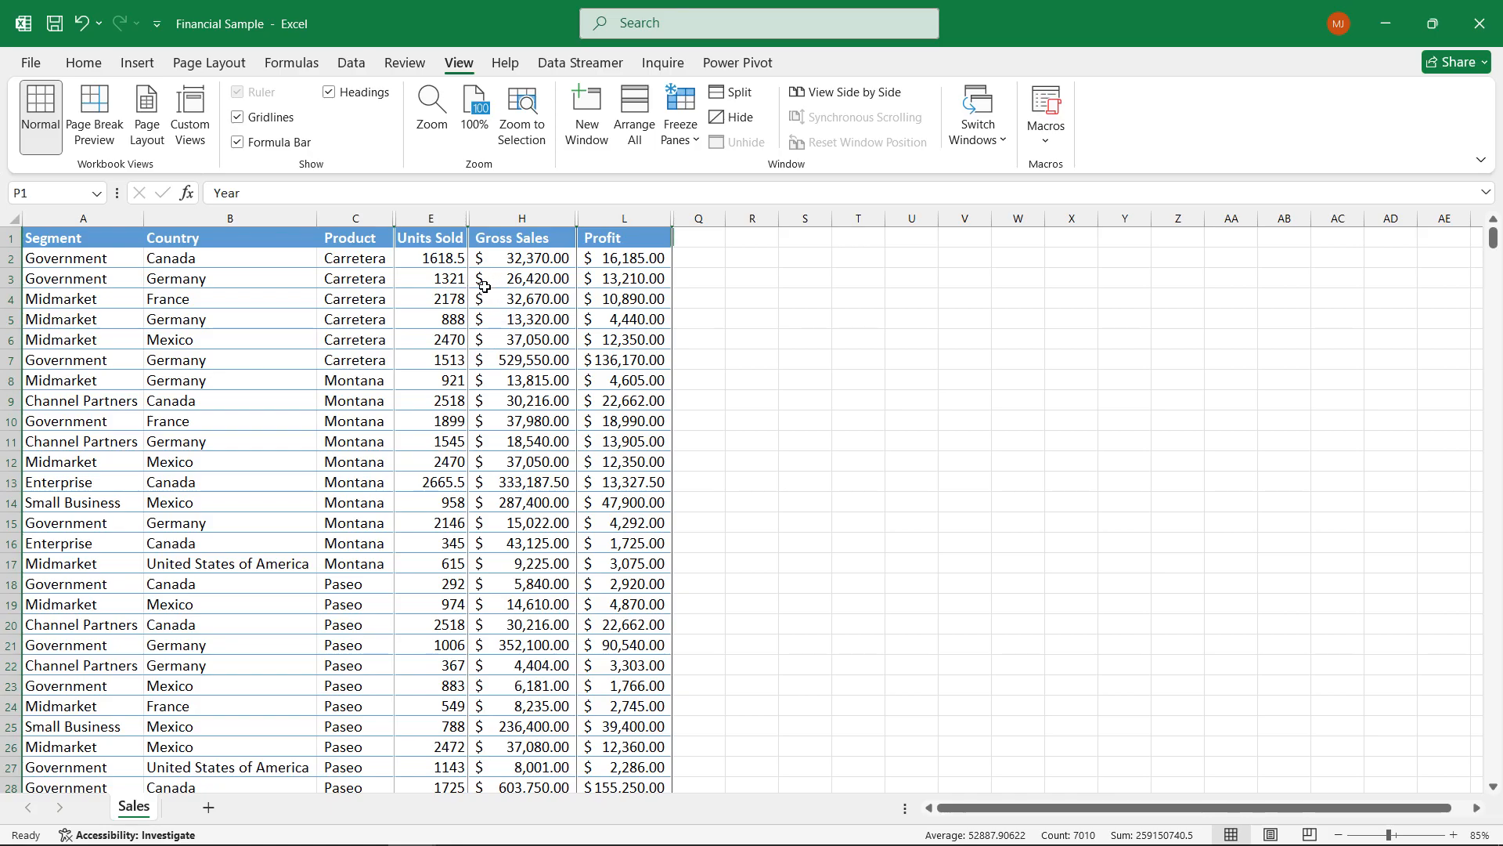
{"action": "mouse_move", "coordinate": [142, 279]}
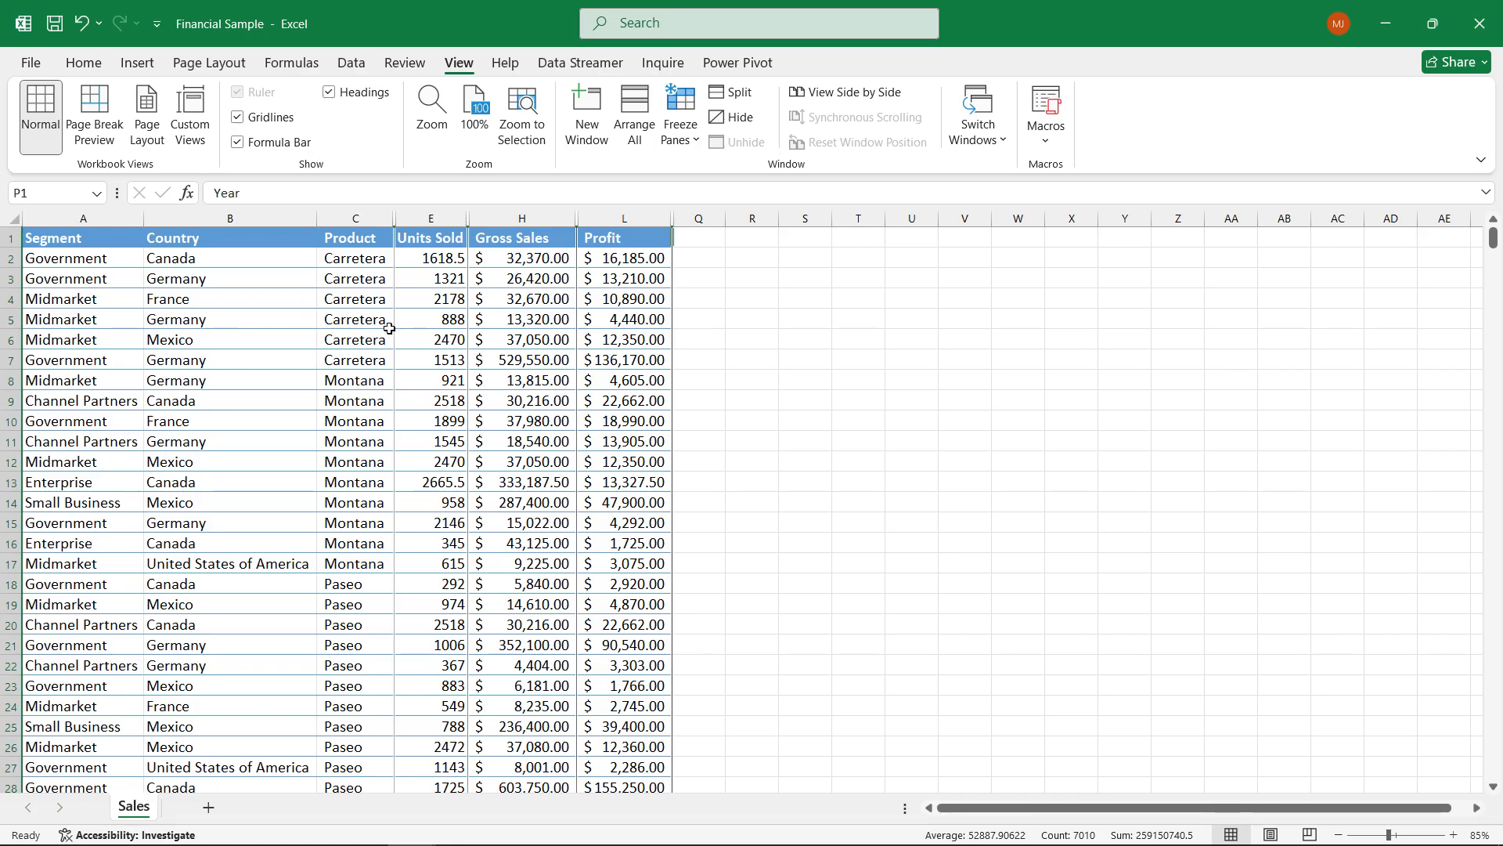
Step: Show the Standard custom view again to restore all Sales columns
{"action": "left_click", "coordinate": [230, 218]}
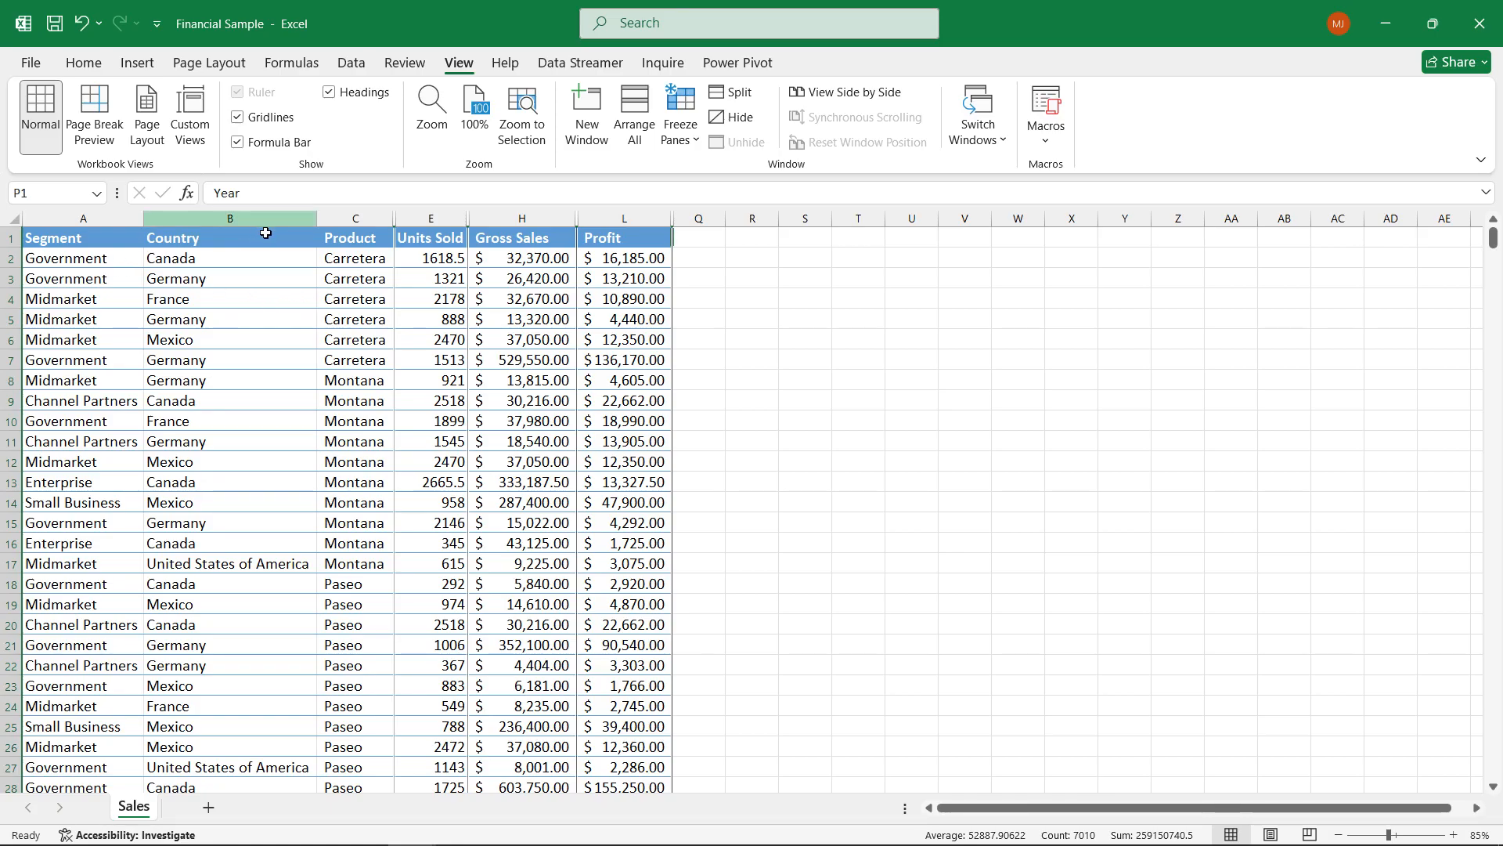
{"action": "mouse_move", "coordinate": [189, 112]}
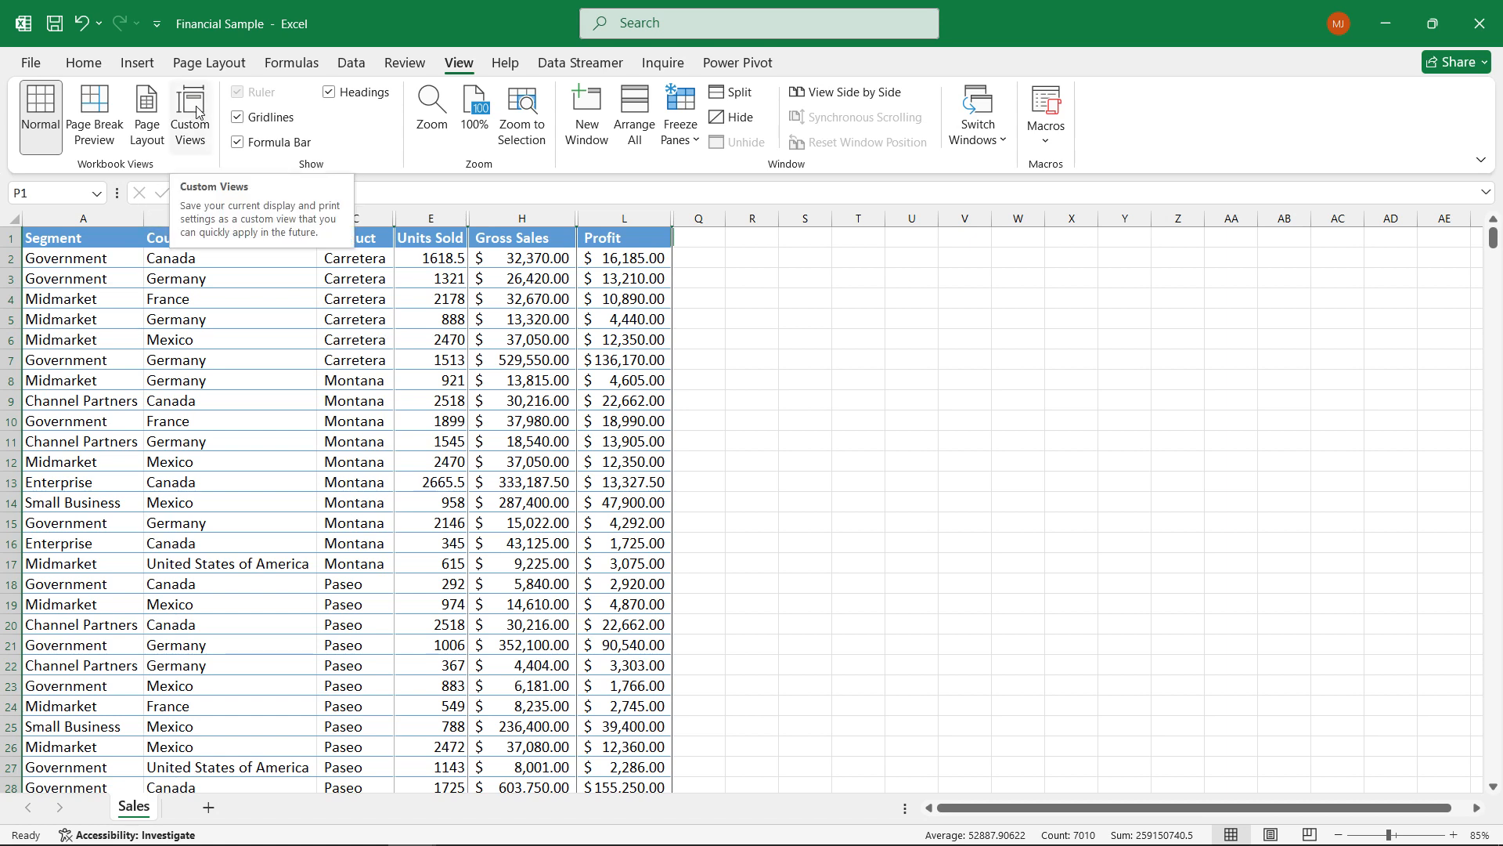
{"action": "left_click", "coordinate": [189, 113]}
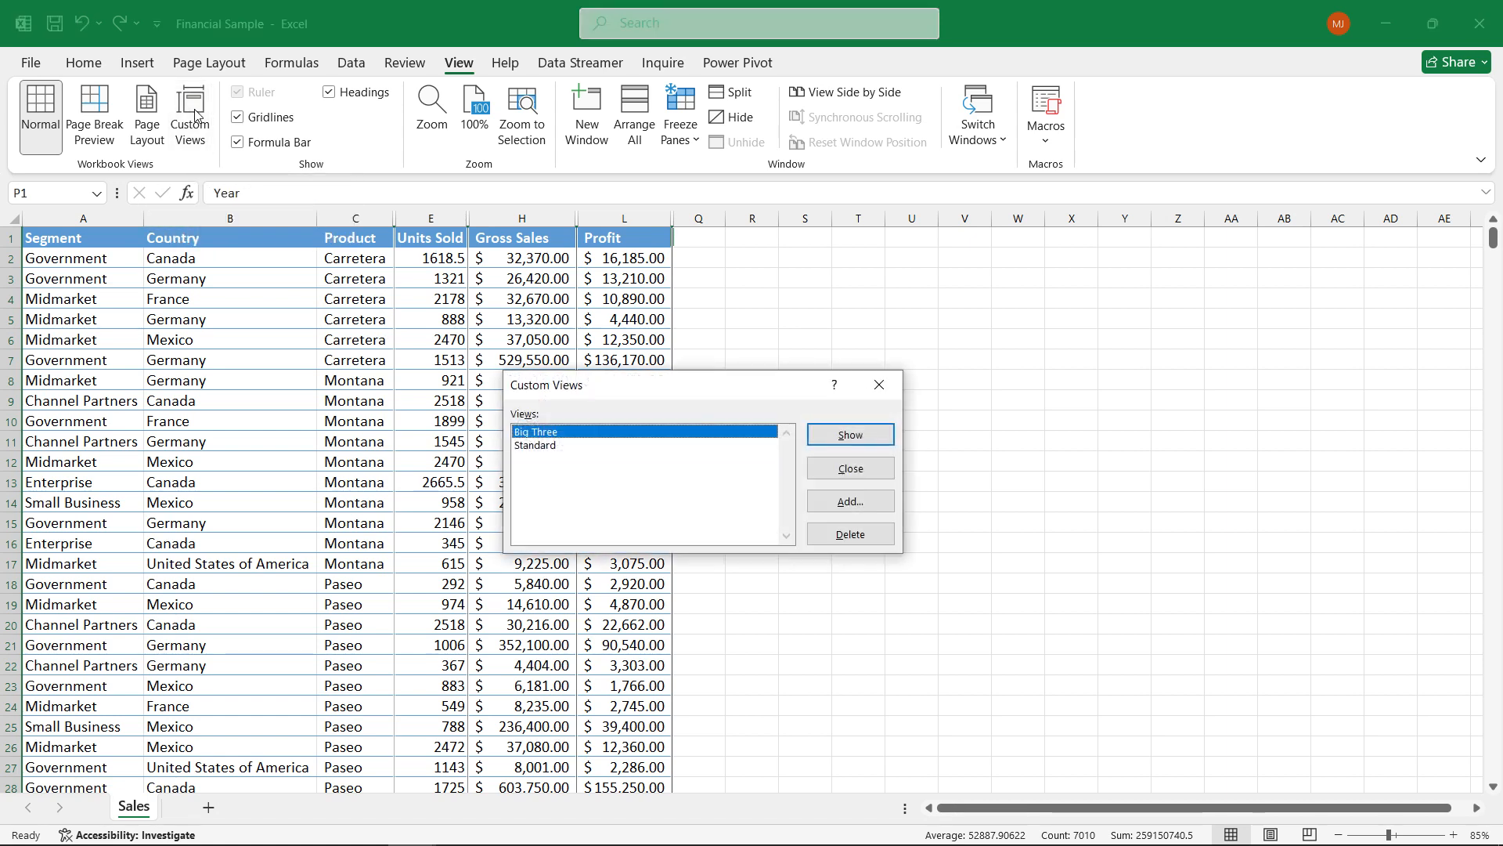
{"action": "left_click", "coordinate": [535, 445]}
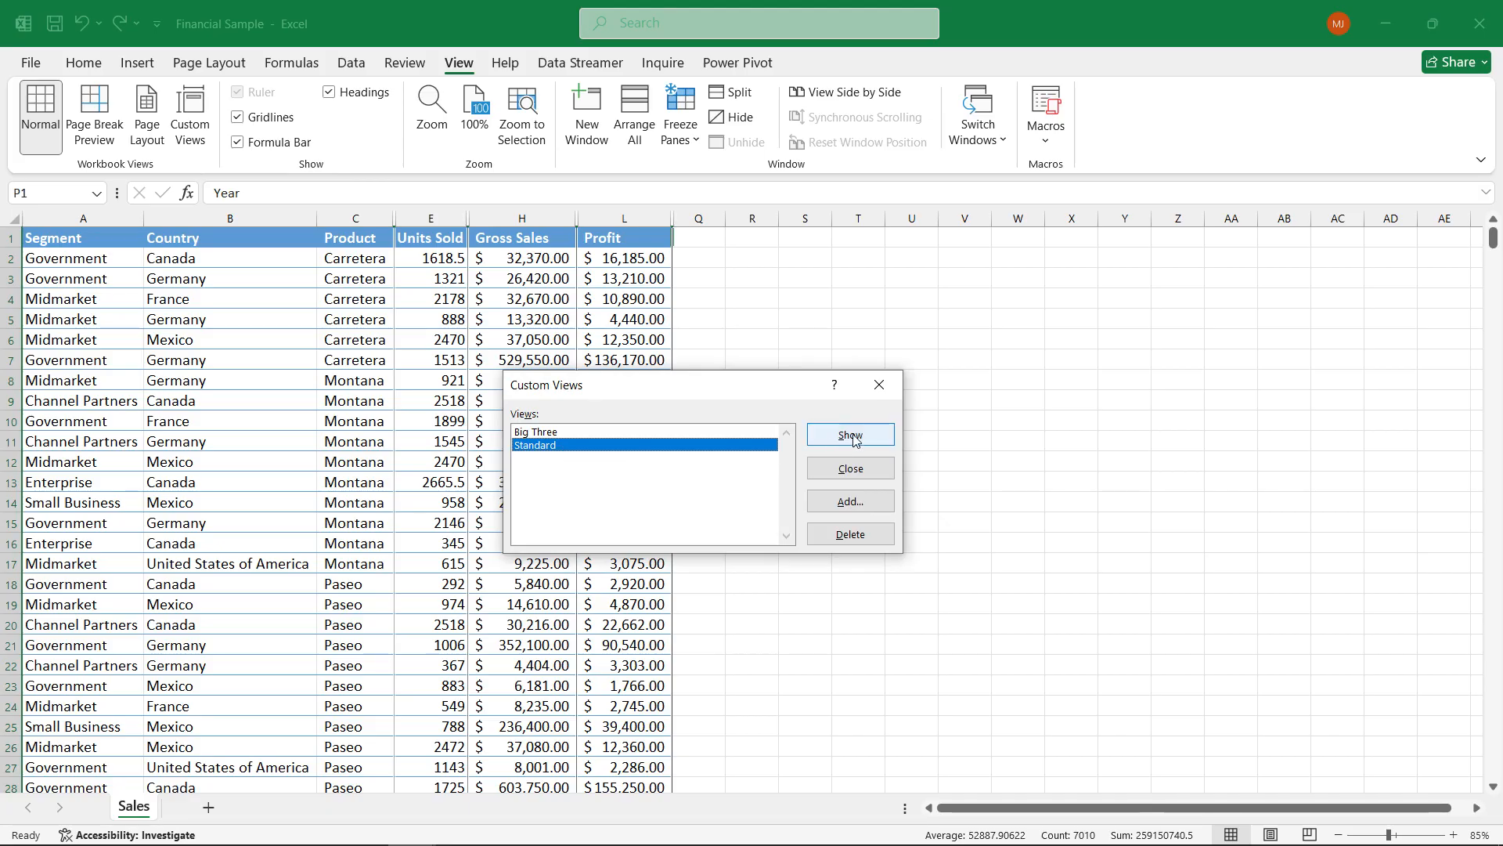
{"action": "mouse_move", "coordinate": [859, 440]}
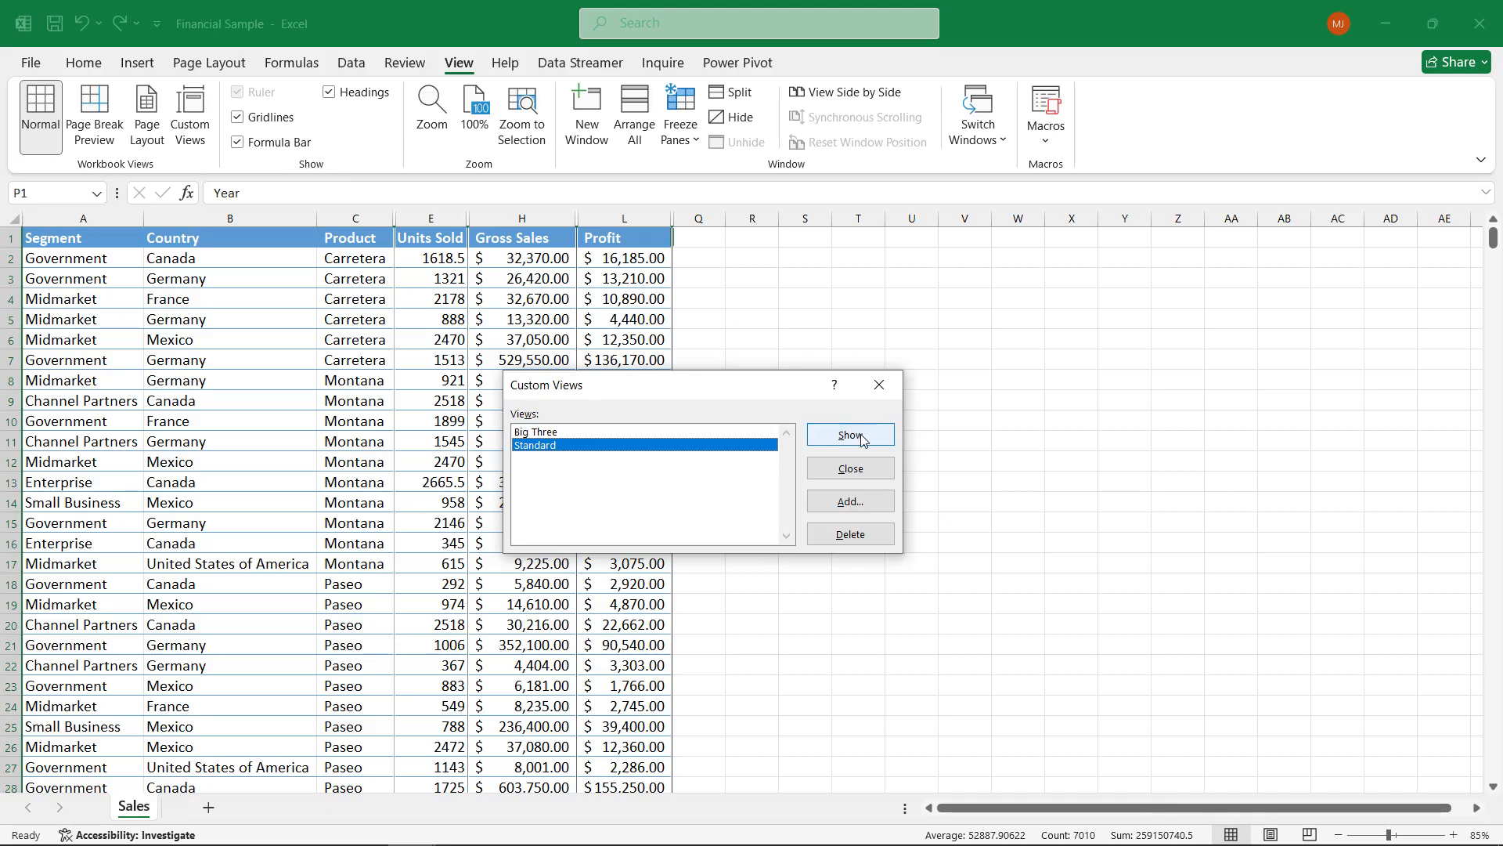
{"action": "left_click", "coordinate": [847, 434]}
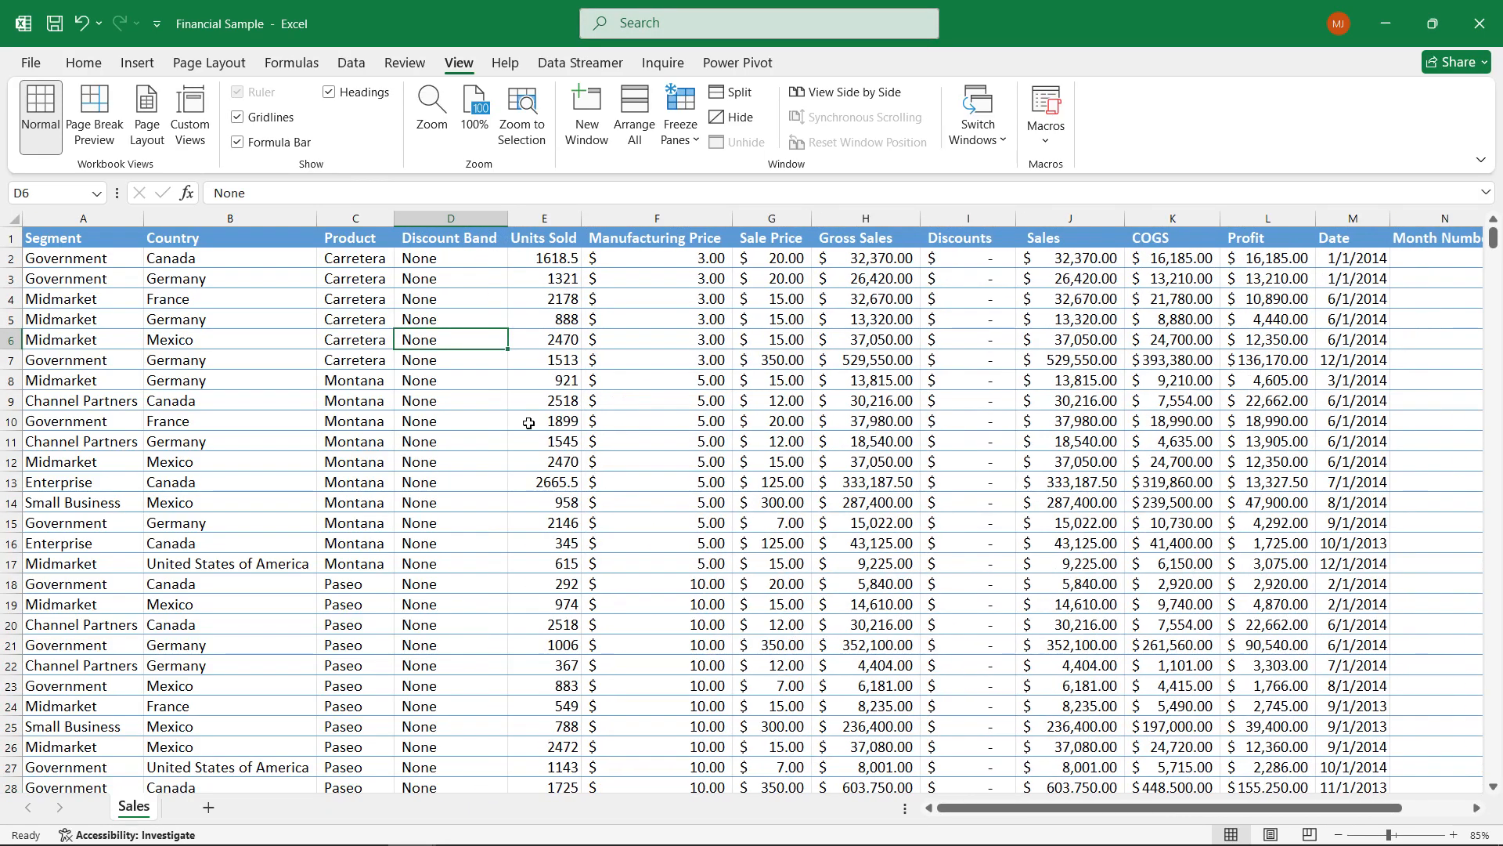